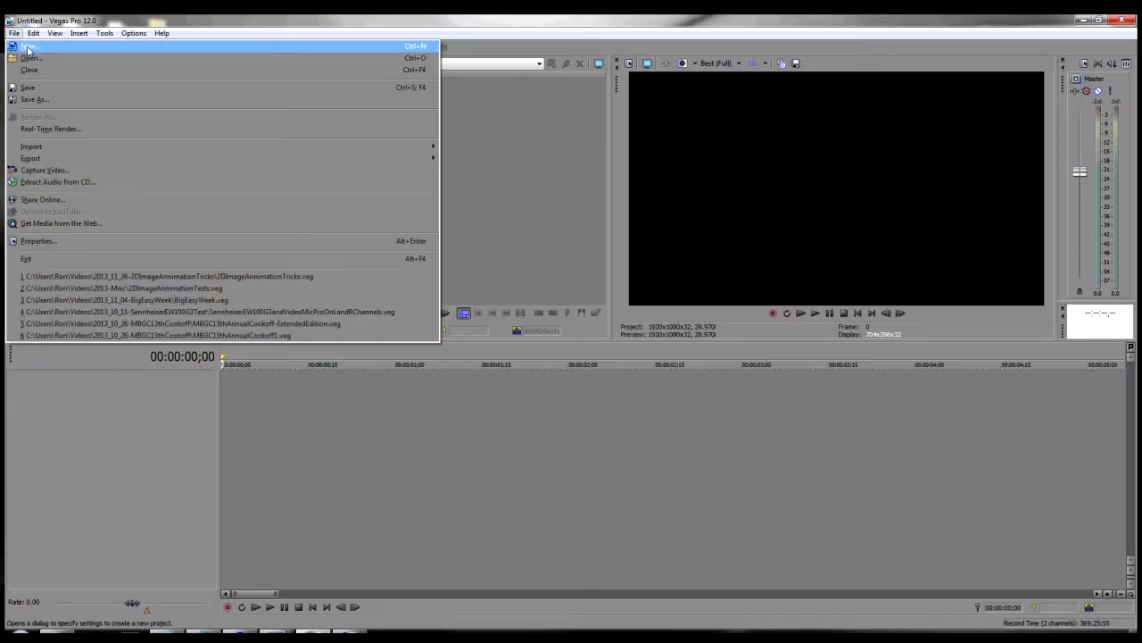
# Create a new HD 1080-60i project and drag the bar photo onto the timeline
pyautogui.click(28, 46)
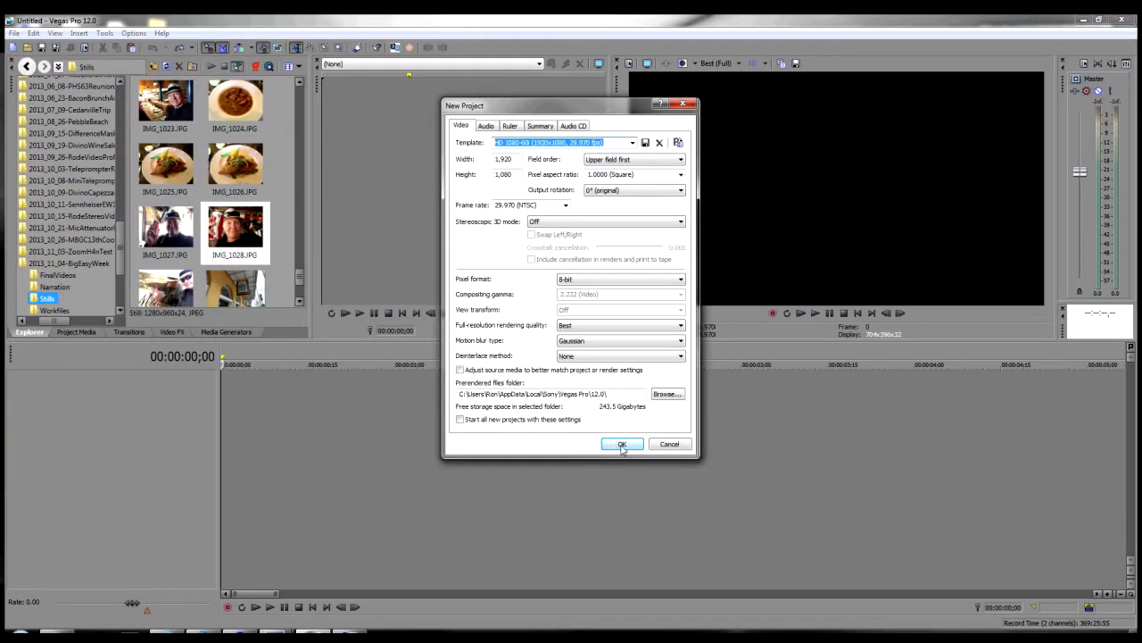
pyautogui.click(622, 445)
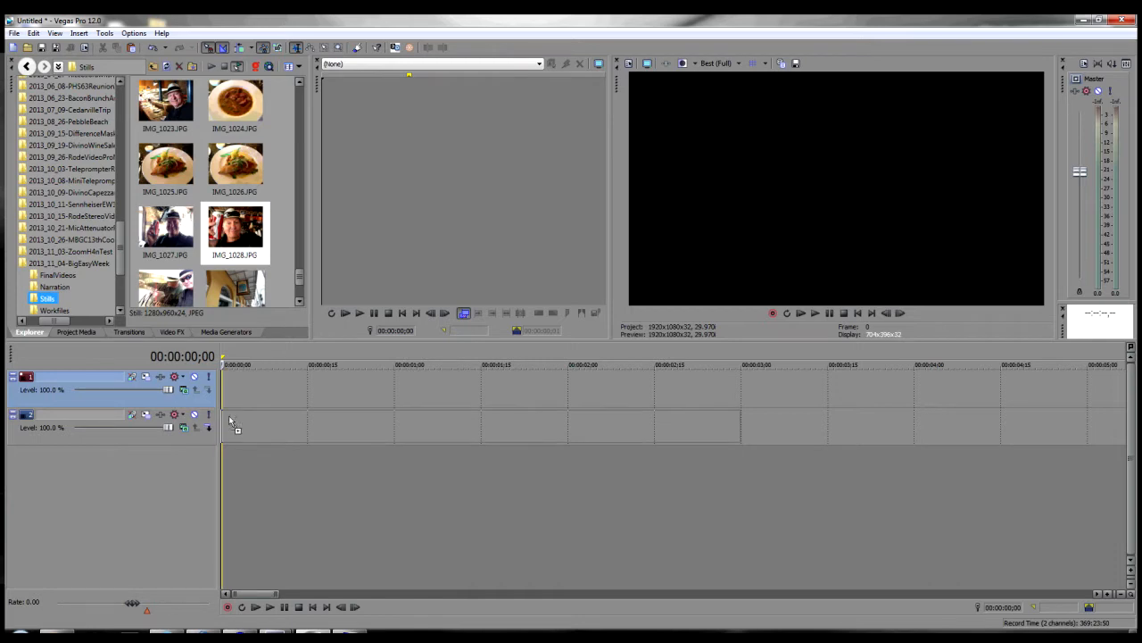
pyautogui.moveTo(235, 227); pyautogui.dragTo(482, 427)
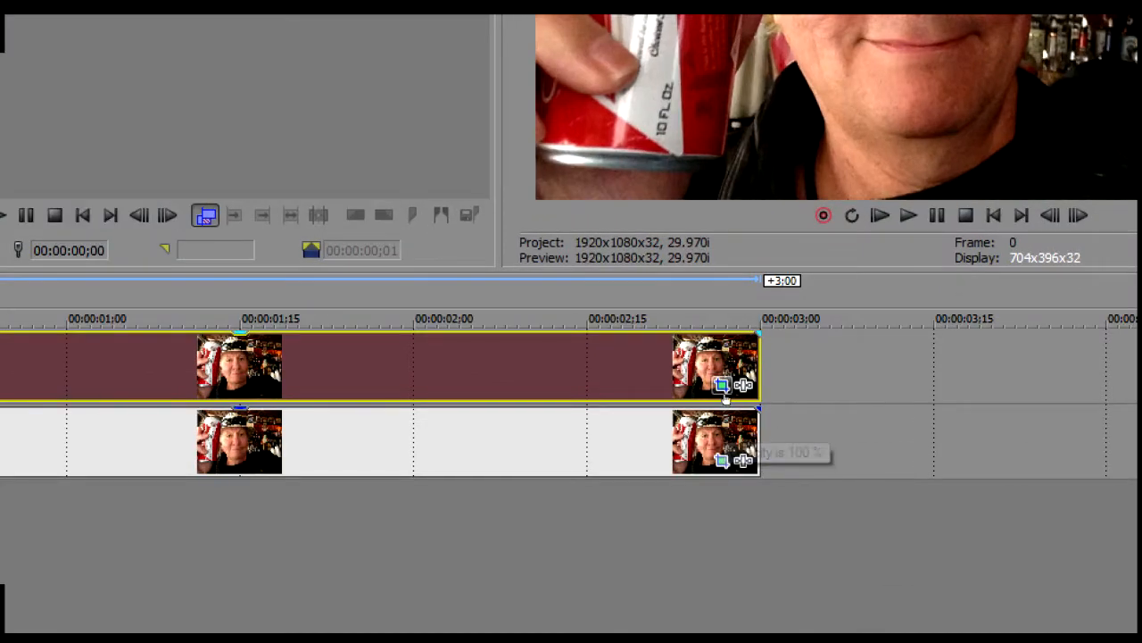
pyautogui.moveTo(723, 461)
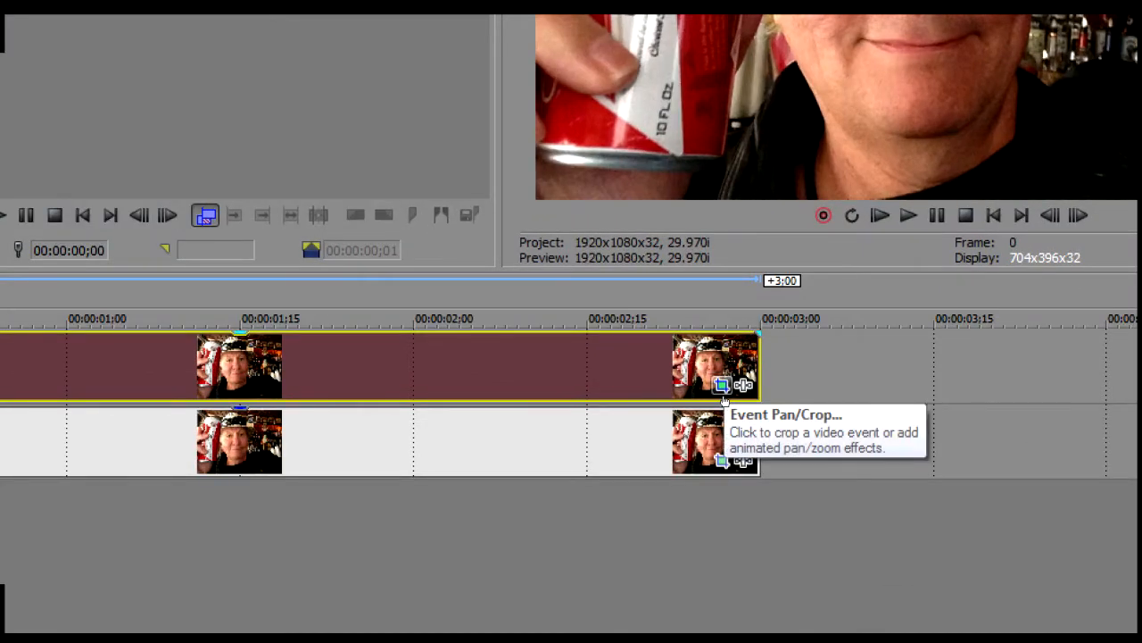
# Open Event Pan/Crop for the top photo clip, go to its first frame, and select the Mask row
pyautogui.click(721, 385)
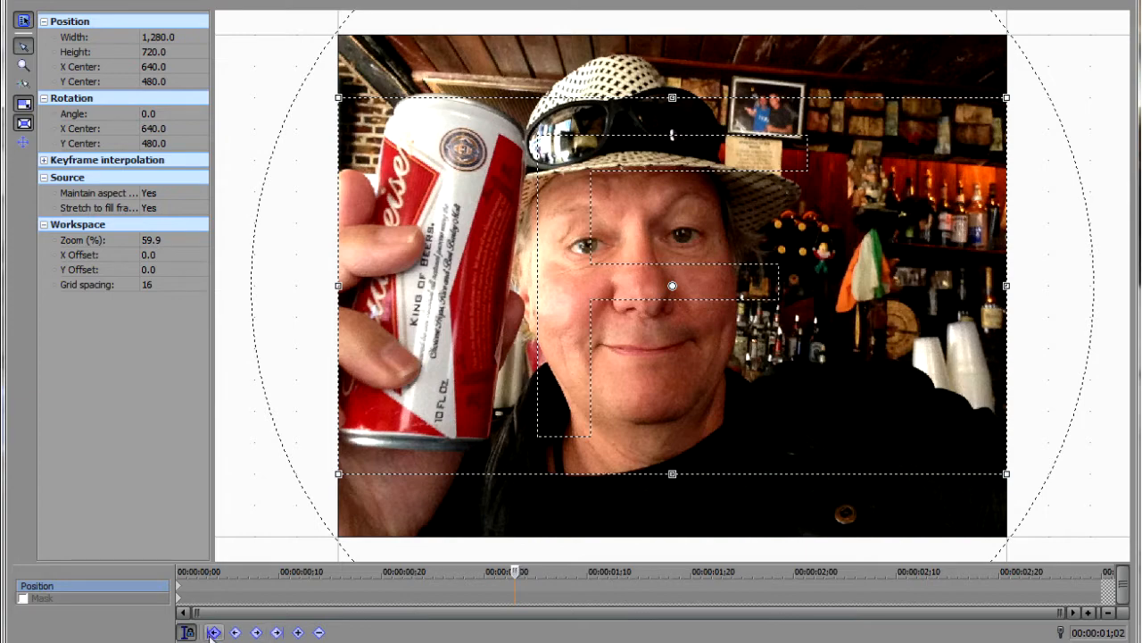
pyautogui.click(213, 631)
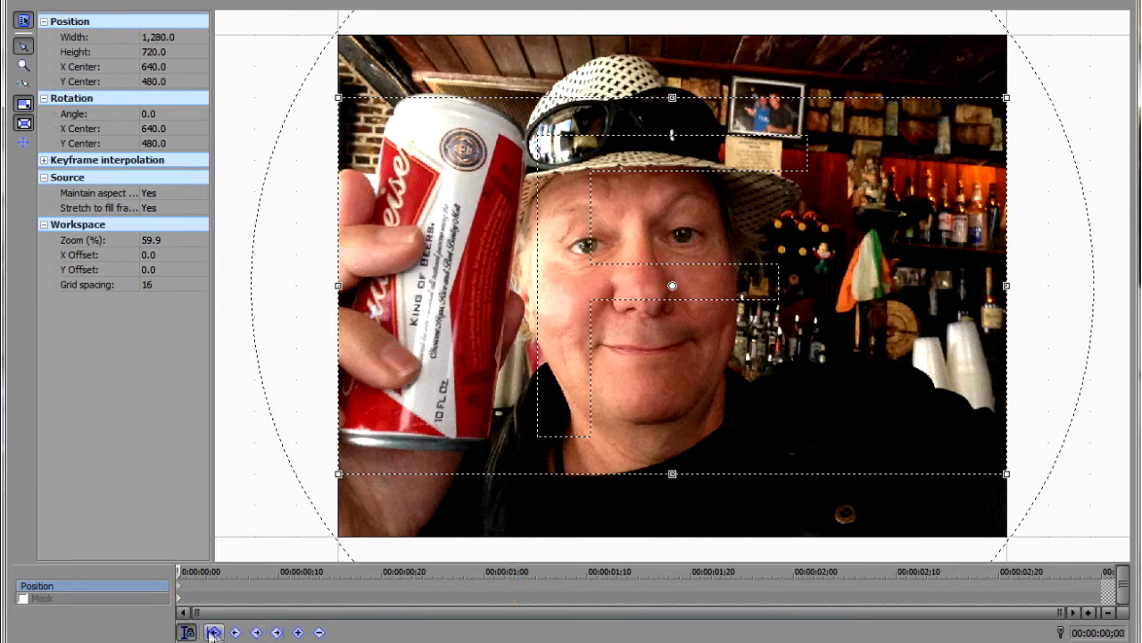
pyautogui.click(43, 598)
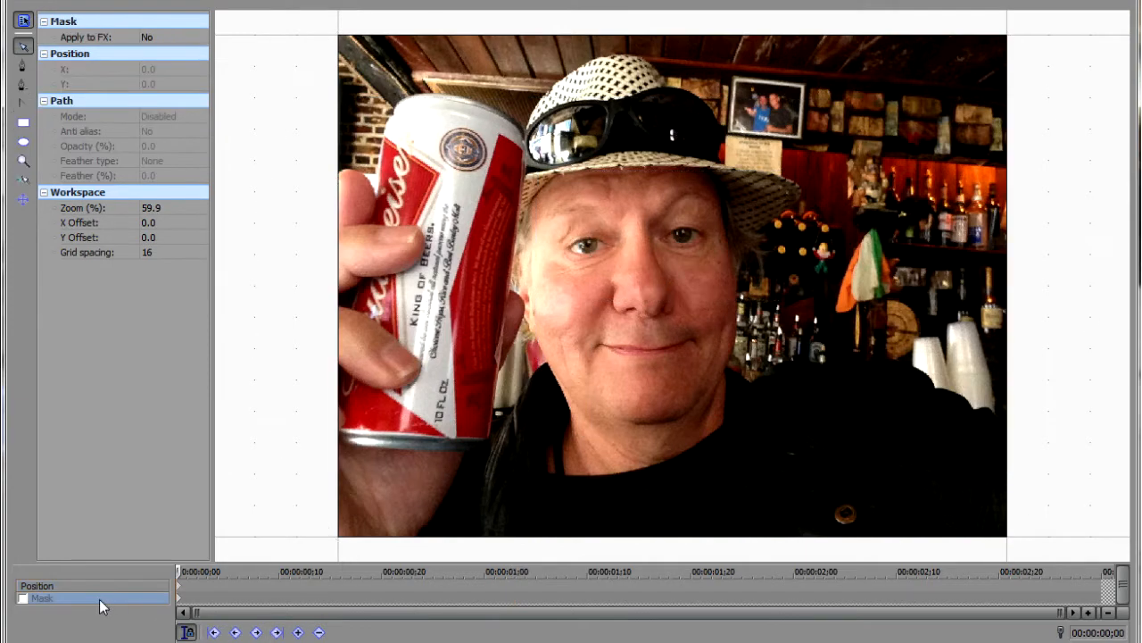
# Enable the mask and place the first Bezier points across the top of the hat
pyautogui.click(23, 598)
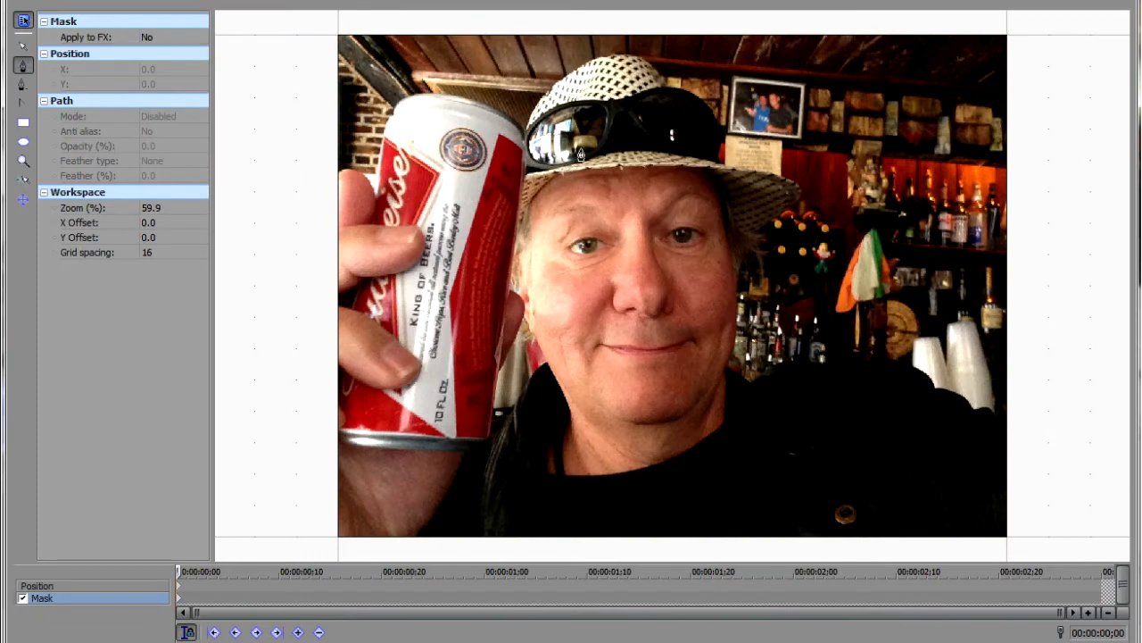
pyautogui.moveTo(623, 63)
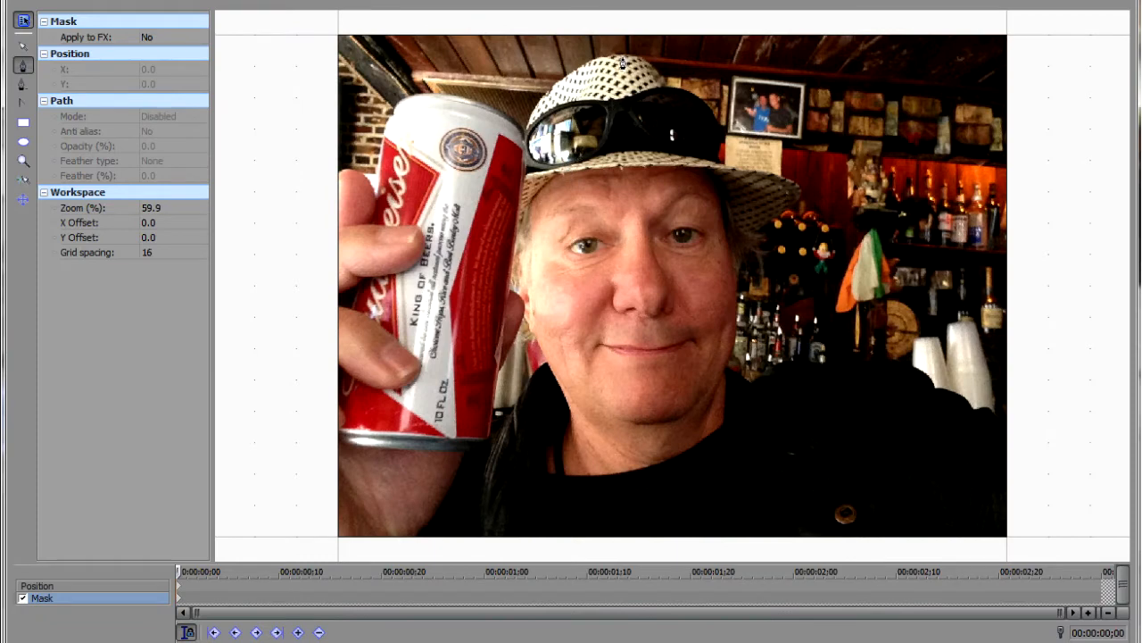
pyautogui.click(625, 60)
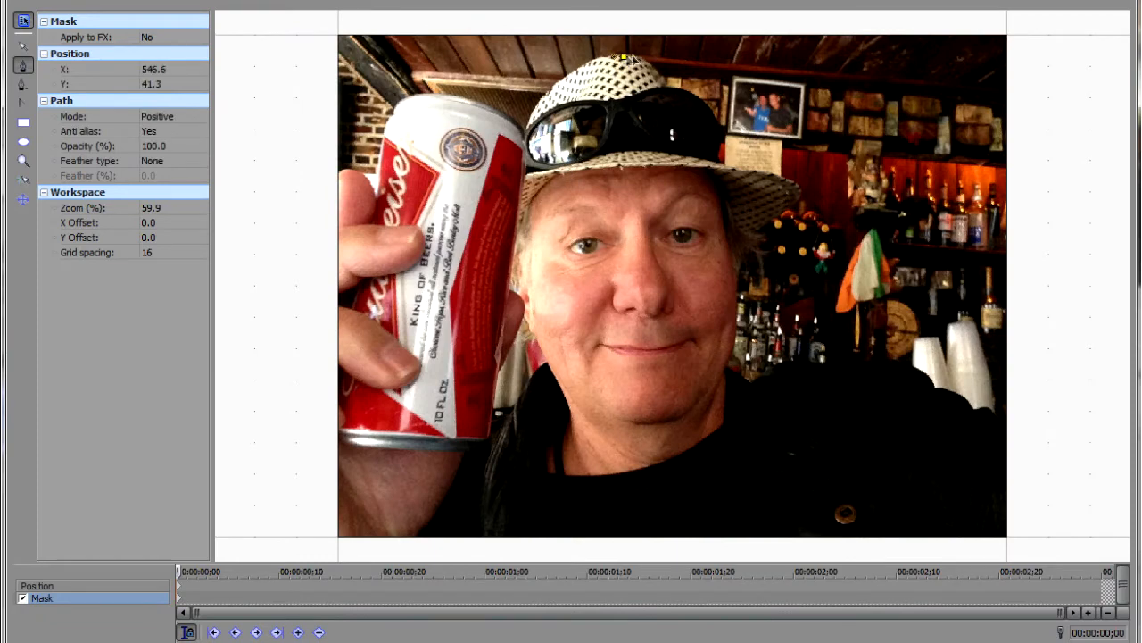
pyautogui.moveTo(619, 58); pyautogui.dragTo(640, 60)
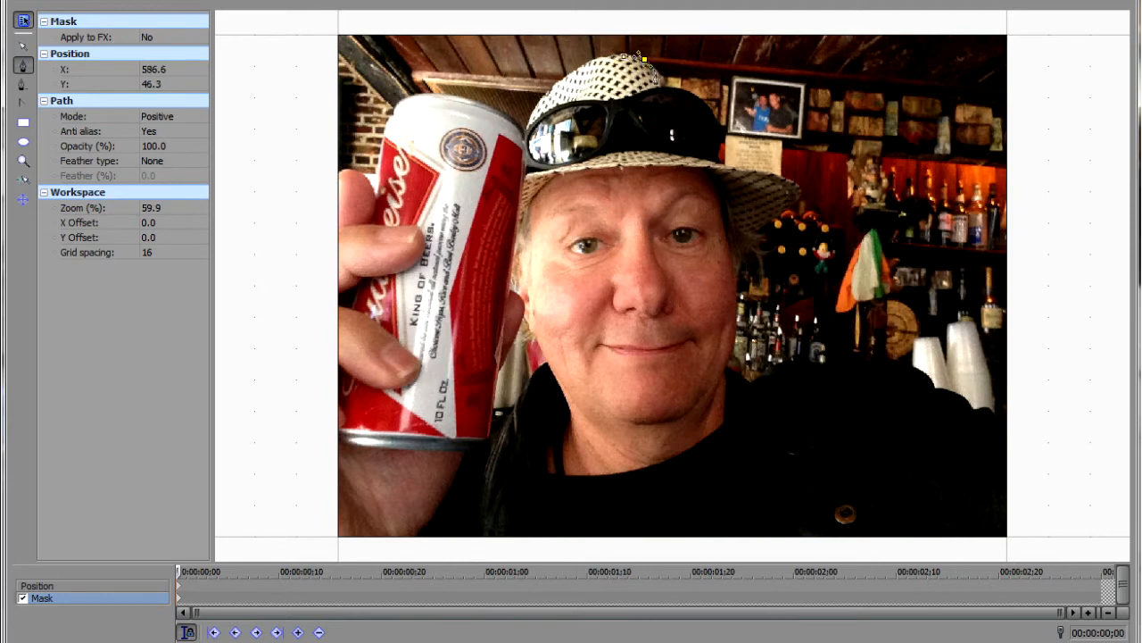
pyautogui.moveTo(637, 59); pyautogui.dragTo(665, 89)
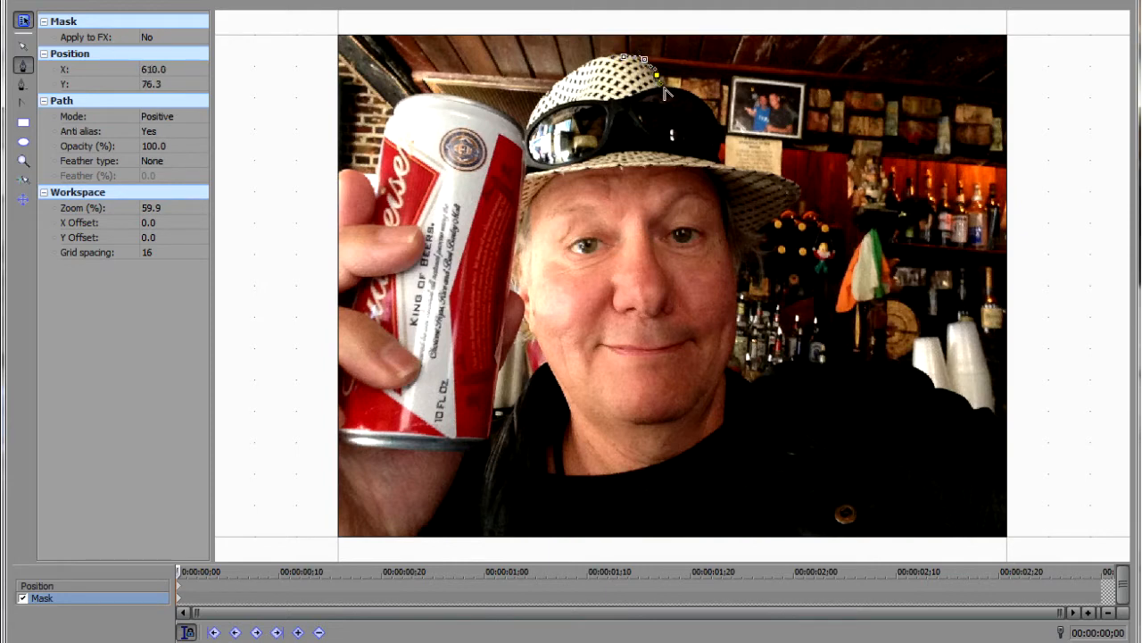
pyautogui.moveTo(662, 92); pyautogui.dragTo(673, 95)
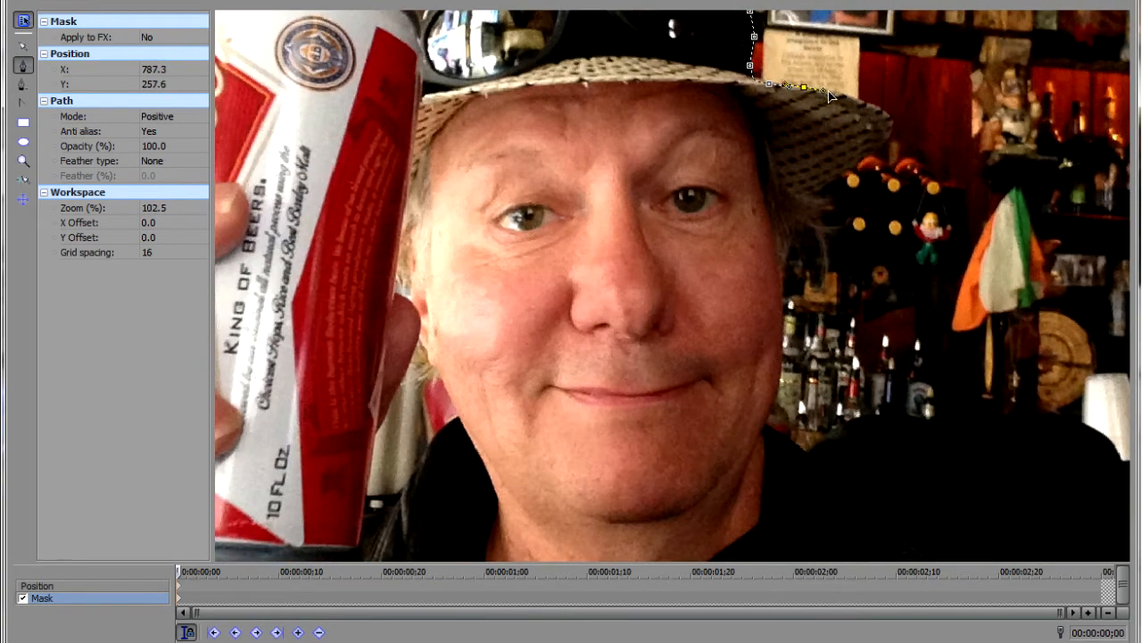
# Continue the mask along the right hat brim and down to the man's shoulder
pyautogui.moveTo(803, 85); pyautogui.dragTo(871, 105)
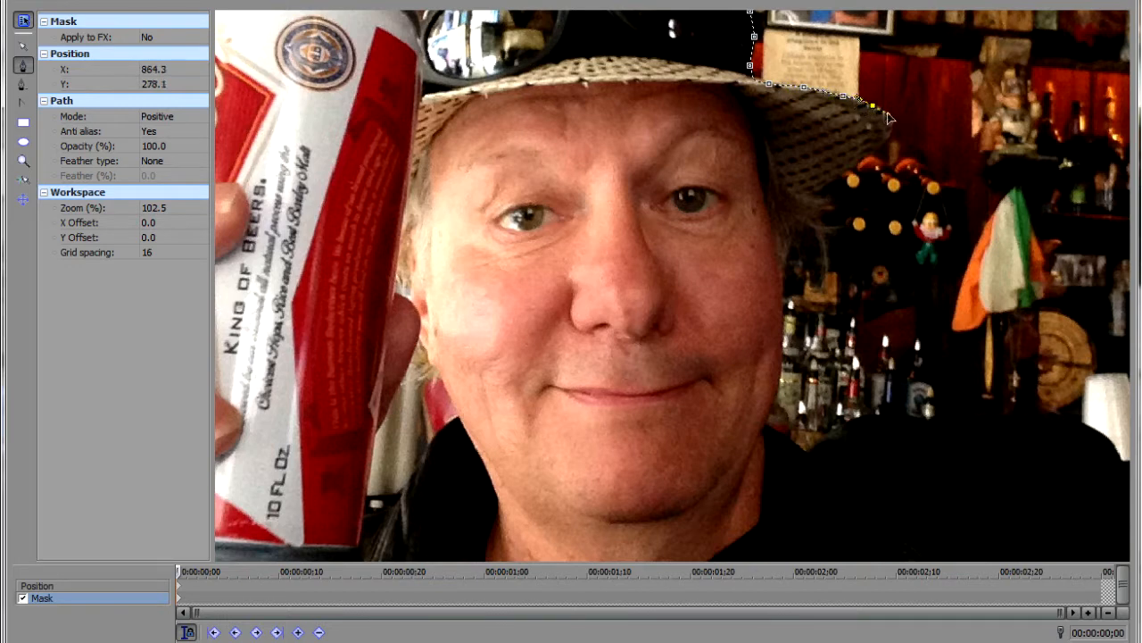
pyautogui.moveTo(870, 104); pyautogui.dragTo(886, 149)
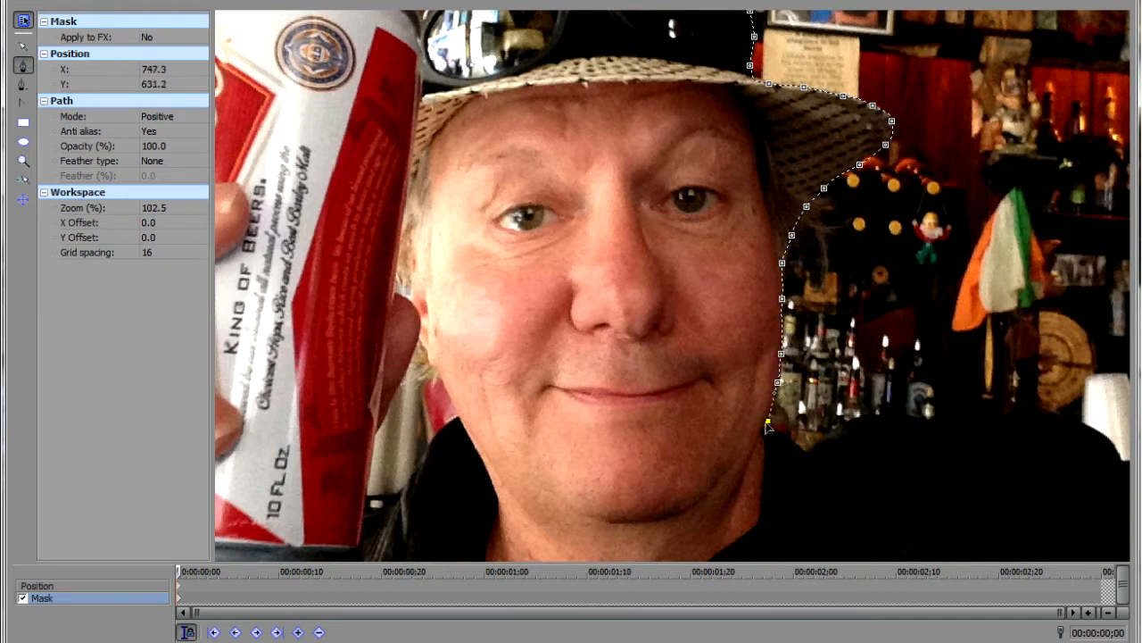
pyautogui.moveTo(768, 420); pyautogui.dragTo(807, 455)
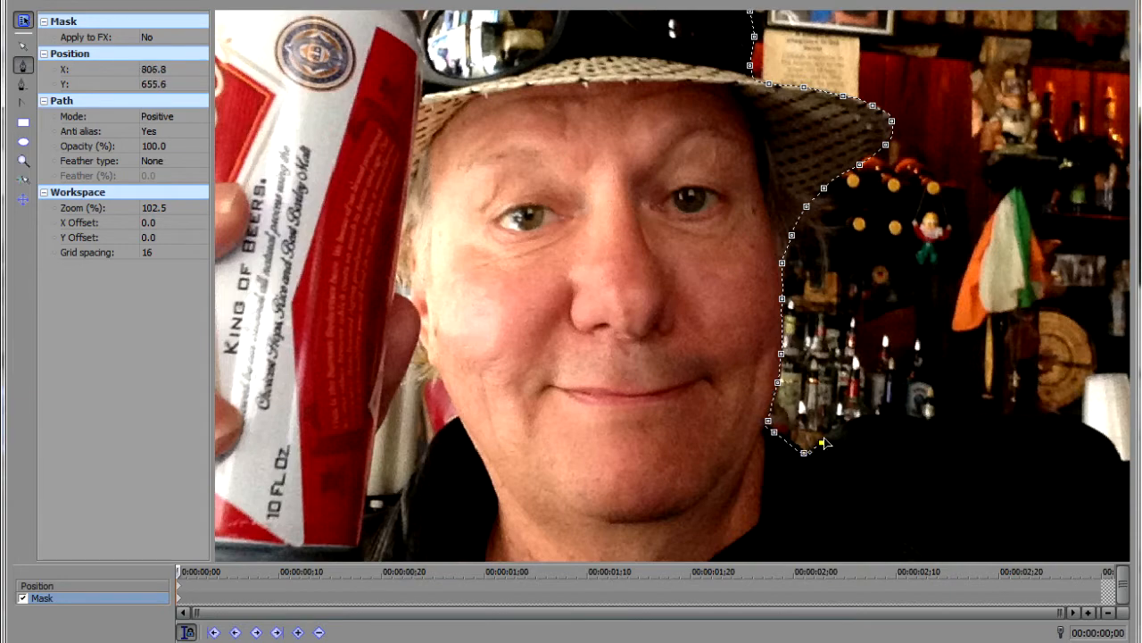
pyautogui.moveTo(821, 444); pyautogui.dragTo(874, 424)
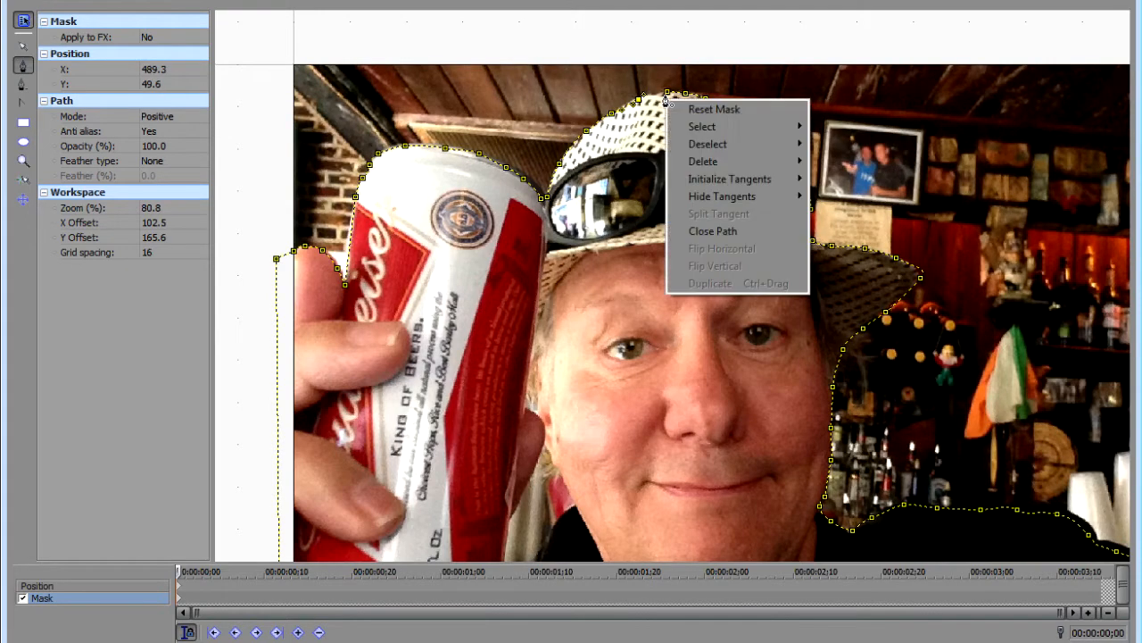
# Close the mask path, enlarge the Video Event FX window, and adjust the frame
pyautogui.click(713, 231)
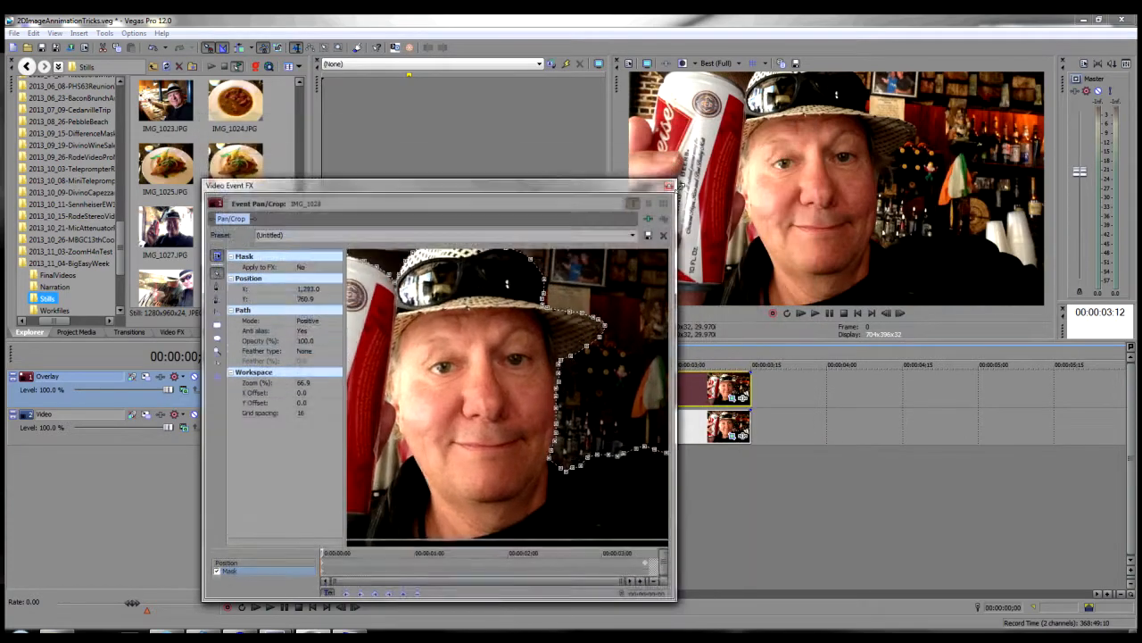
pyautogui.moveTo(437, 186); pyautogui.dragTo(433, 195)
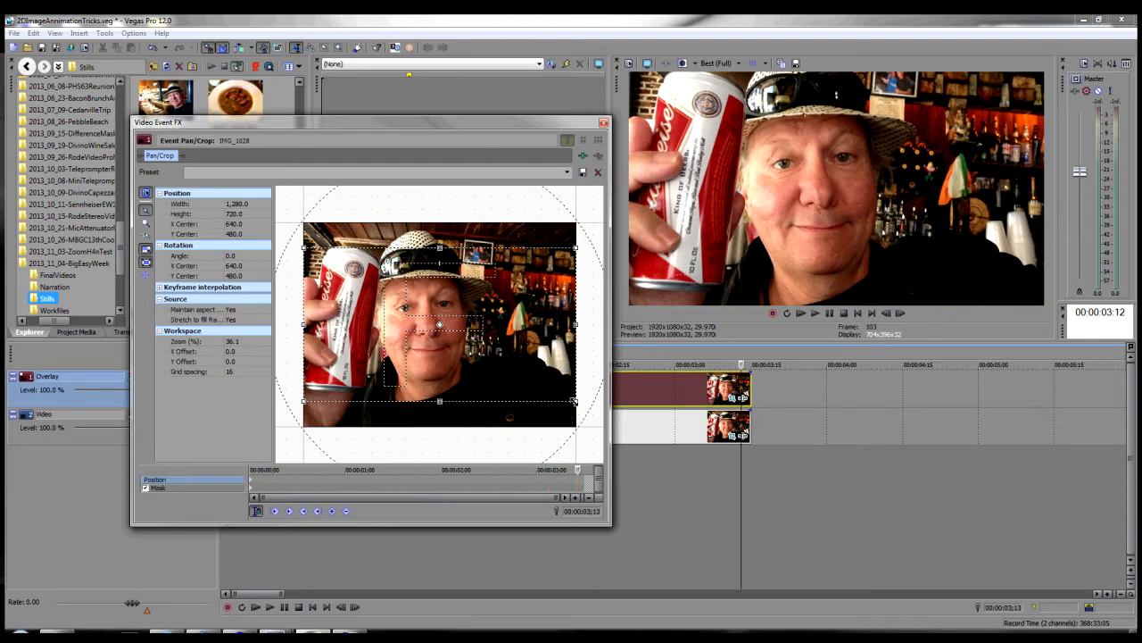
pyautogui.moveTo(575, 402); pyautogui.dragTo(547, 388)
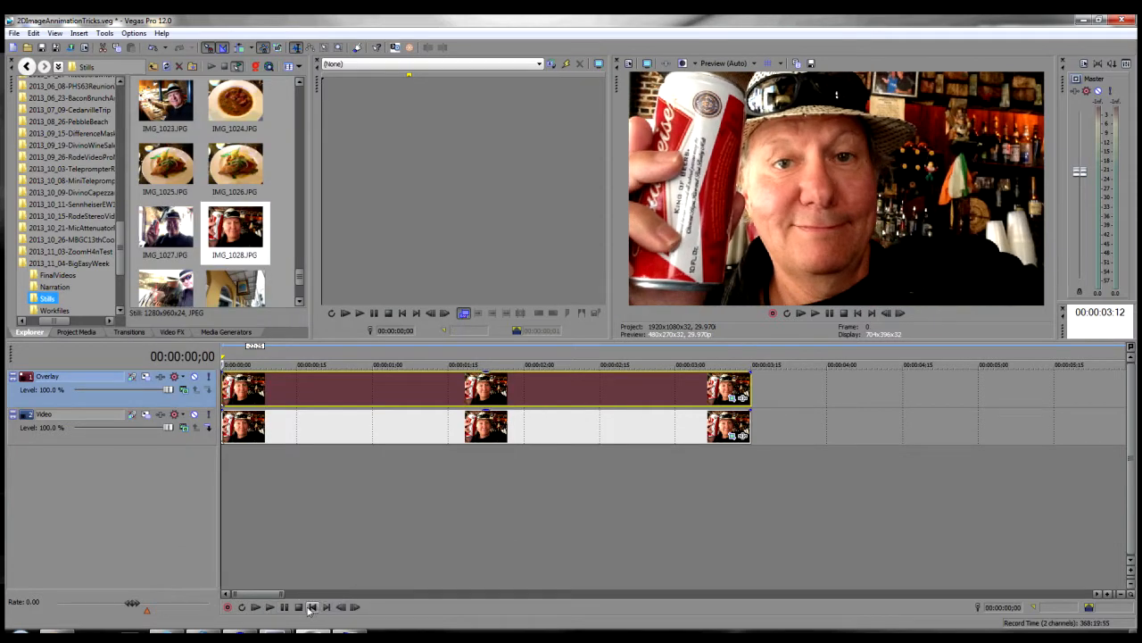
pyautogui.moveTo(270, 607)
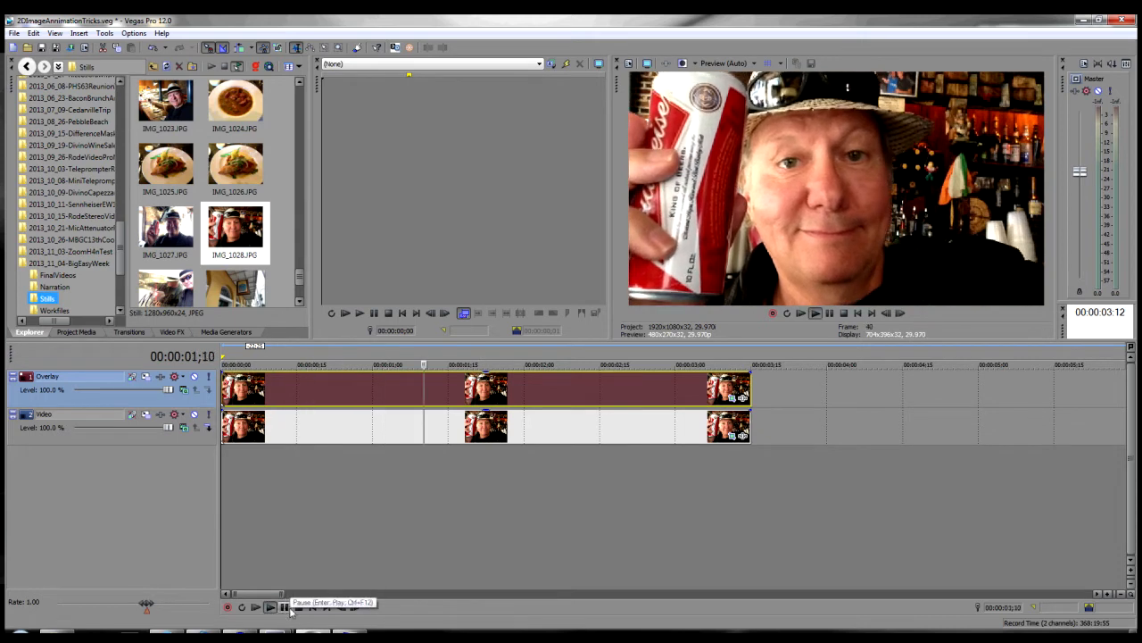
# Pause playback of the masked bar photo
pyautogui.click(269, 607)
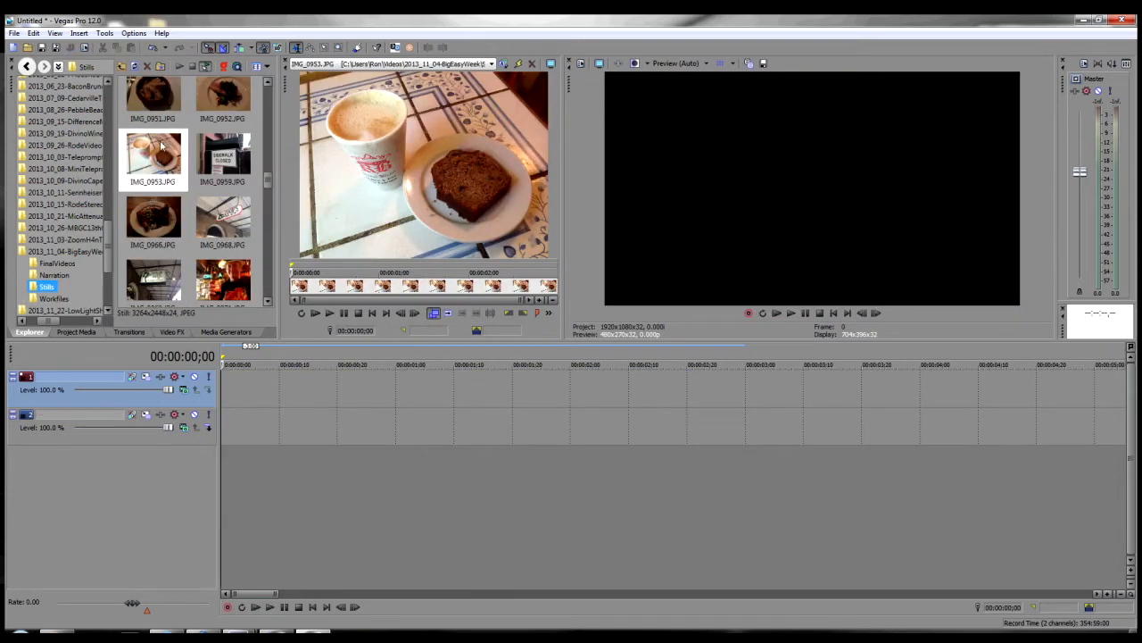
# Drag IMG_0953.JPG onto track 1 at the start of the timeline
pyautogui.moveTo(224, 384); pyautogui.dragTo(745, 415)
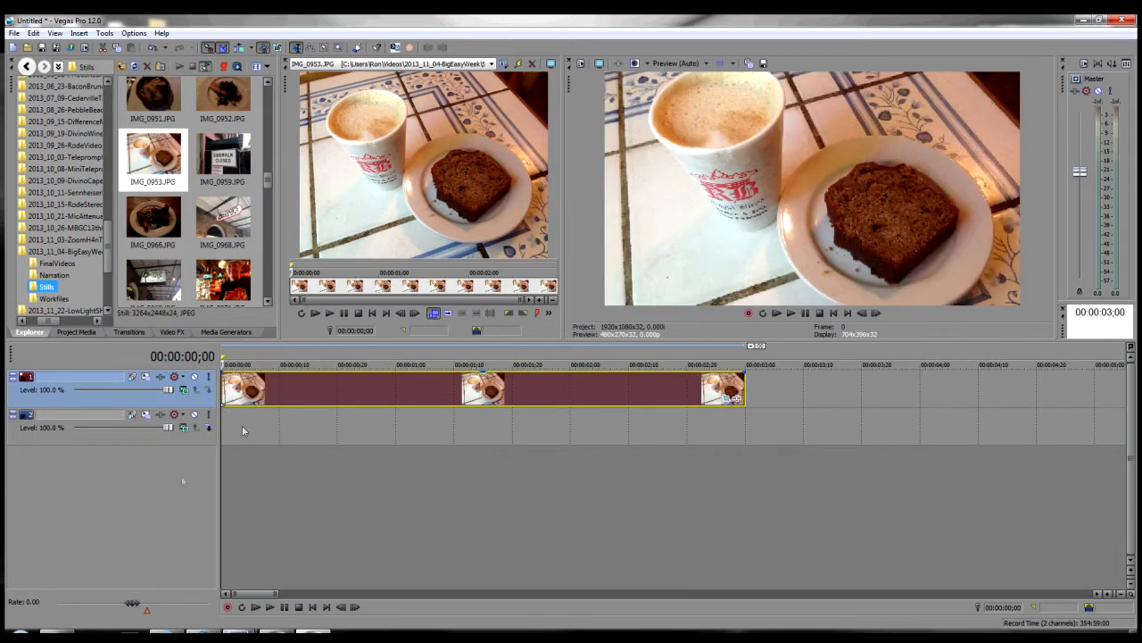
pyautogui.moveTo(114, 502)
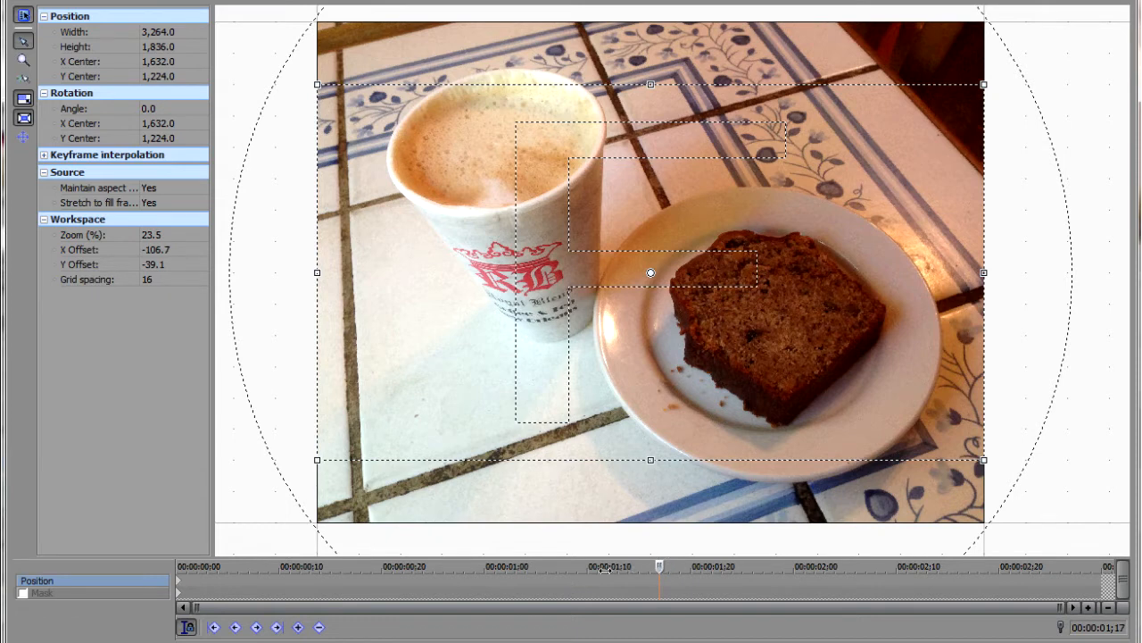
# Move to the coffee photo clip's first frame and tick the Mask checkbox
pyautogui.click(505, 565)
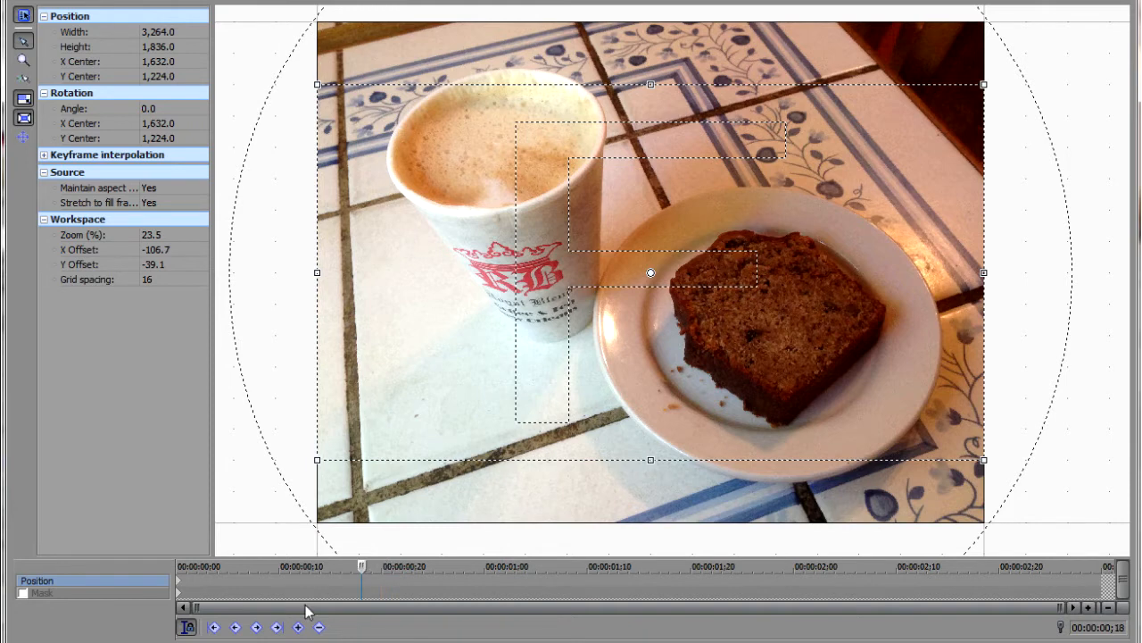
pyautogui.click(214, 627)
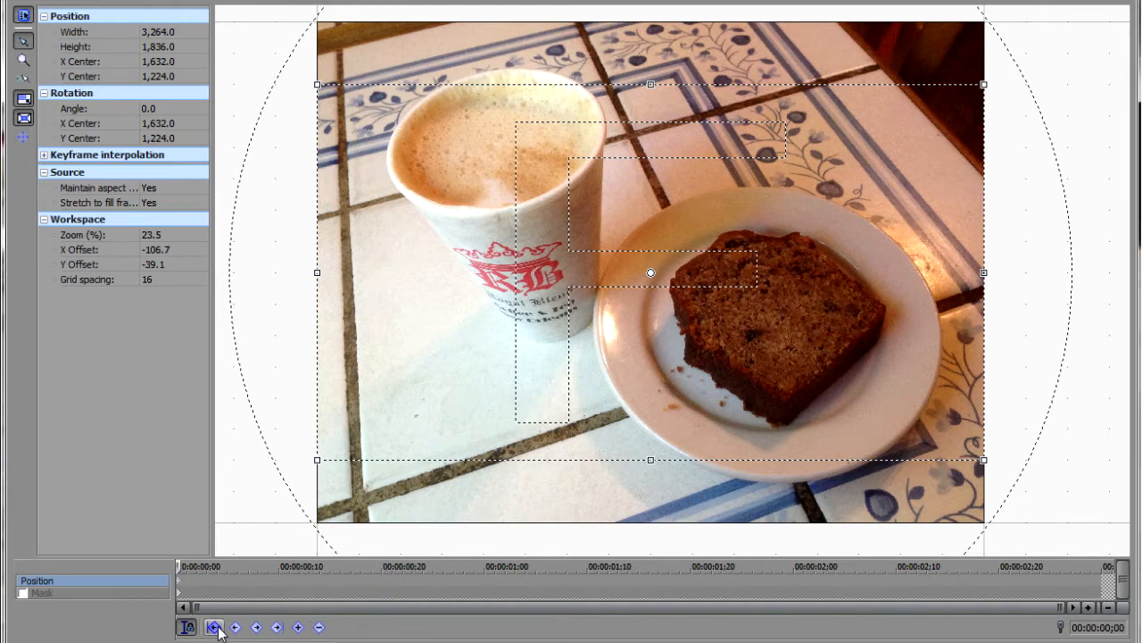
pyautogui.click(43, 592)
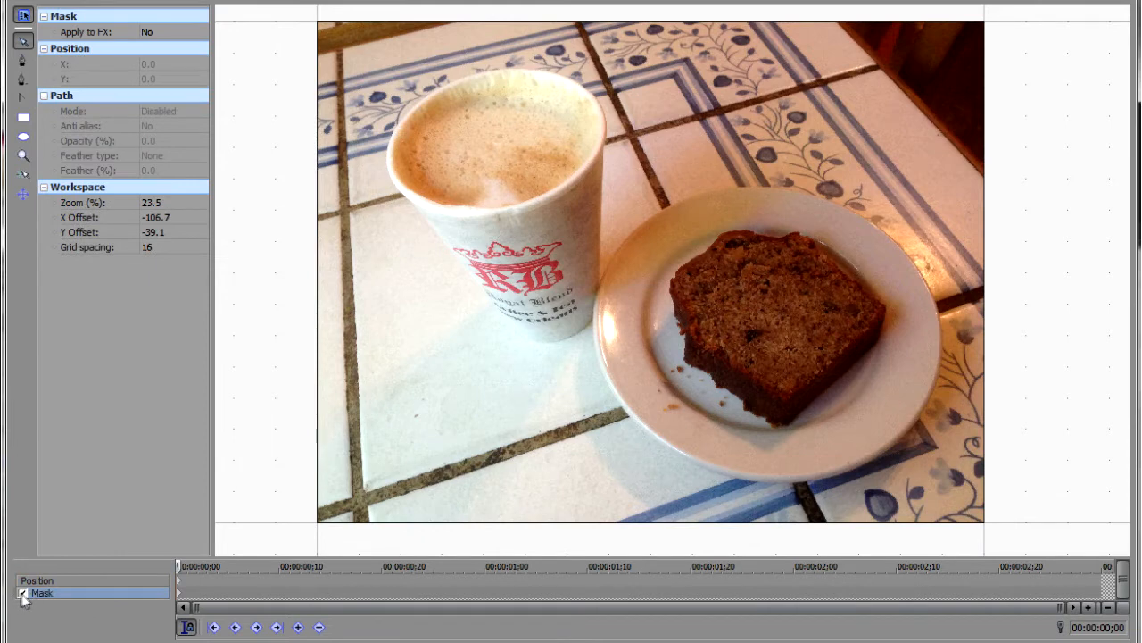
pyautogui.moveTo(24, 61)
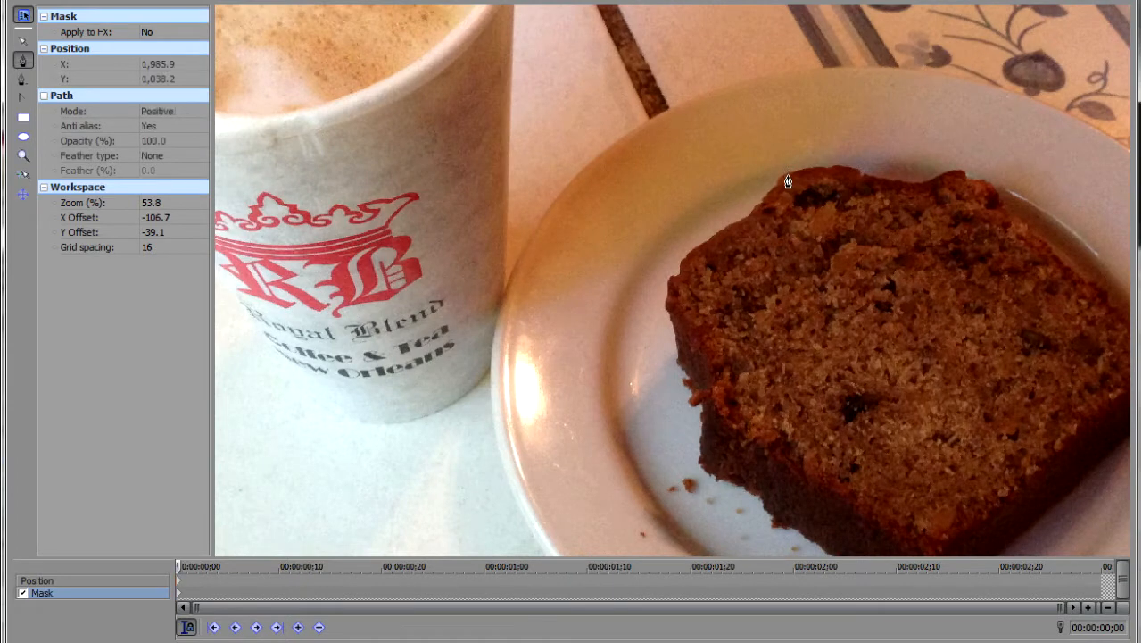
# Place mask points along the bread's top edge and down its right side
pyautogui.moveTo(788, 181); pyautogui.dragTo(833, 172)
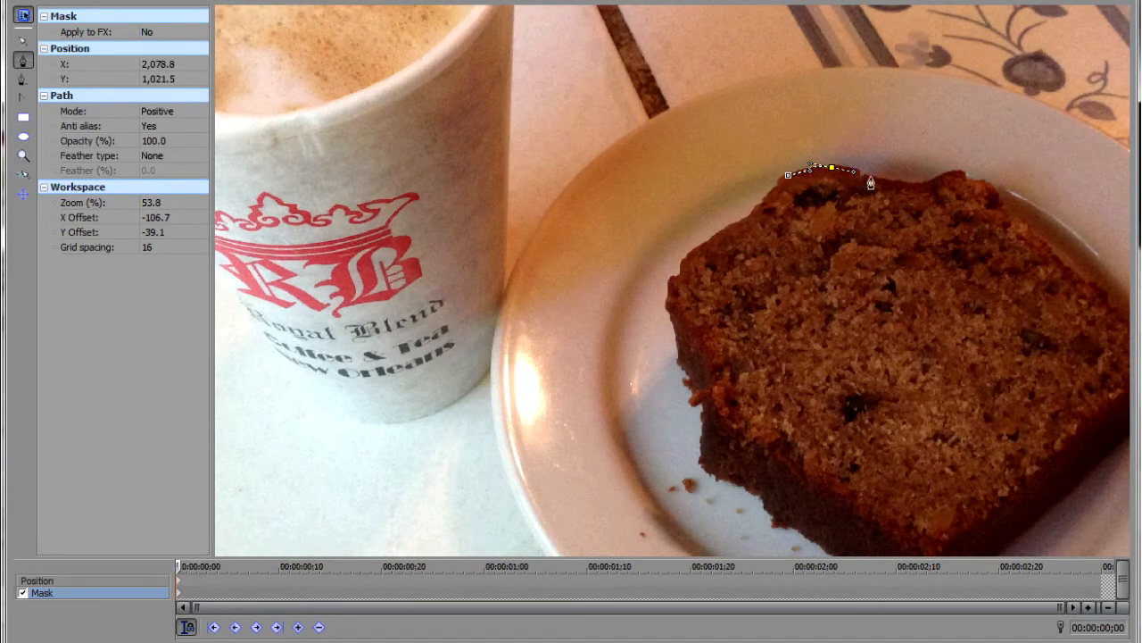
pyautogui.moveTo(892, 187)
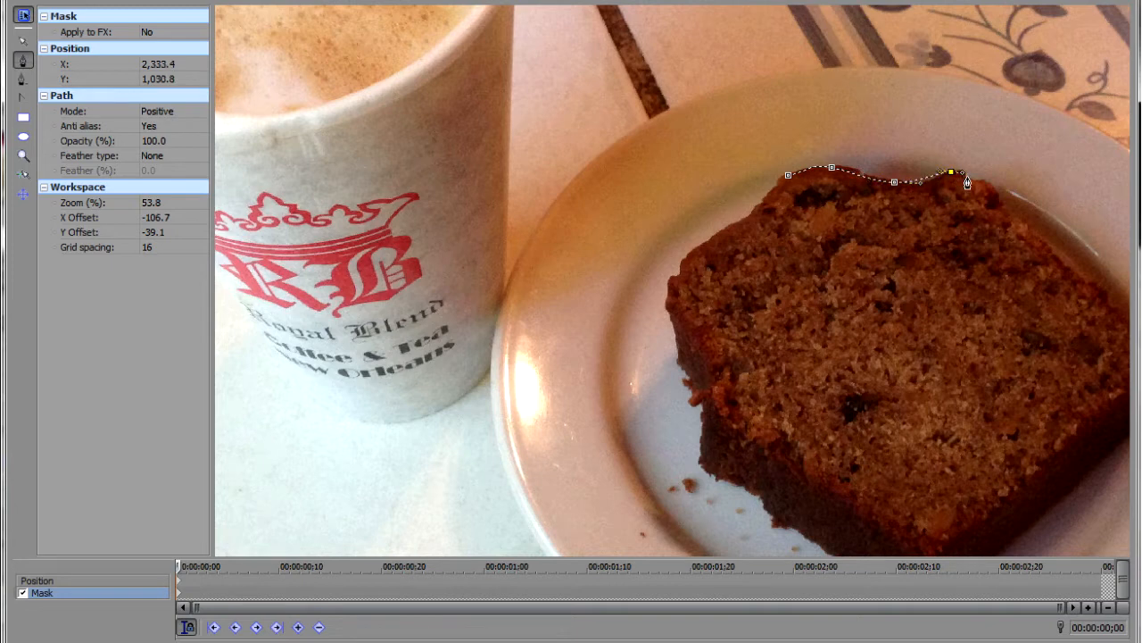
pyautogui.moveTo(959, 170); pyautogui.dragTo(990, 183)
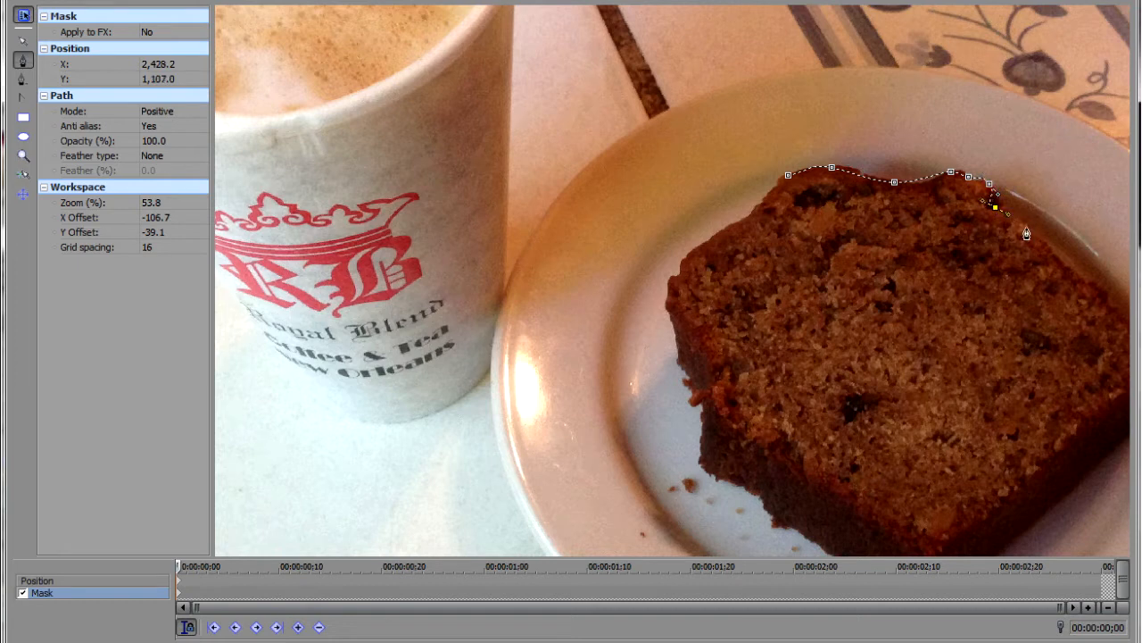
pyautogui.moveTo(1026, 205); pyautogui.dragTo(1022, 231)
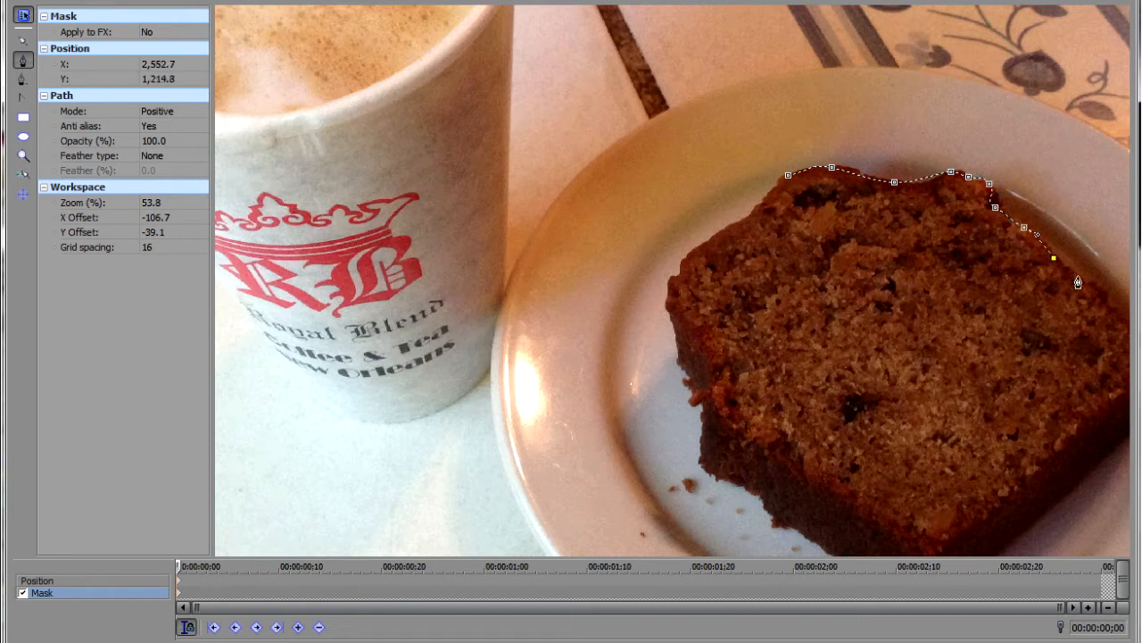
pyautogui.moveTo(1053, 259); pyautogui.dragTo(1089, 286)
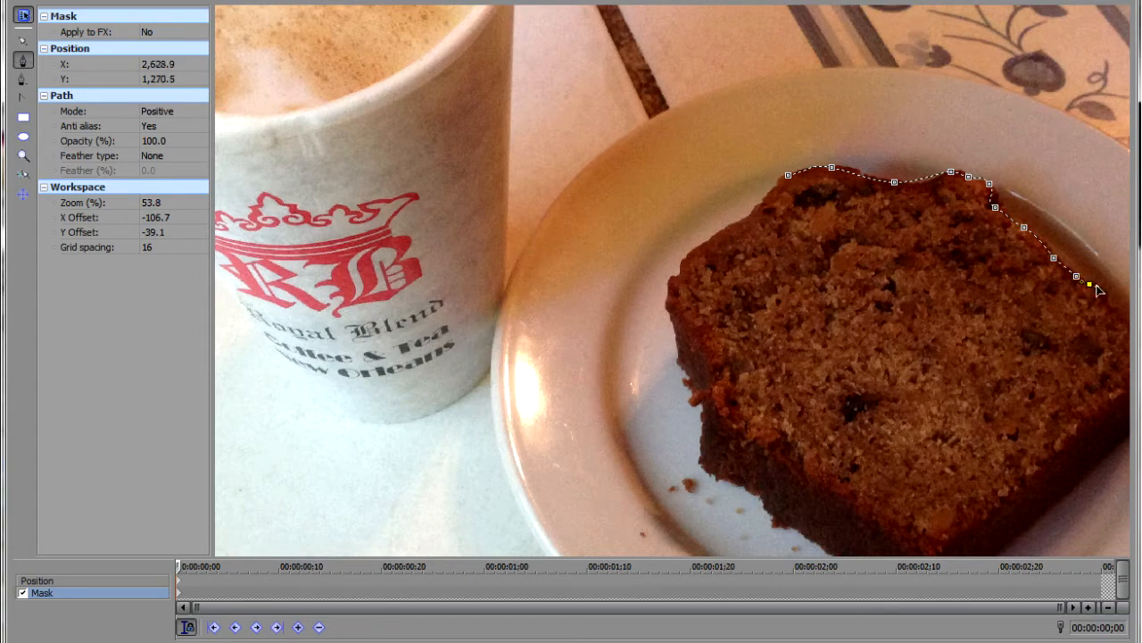
pyautogui.moveTo(1077, 275); pyautogui.dragTo(1107, 301)
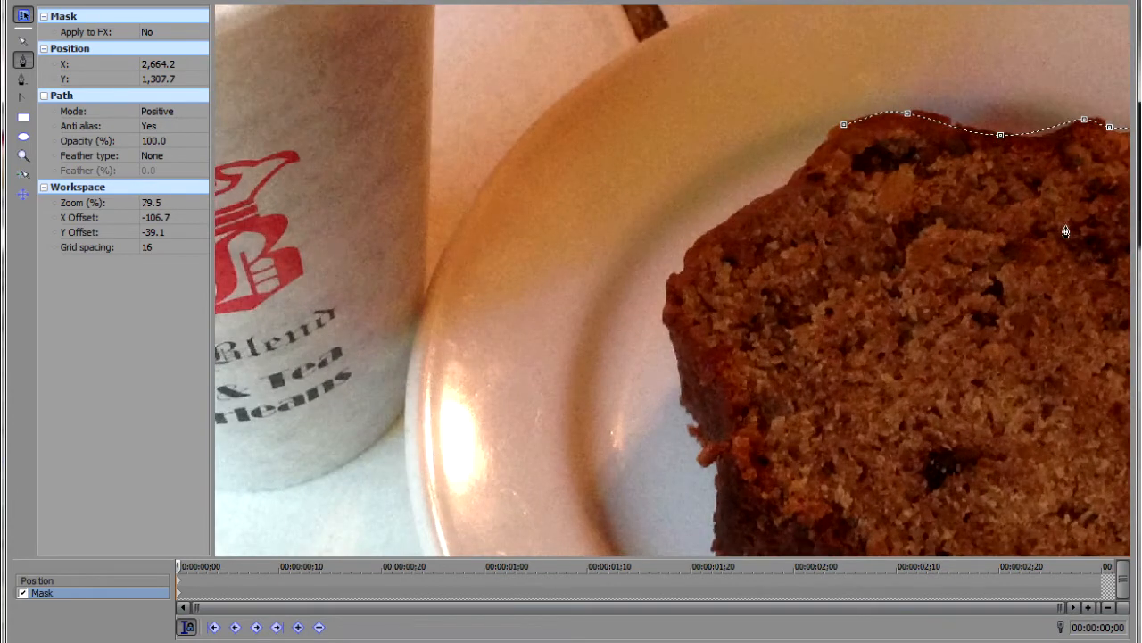
pyautogui.moveTo(1071, 239)
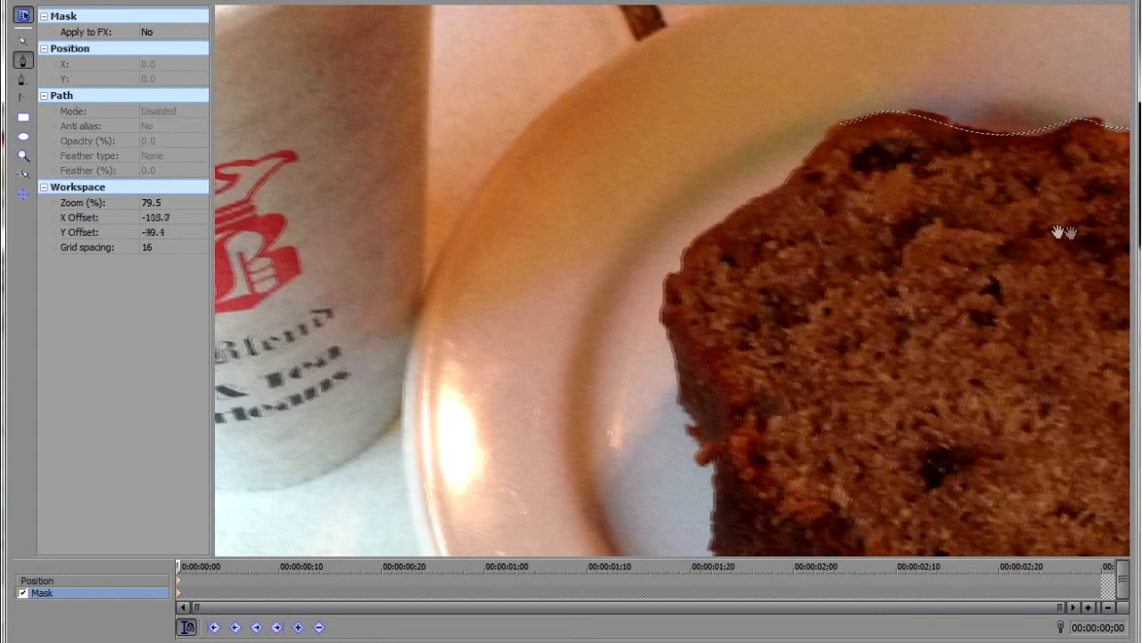
# Pan the preview to bring the bread's right corner into view
pyautogui.moveTo(1066, 232); pyautogui.dragTo(547, 140)
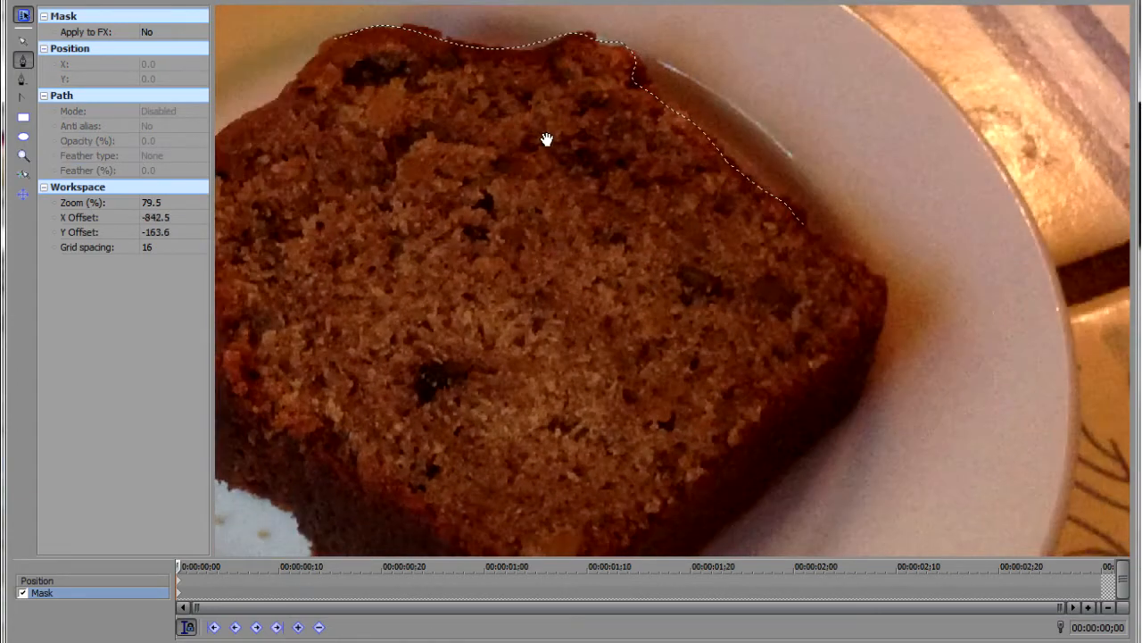
pyautogui.moveTo(547, 139); pyautogui.dragTo(866, 243)
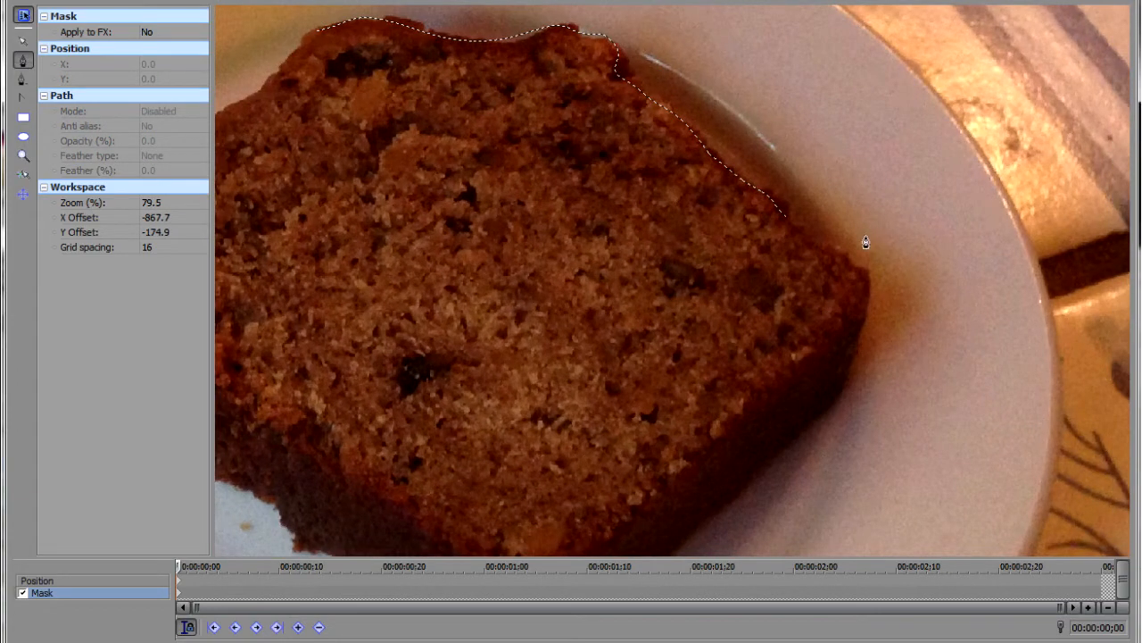
pyautogui.moveTo(830, 259)
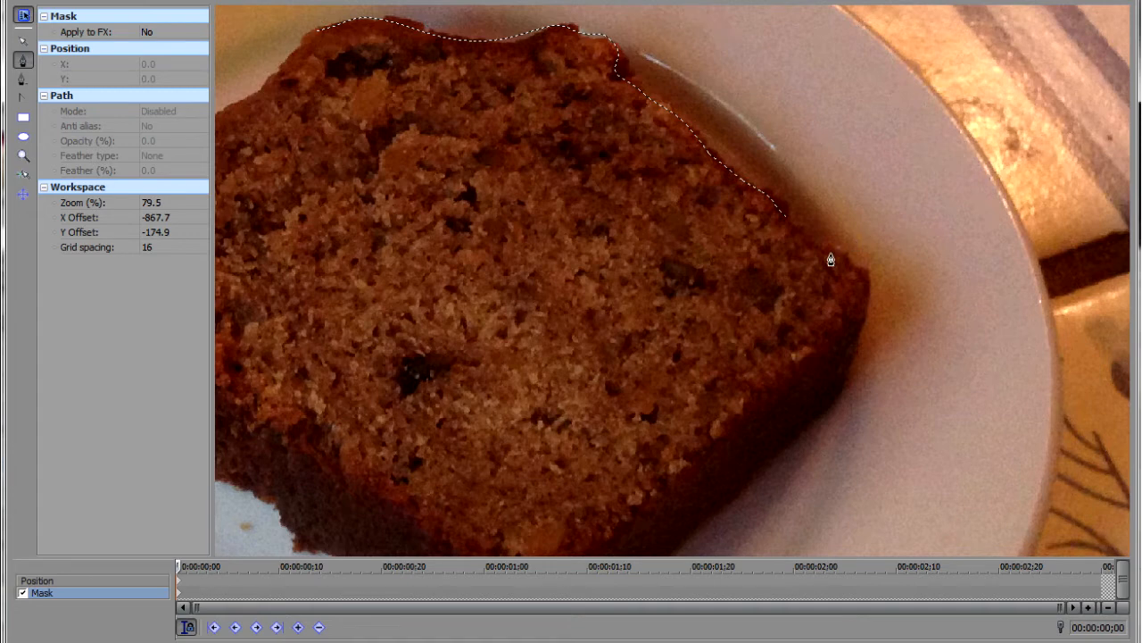
pyautogui.click(830, 259)
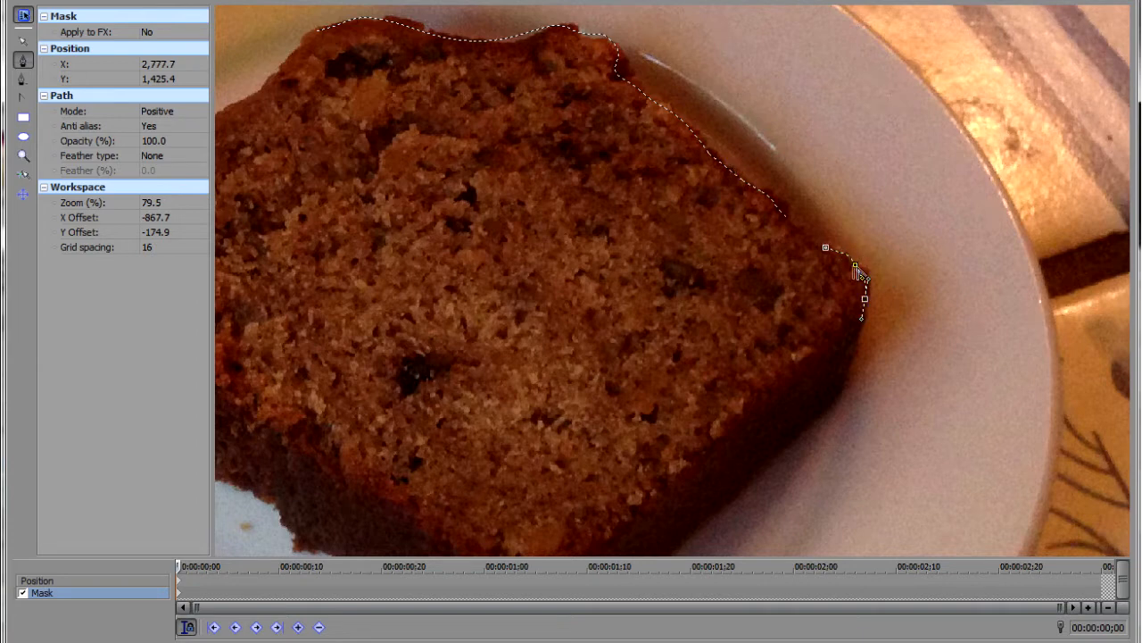
# Dismiss the mask path's right-click menu and reselect the unfinished outline
pyautogui.rightClick(858, 272)
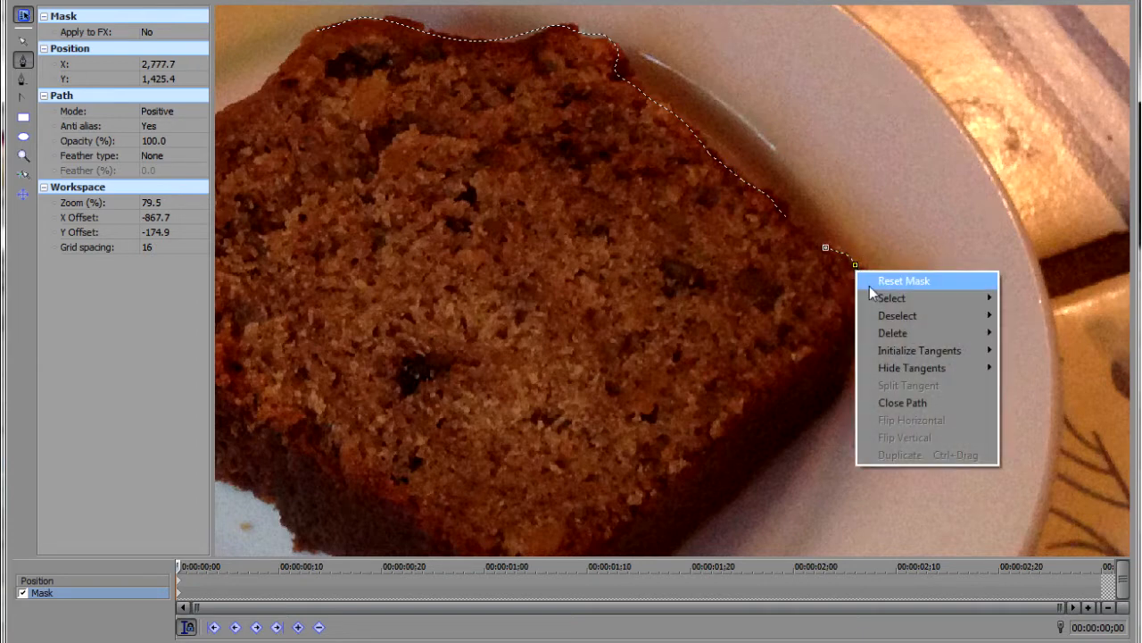
pyautogui.moveTo(891, 298)
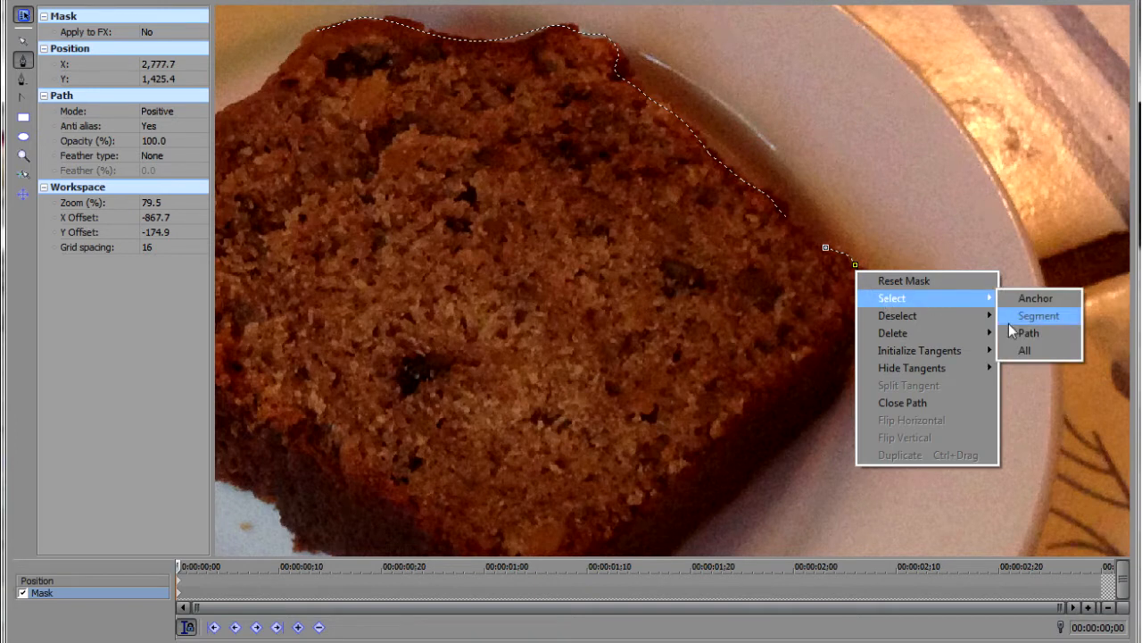
pyautogui.click(1038, 315)
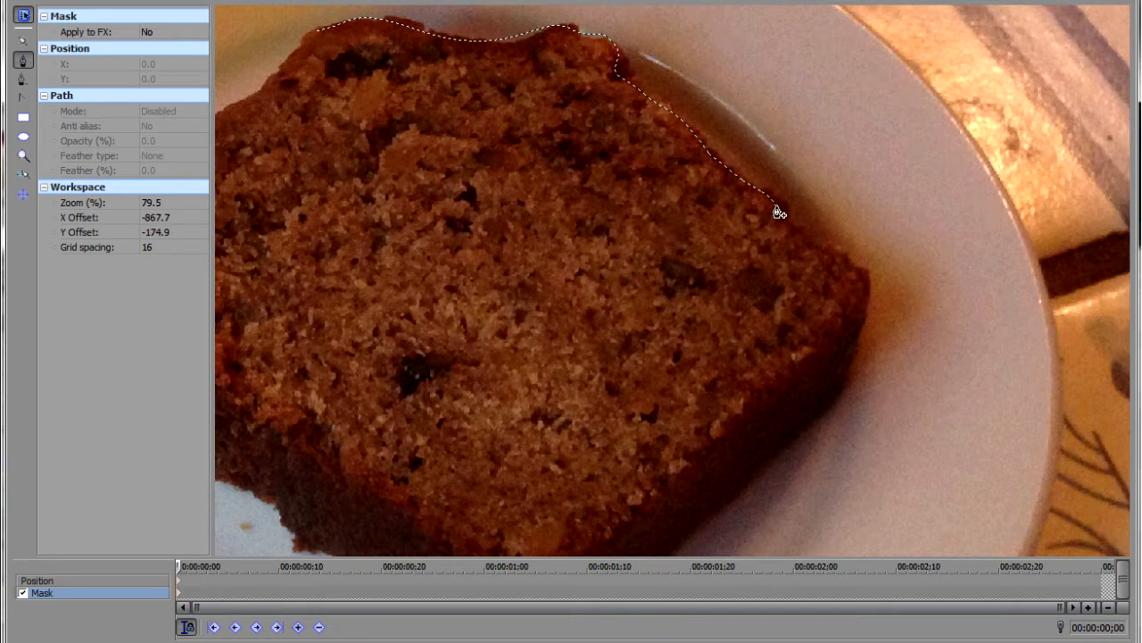
pyautogui.moveTo(785, 224)
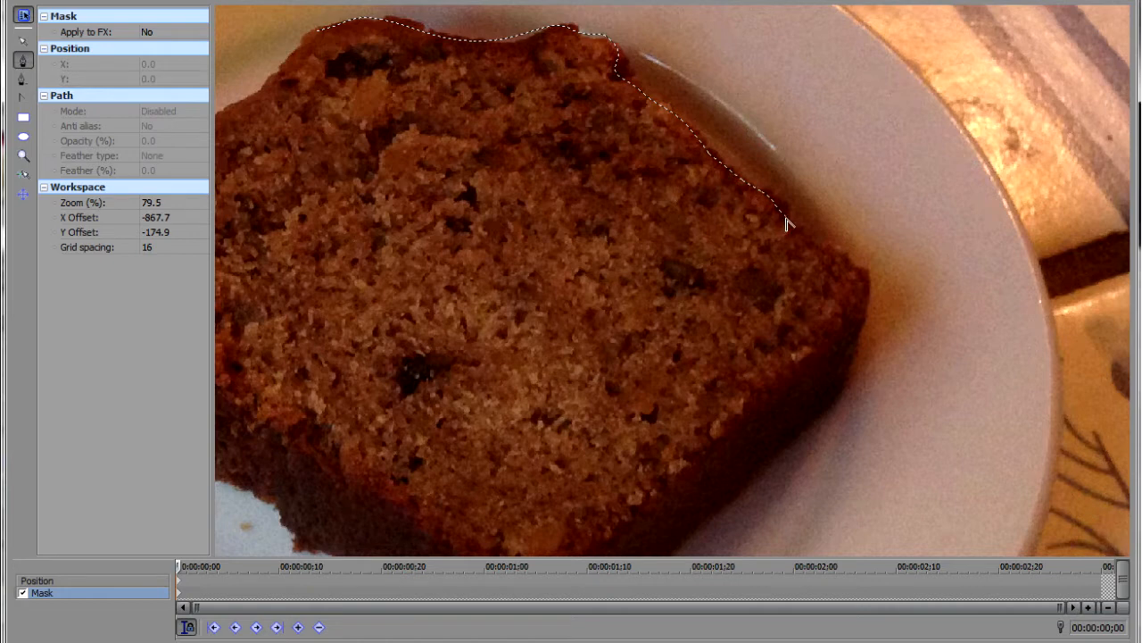
pyautogui.click(787, 223)
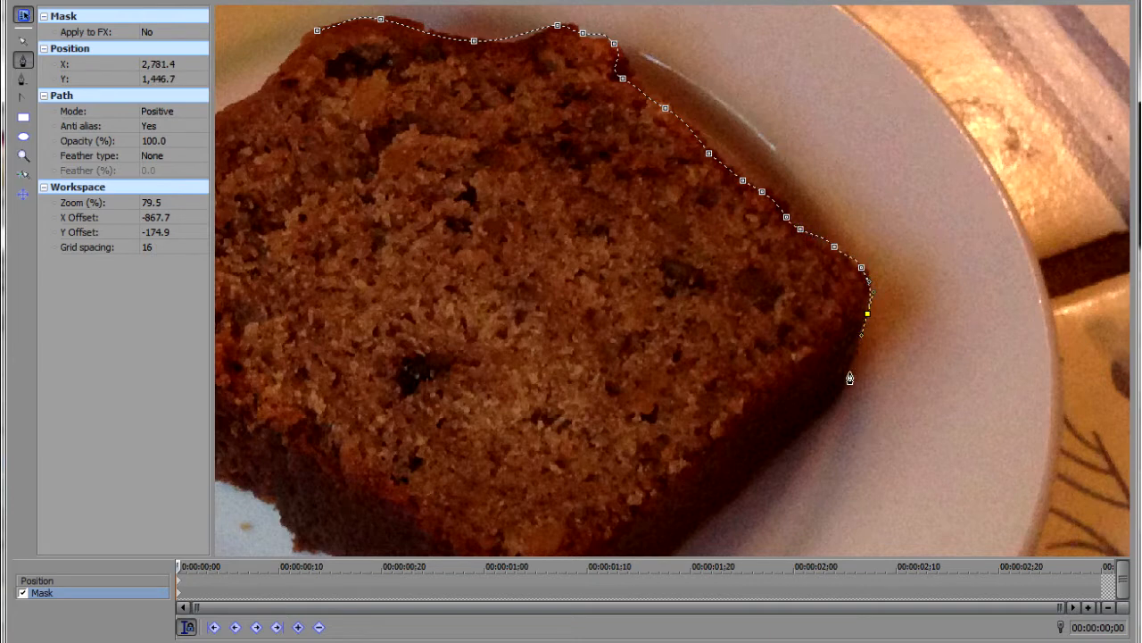
# Add a mask point past the bread's right corner and pan down to its bottom edge
pyautogui.moveTo(859, 318); pyautogui.dragTo(817, 420)
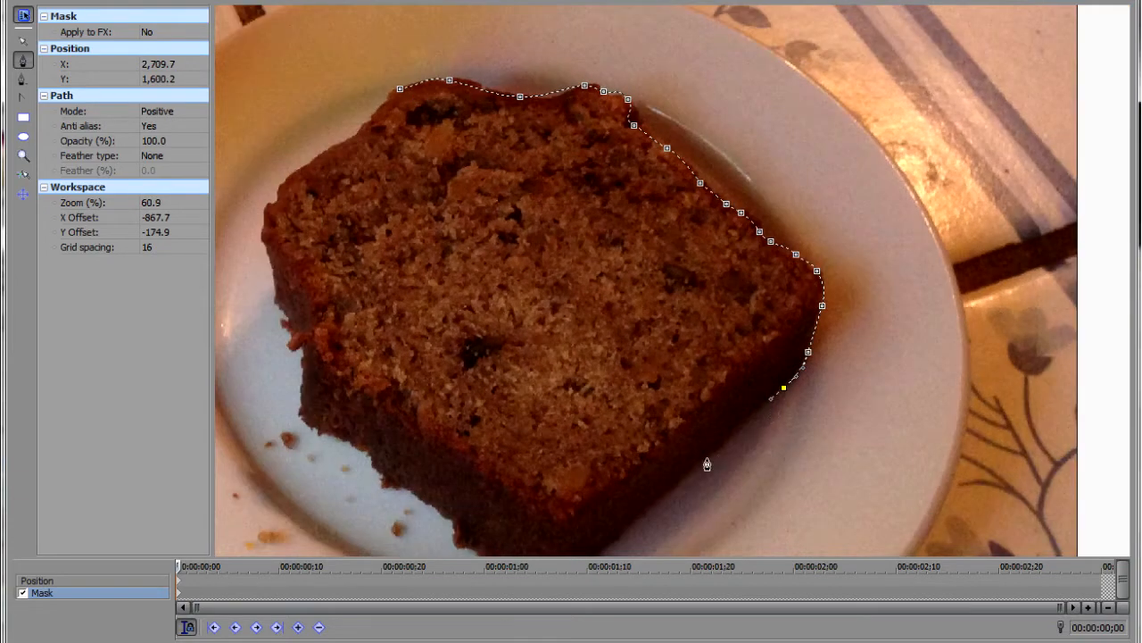
pyautogui.moveTo(783, 387); pyautogui.dragTo(634, 519)
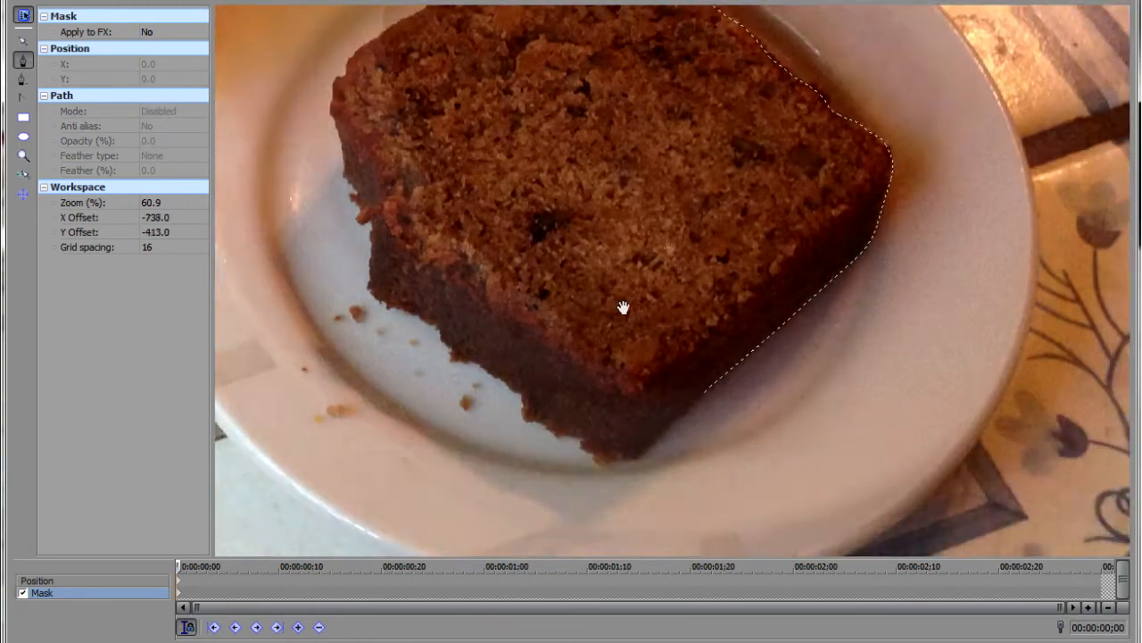
pyautogui.moveTo(624, 307); pyautogui.dragTo(867, 319)
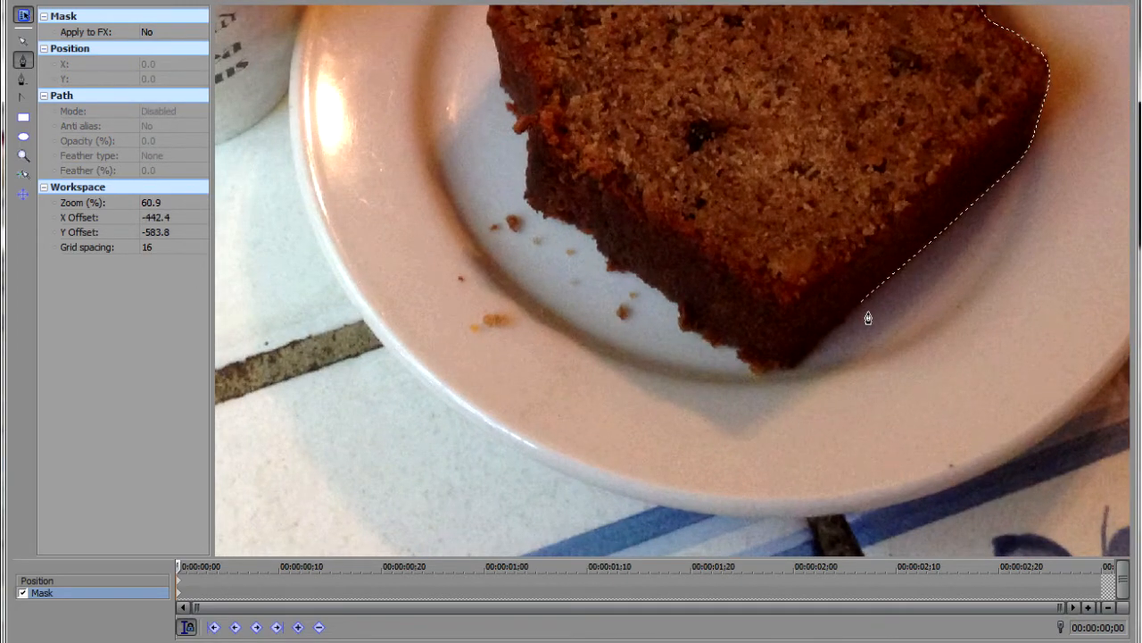
pyautogui.moveTo(817, 221)
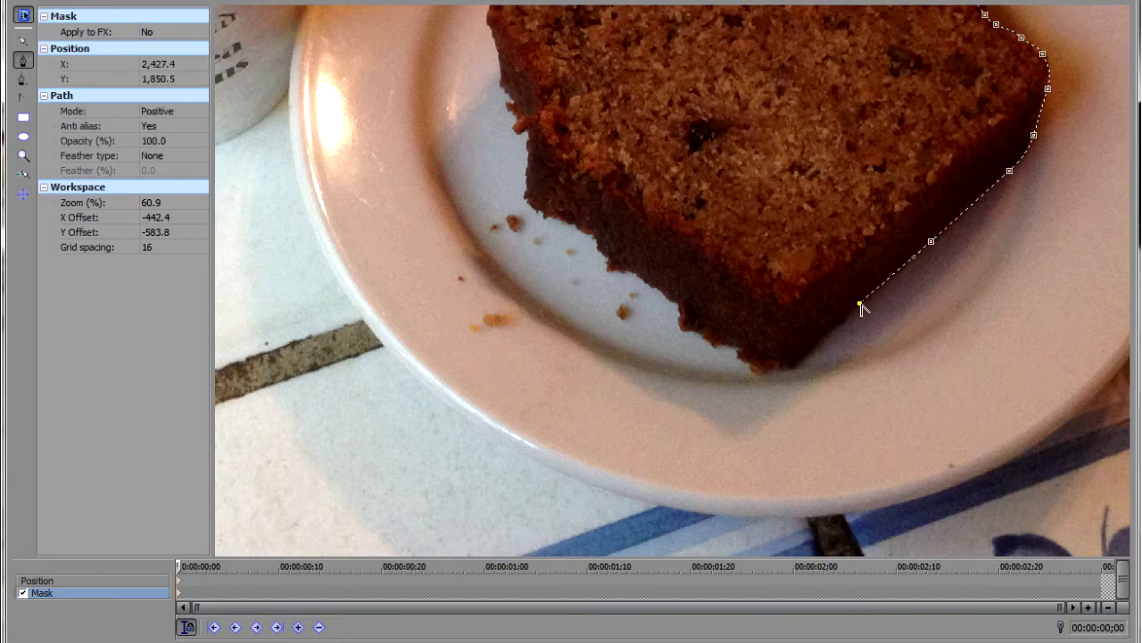
# Trace the outline along the bread's lower and left edges, then zoom back out
pyautogui.moveTo(863, 308); pyautogui.dragTo(817, 347)
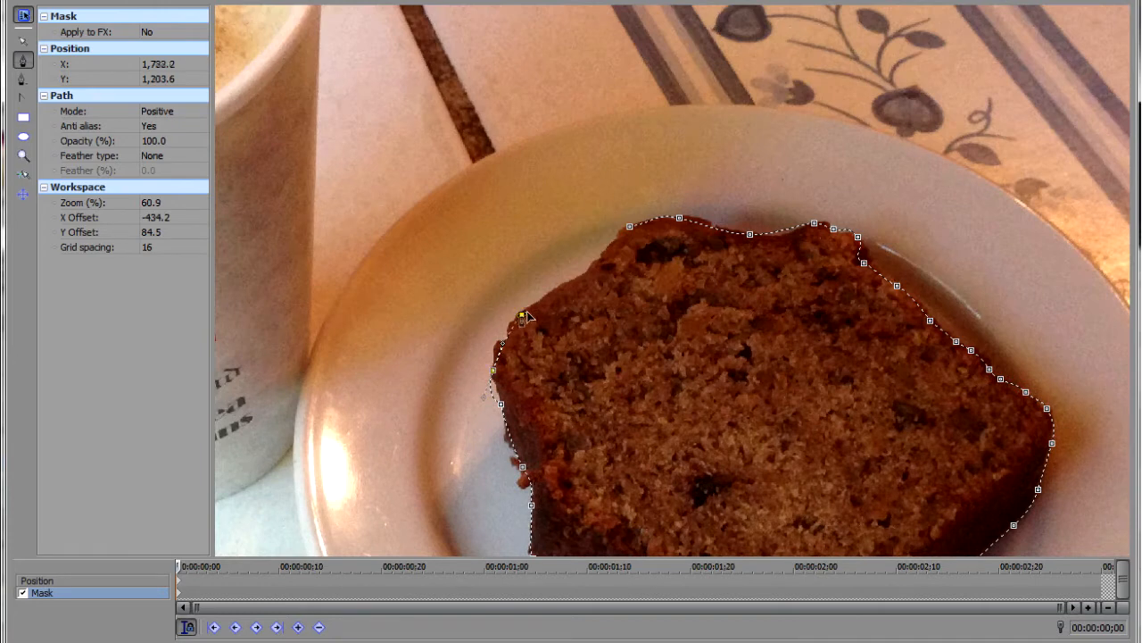
pyautogui.moveTo(522, 316); pyautogui.dragTo(589, 273)
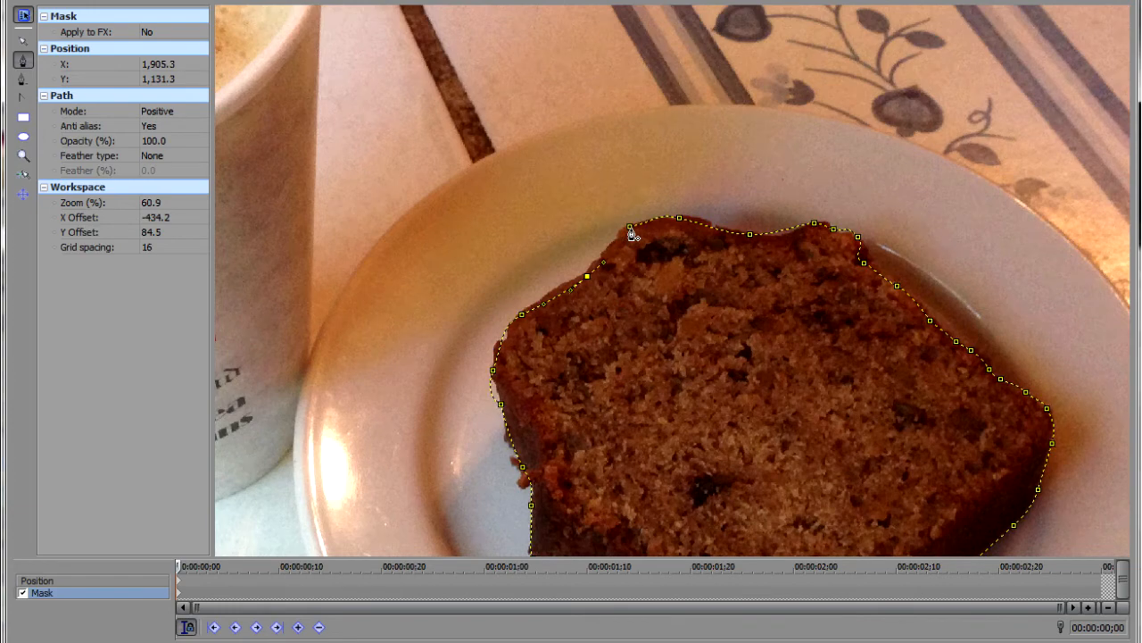
pyautogui.rightClick(631, 234)
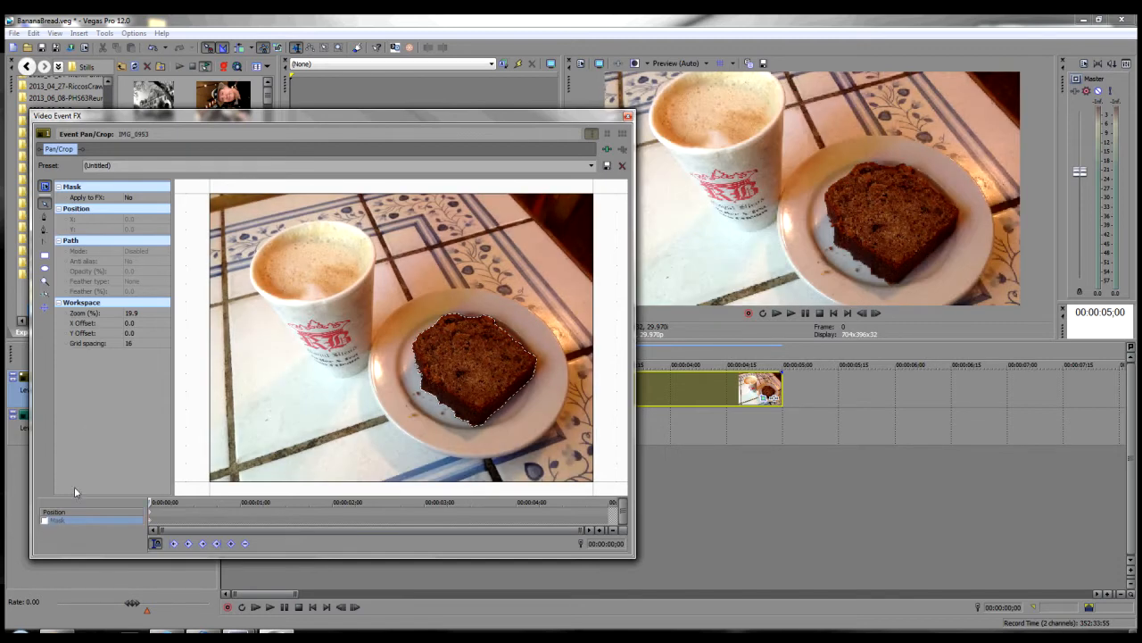
pyautogui.moveTo(123, 451)
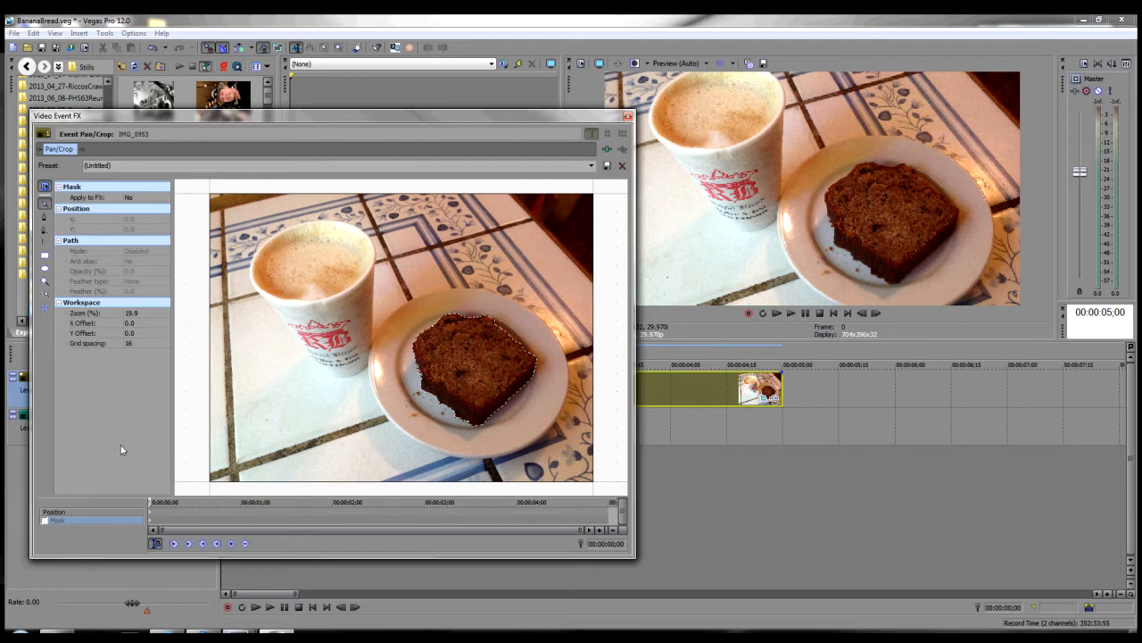
# Select Position and shrink the Pan/Crop frame around the coffee cup at frame 0
pyautogui.click(53, 511)
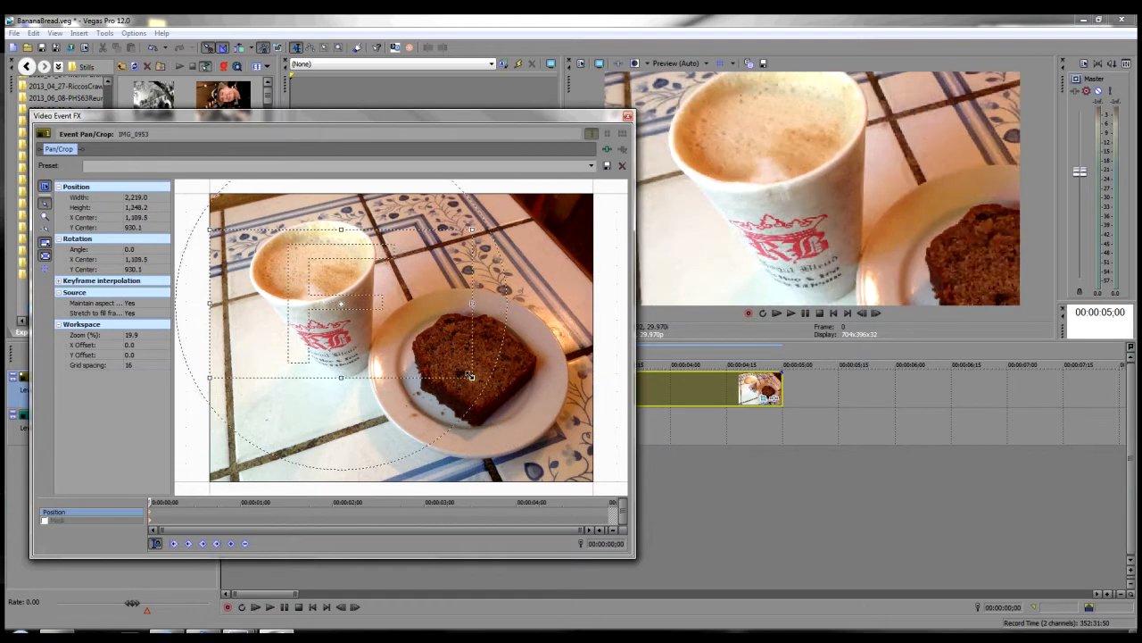
pyautogui.moveTo(472, 375); pyautogui.dragTo(393, 333)
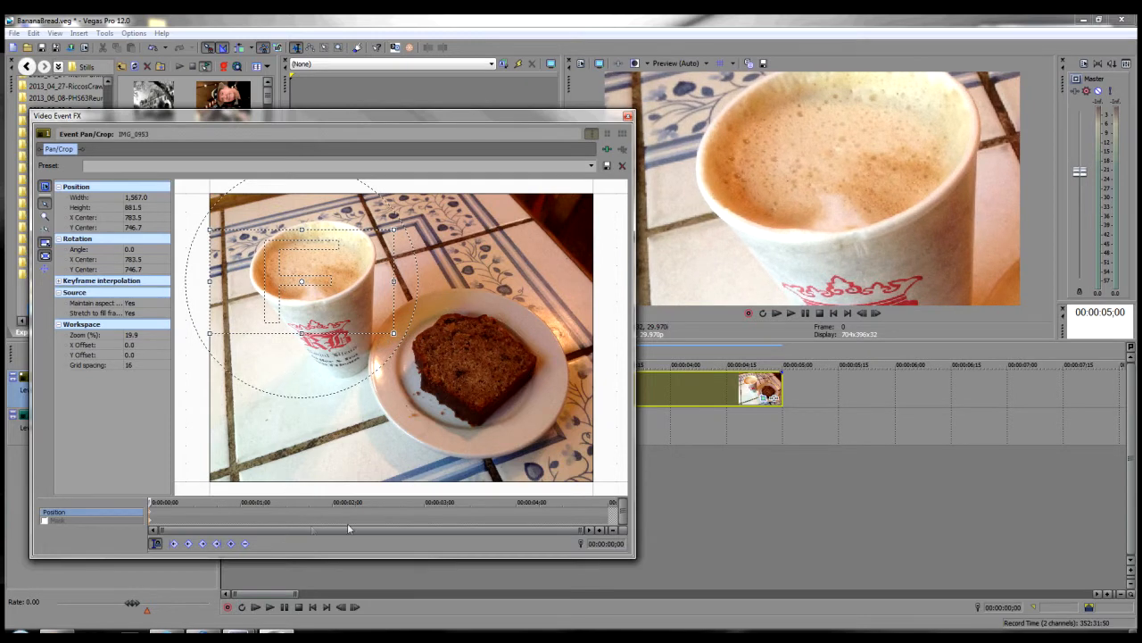
pyautogui.moveTo(389, 514)
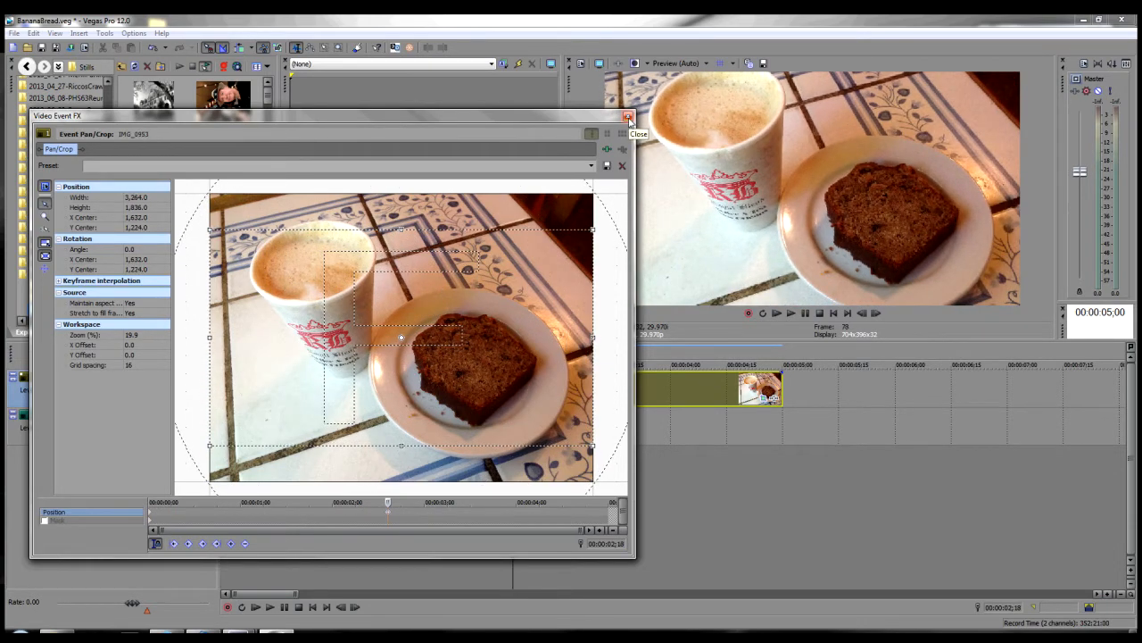
# Close Video Event FX, duplicate the bread photo track, and select the upper event's Pan/Crop
pyautogui.click(628, 116)
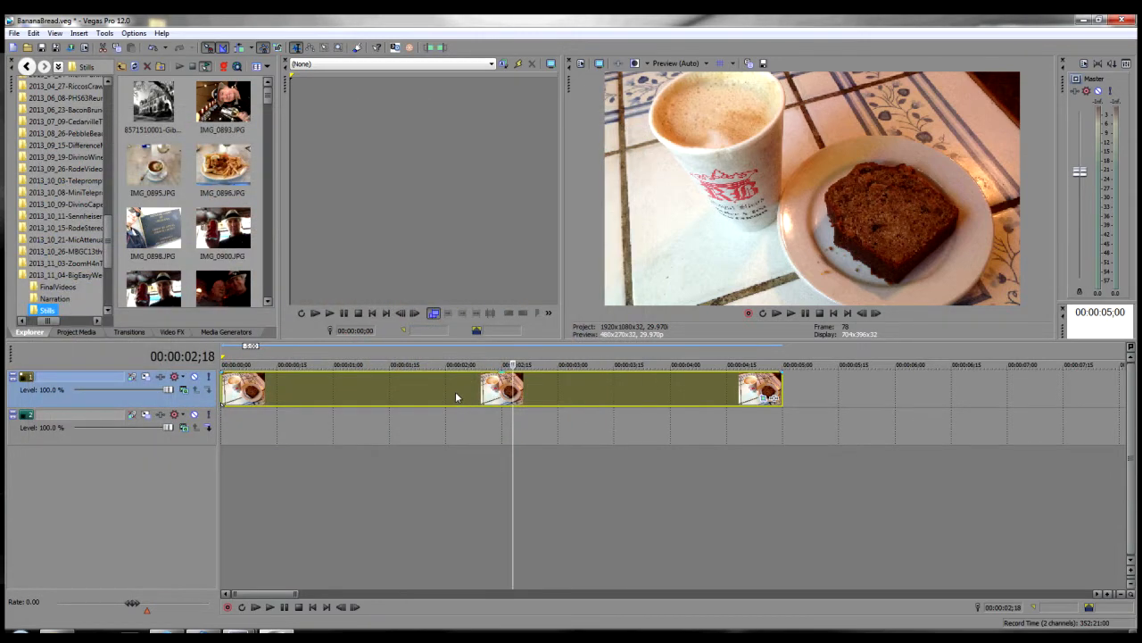
pyautogui.rightClick(455, 390)
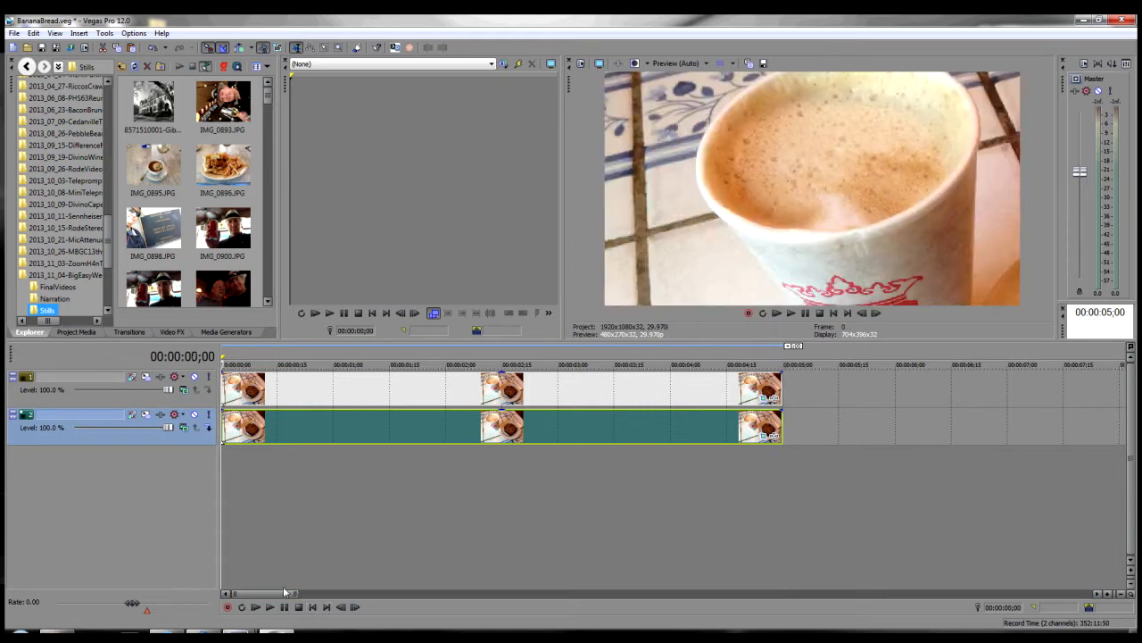
pyautogui.click(269, 607)
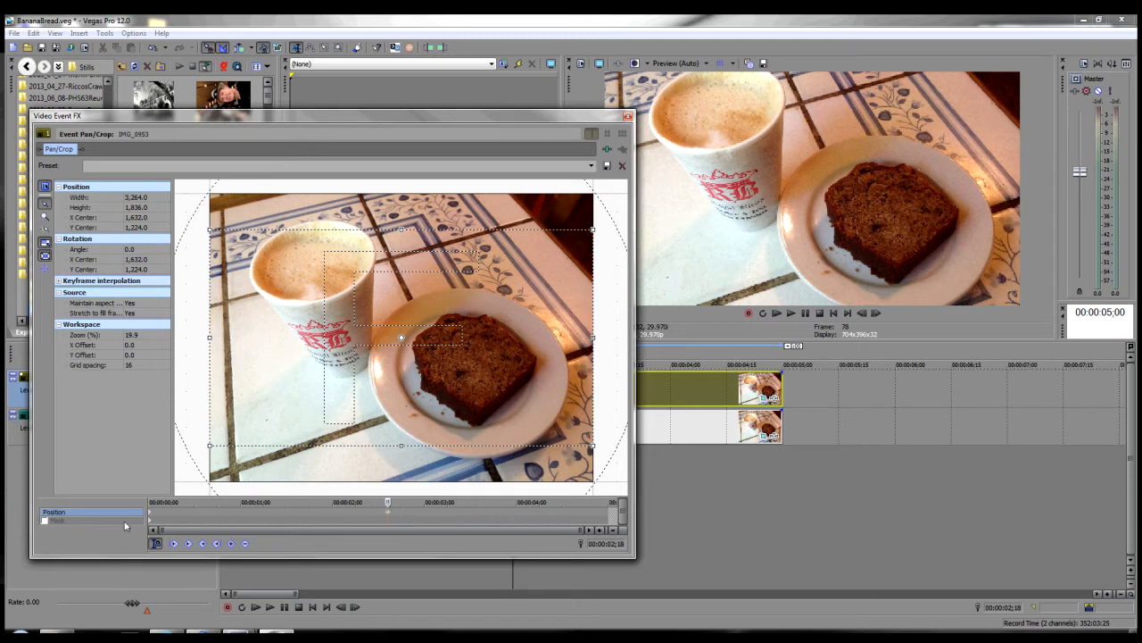
# Enable the bread mask and set its mode to Disabled at 2:17
pyautogui.click(57, 520)
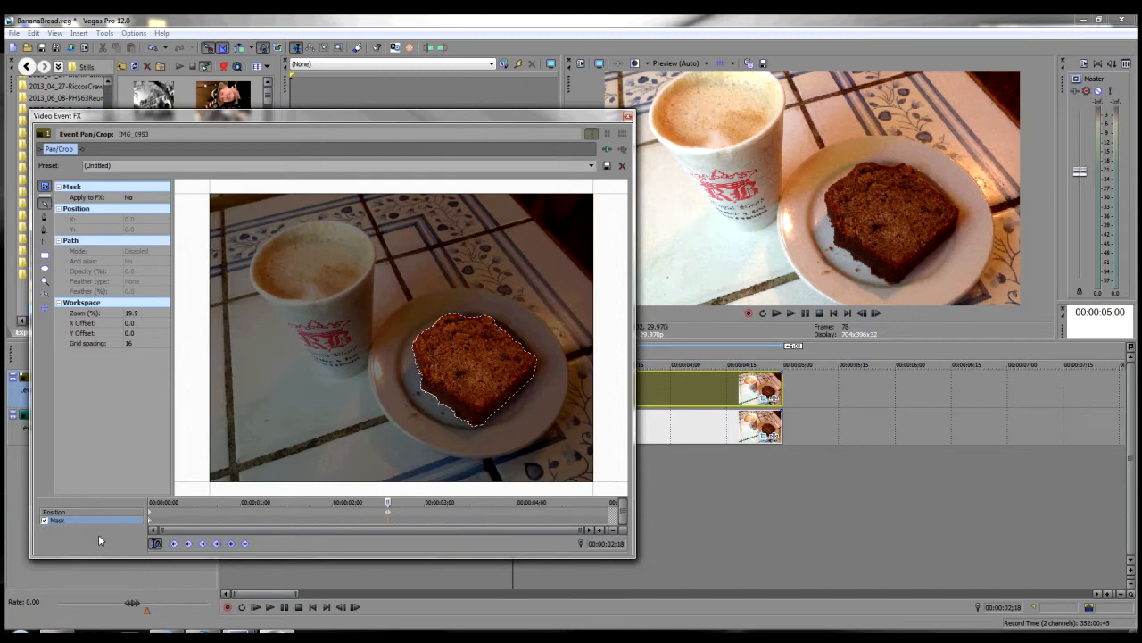
pyautogui.click(230, 544)
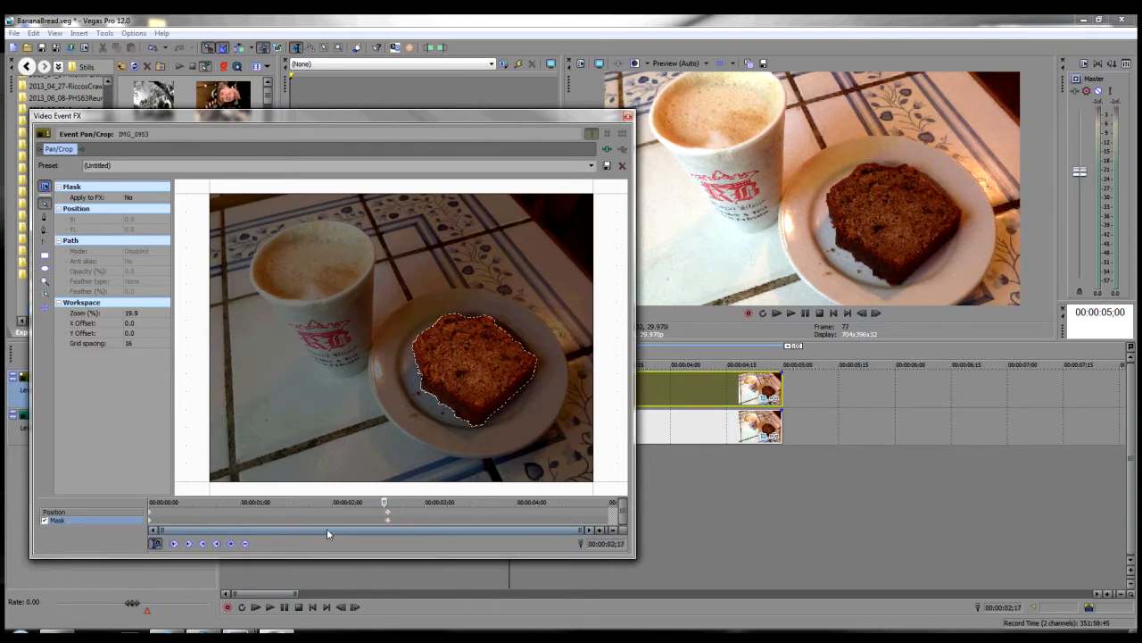
pyautogui.click(230, 543)
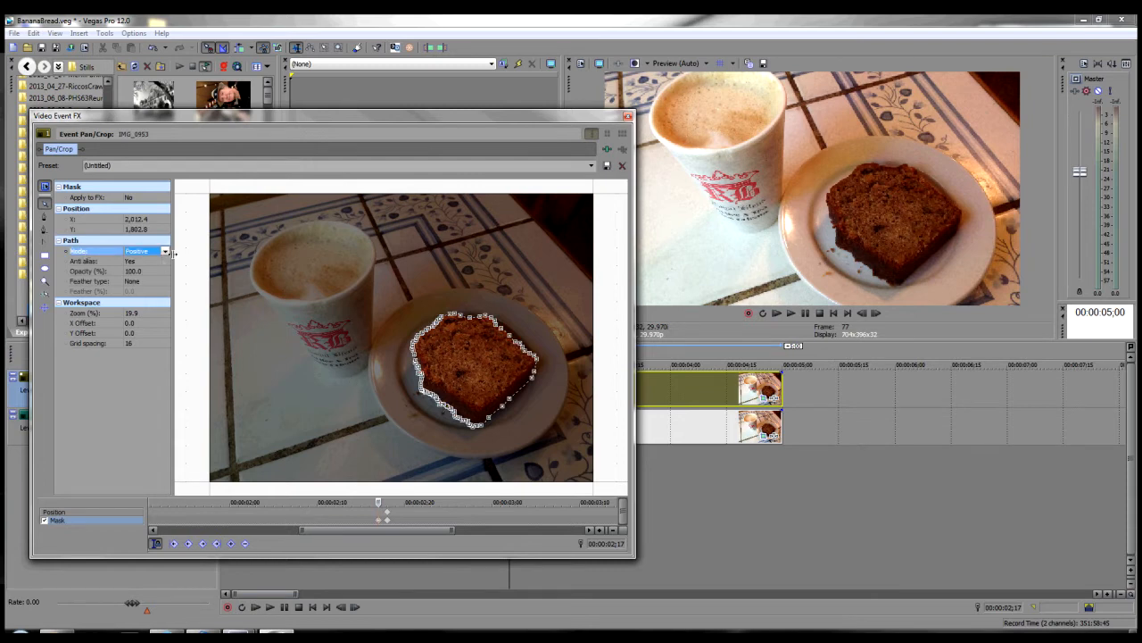
pyautogui.click(137, 251)
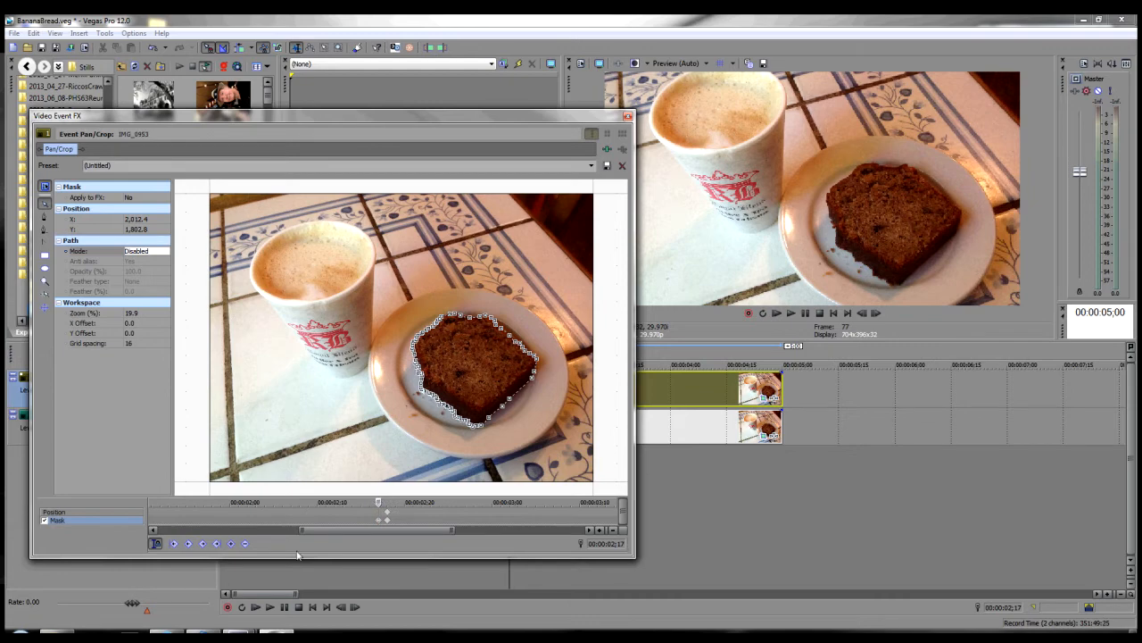
pyautogui.moveTo(174, 544)
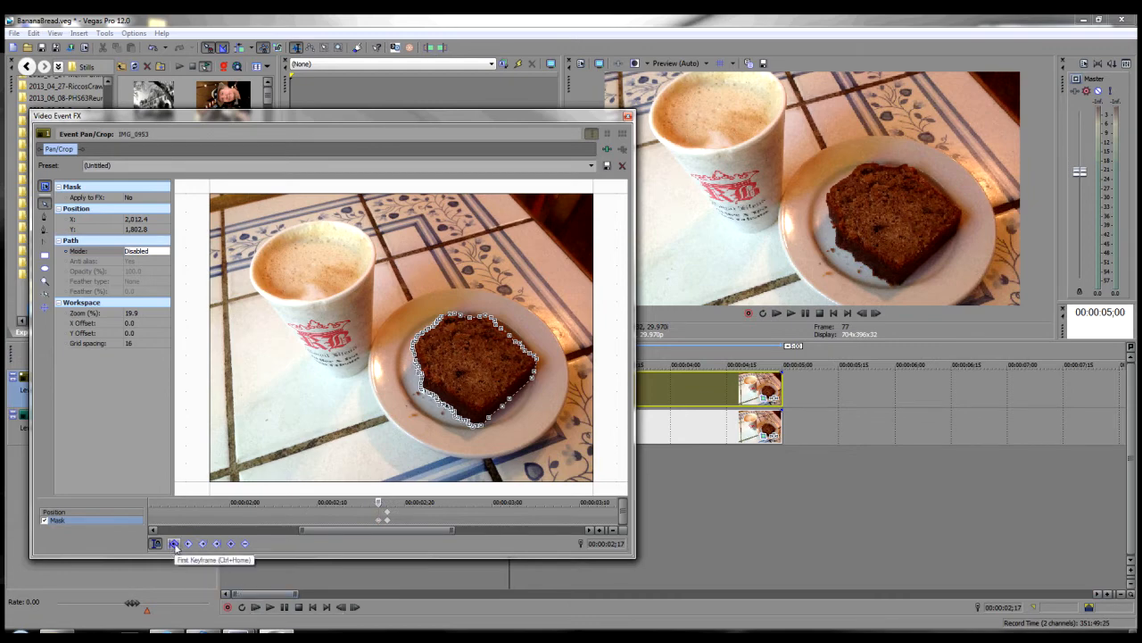
# Add a Position keyframe zoomed onto the bread near 4:05 and preview the animation
pyautogui.click(156, 543)
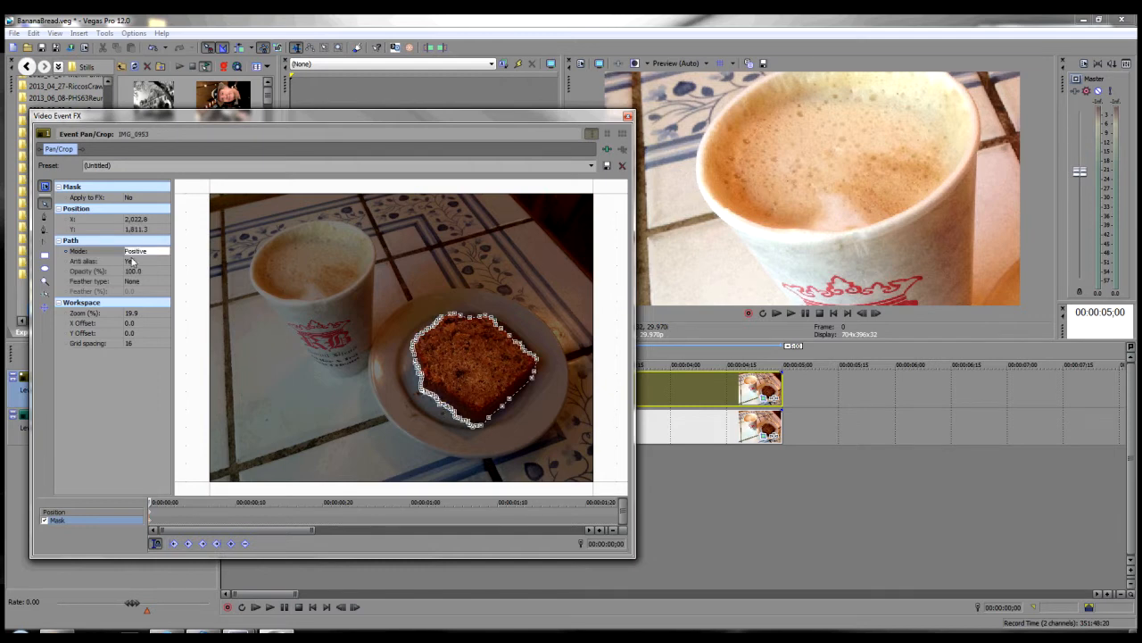
pyautogui.click(143, 251)
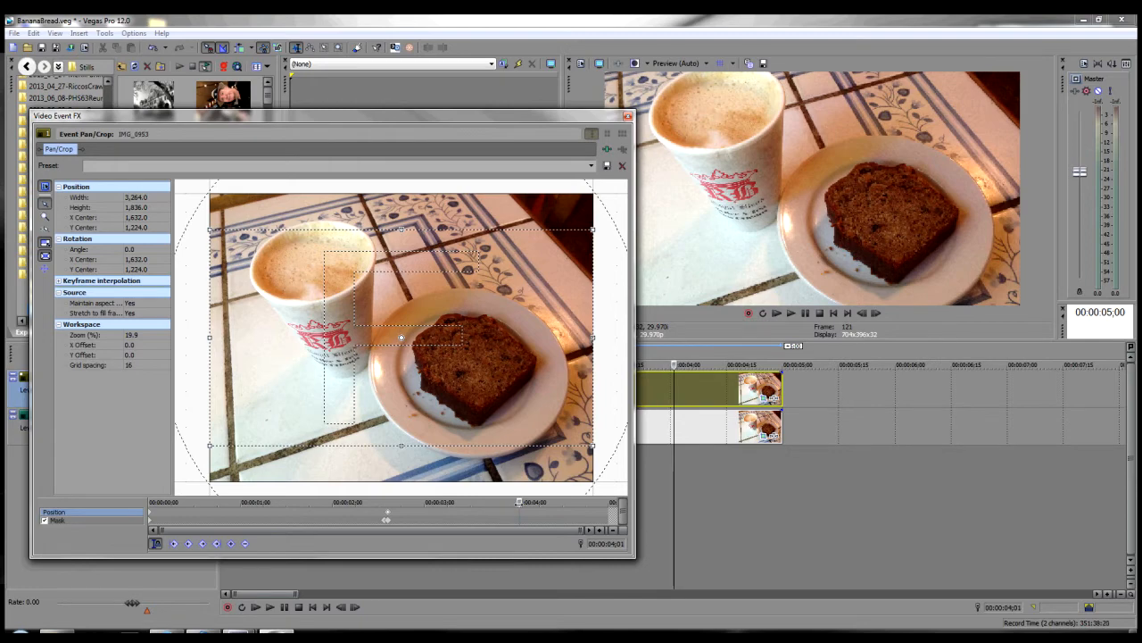
pyautogui.moveTo(286, 482)
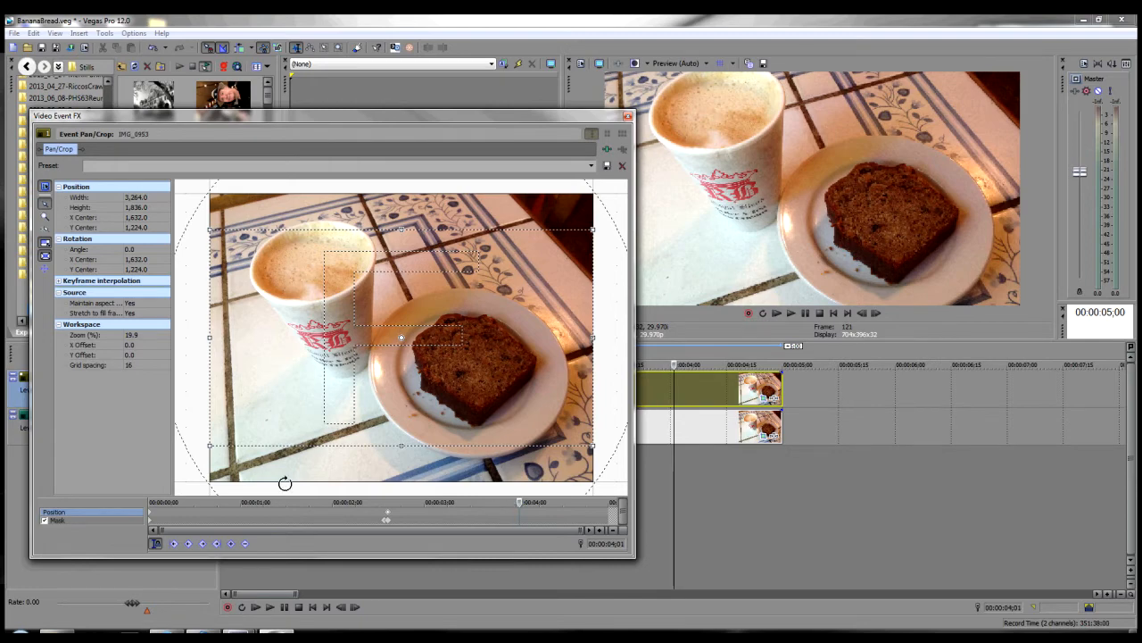
pyautogui.moveTo(209, 445); pyautogui.dragTo(254, 419)
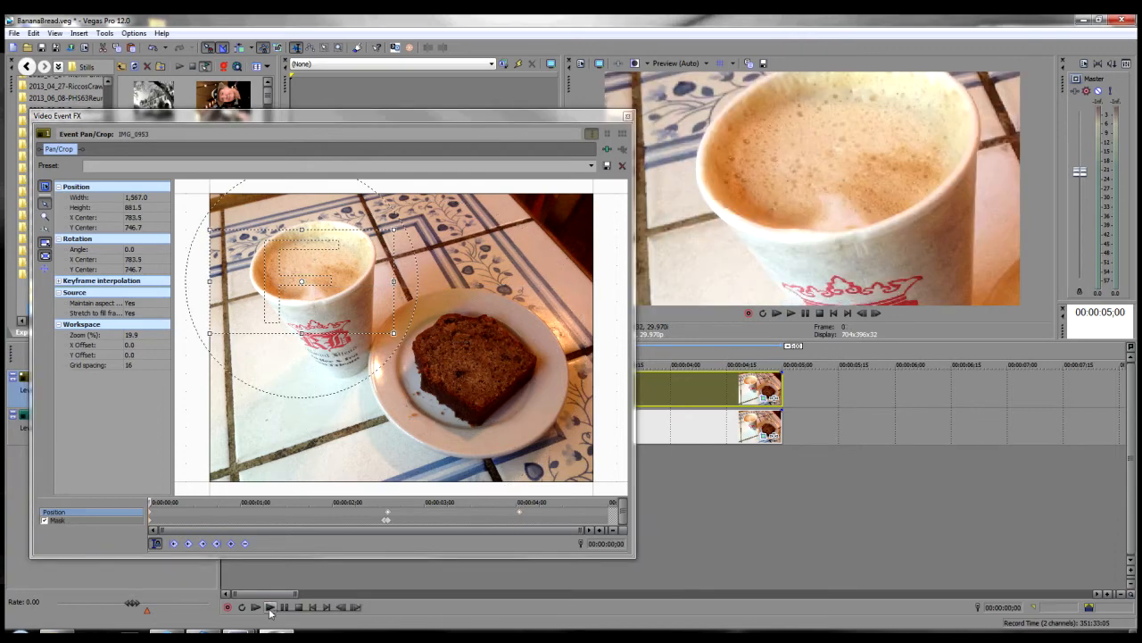
pyautogui.click(255, 606)
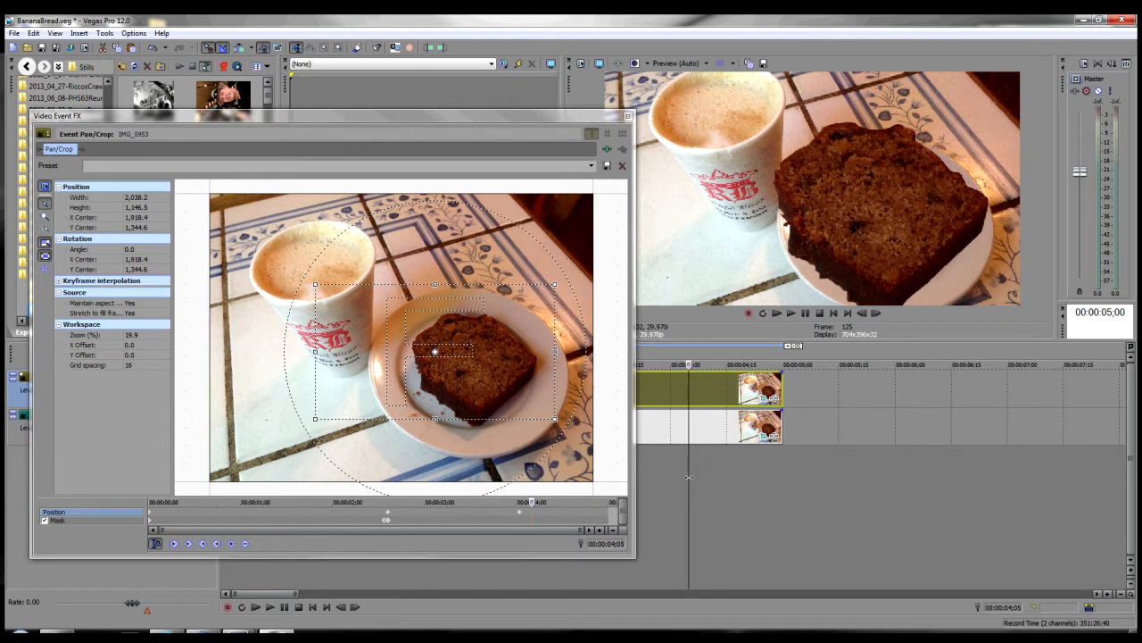
pyautogui.moveTo(390, 516)
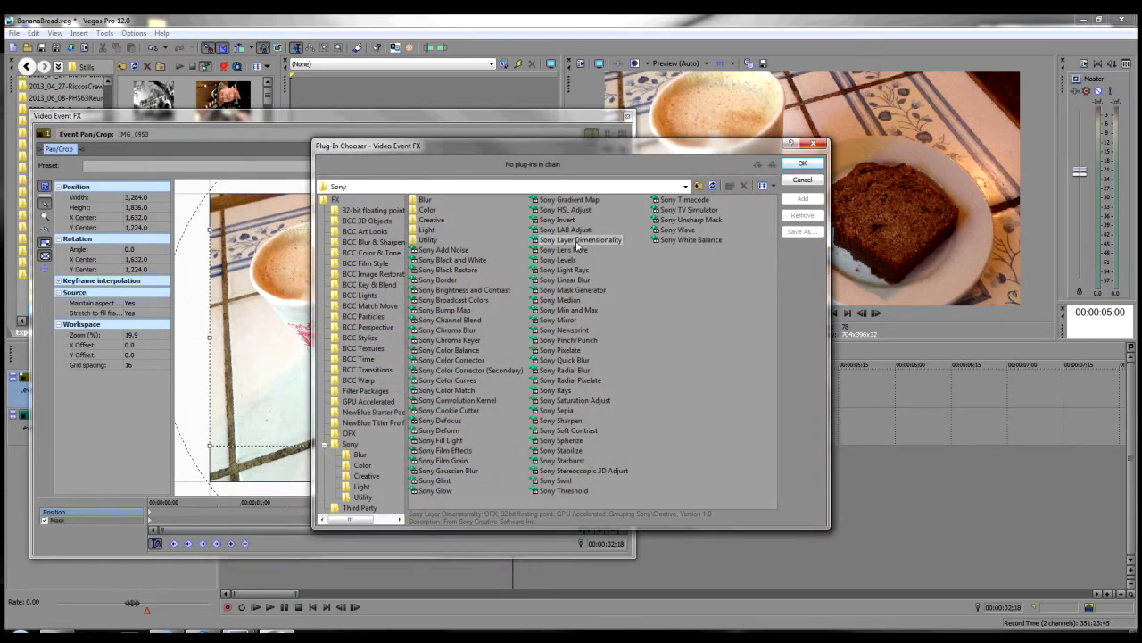
# Add Sony Layer Dimensionality with shadow Type set to Drop and Height animation enabled
pyautogui.click(580, 239)
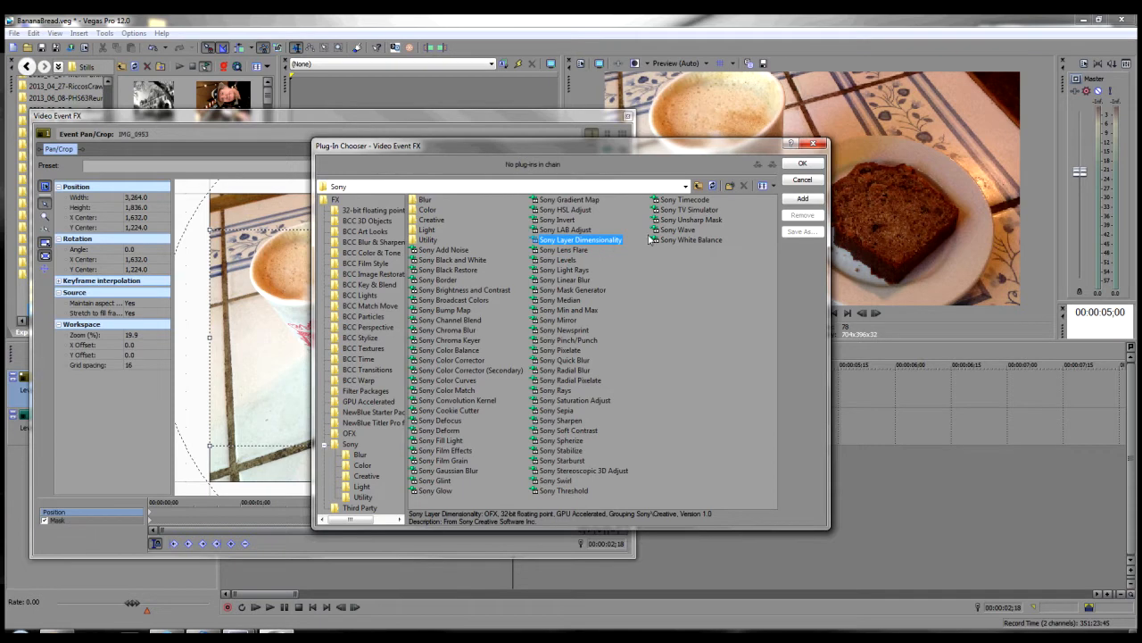
pyautogui.click(802, 163)
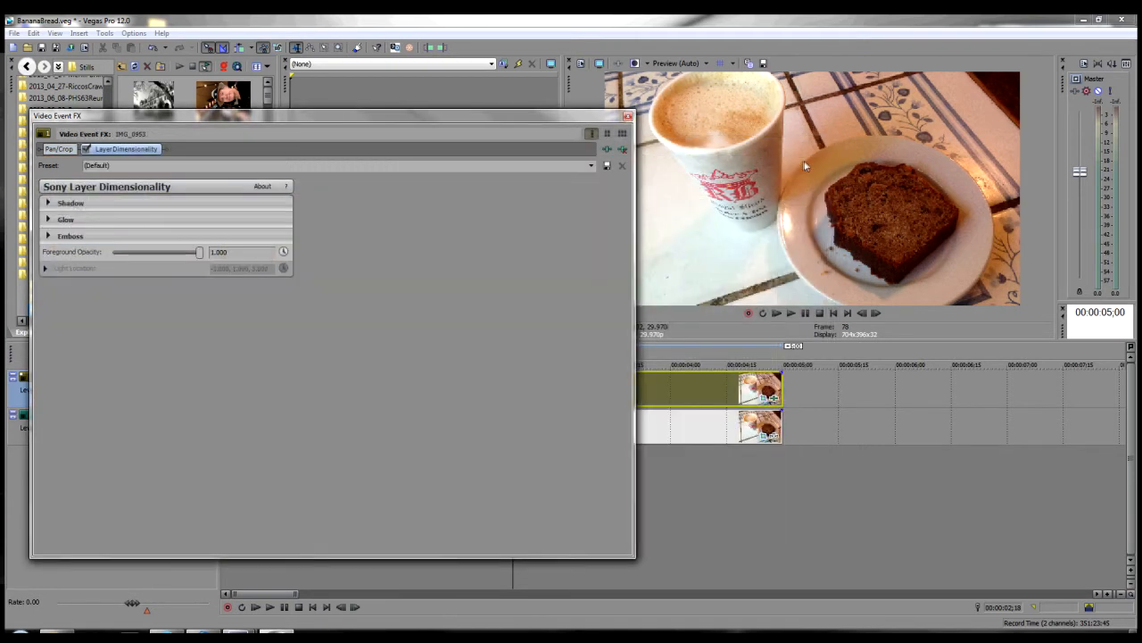
pyautogui.moveTo(49, 202)
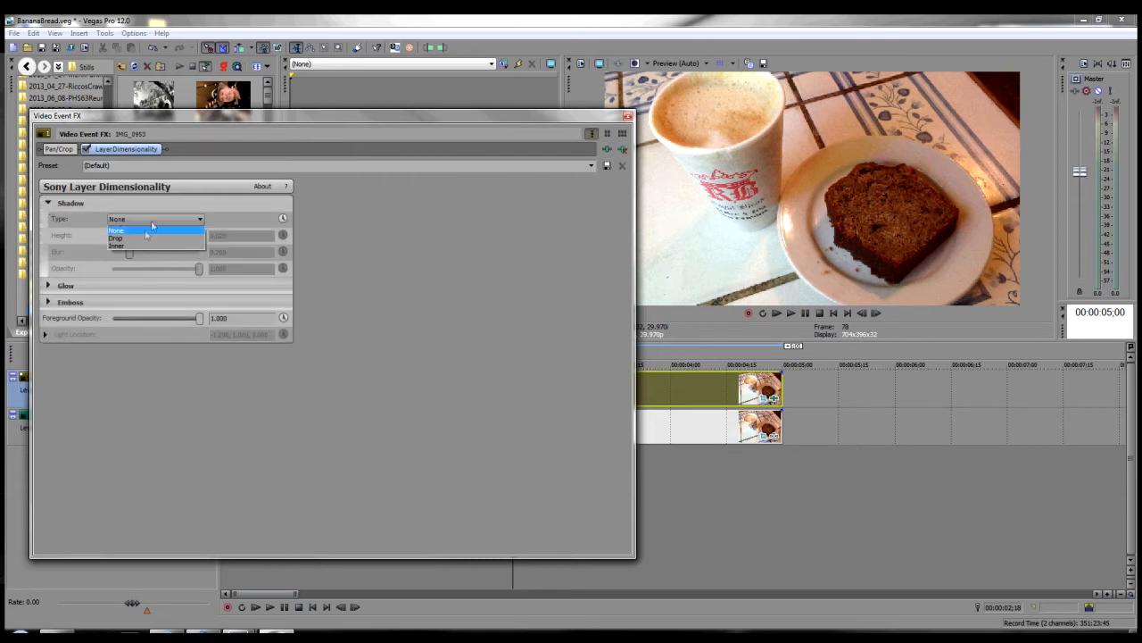
pyautogui.click(116, 238)
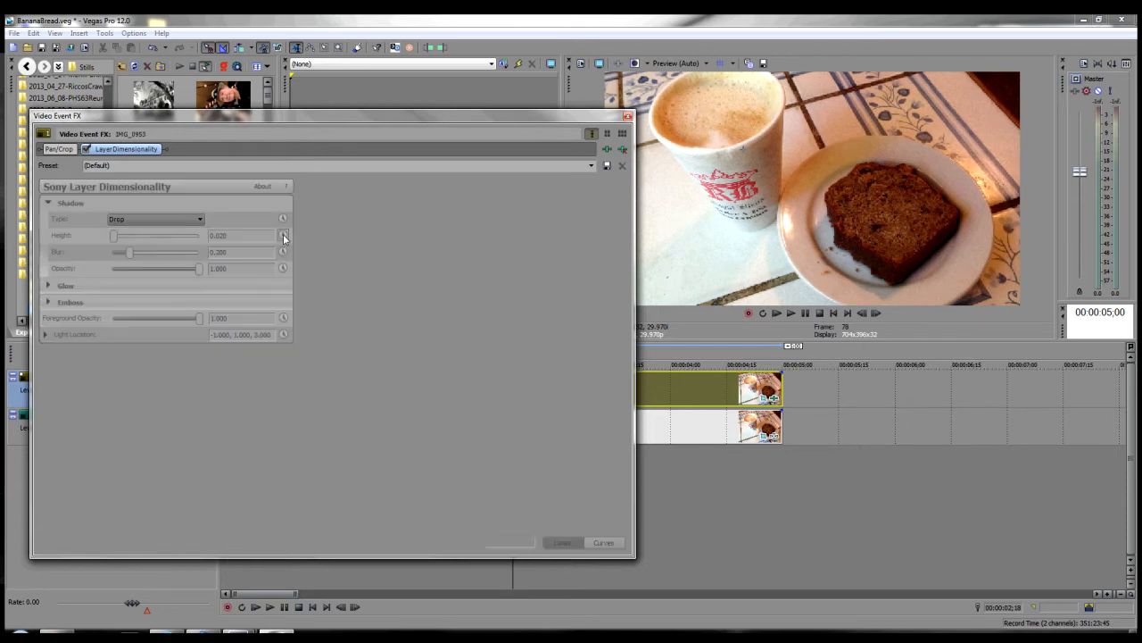
pyautogui.click(283, 235)
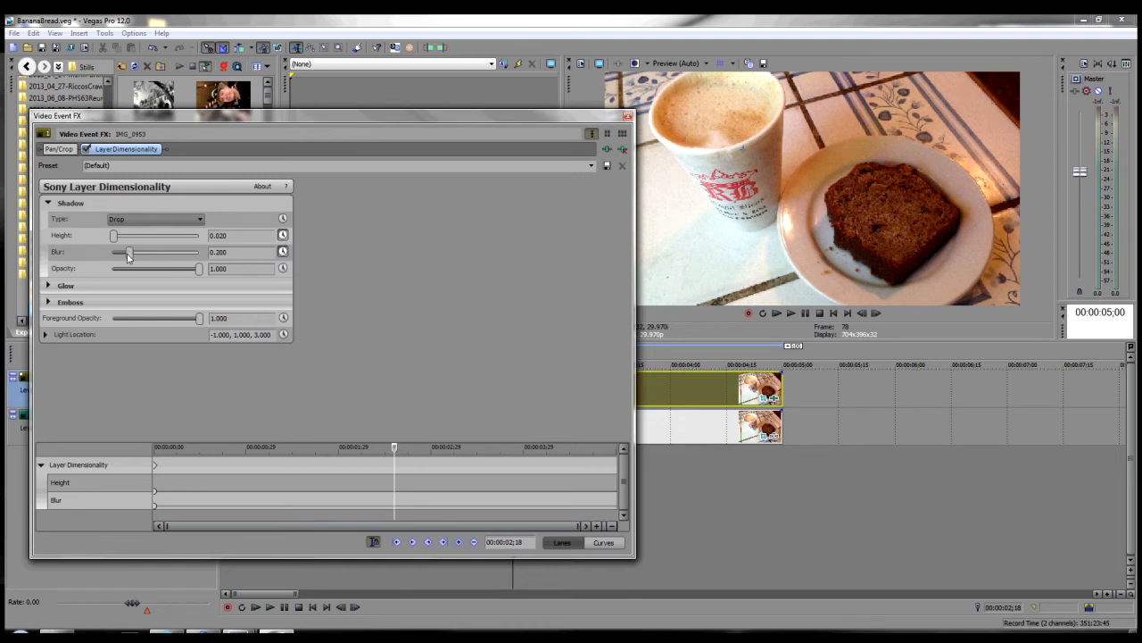
# Set shadow opacity to about 0.5, then keyframe raised Height and Blur at 4;01
pyautogui.moveTo(114, 235); pyautogui.dragTo(111, 235)
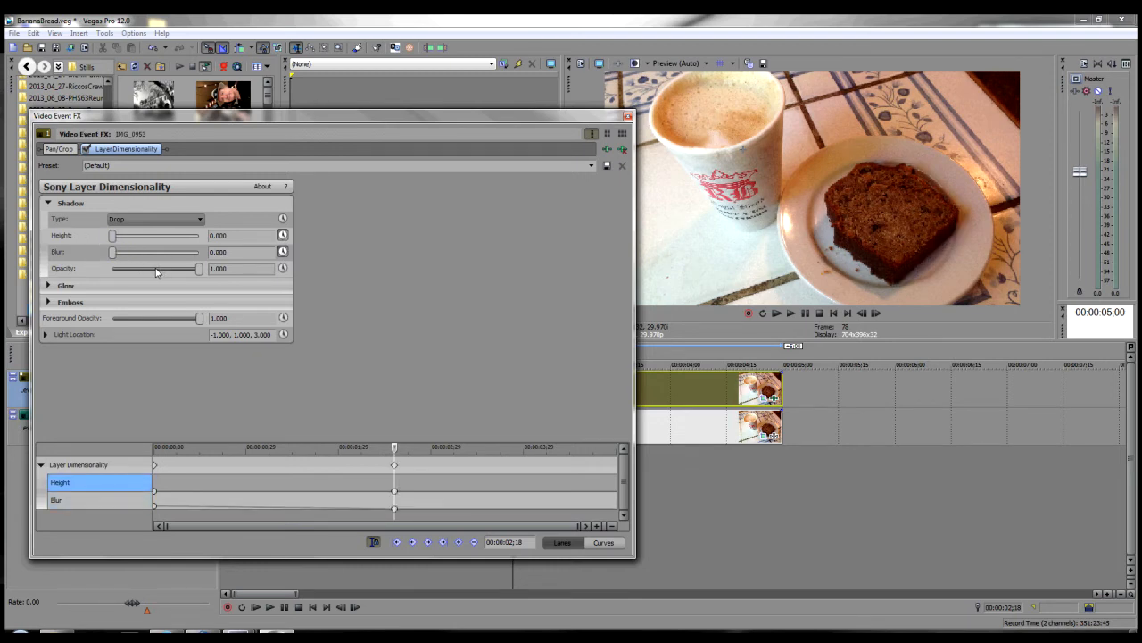
pyautogui.moveTo(194, 269); pyautogui.dragTo(158, 269)
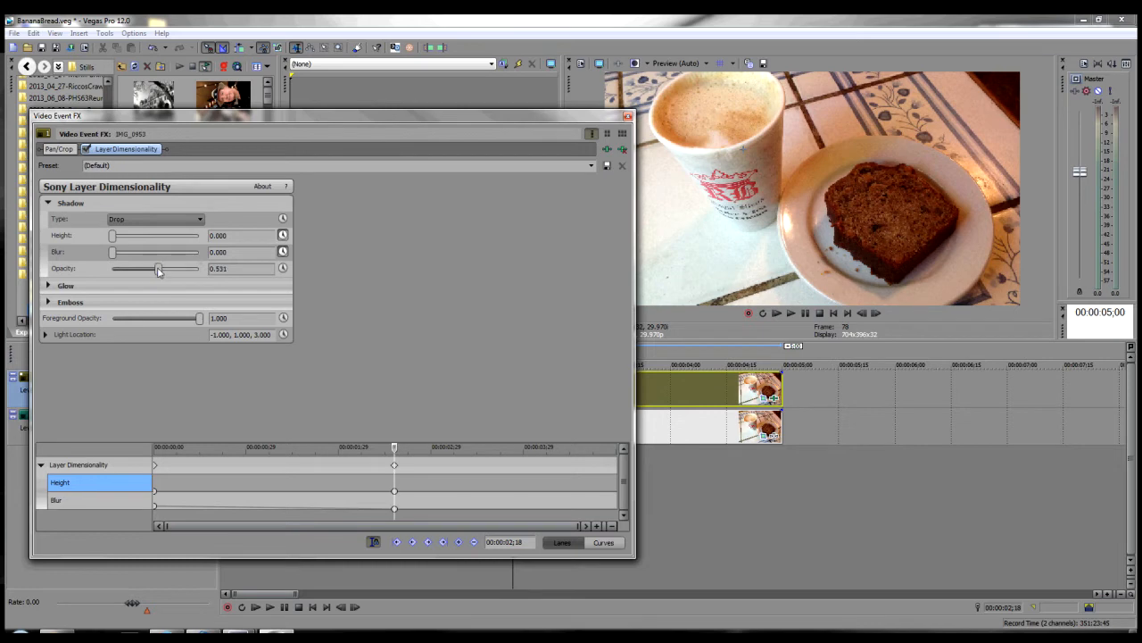
pyautogui.moveTo(158, 269); pyautogui.dragTo(174, 268)
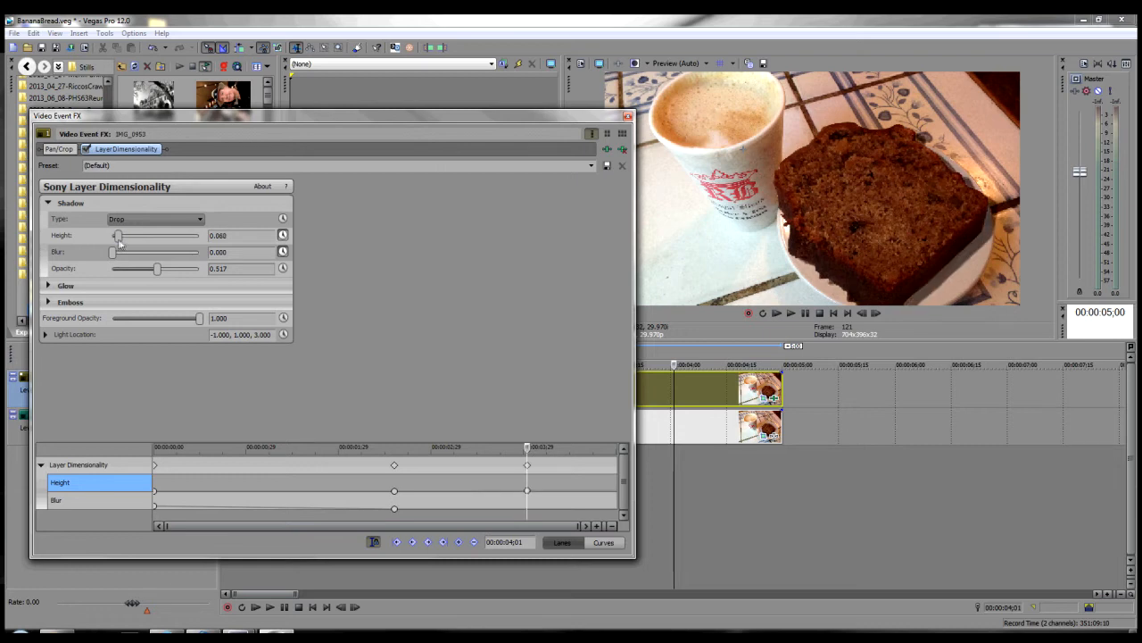
pyautogui.moveTo(116, 235); pyautogui.dragTo(119, 235)
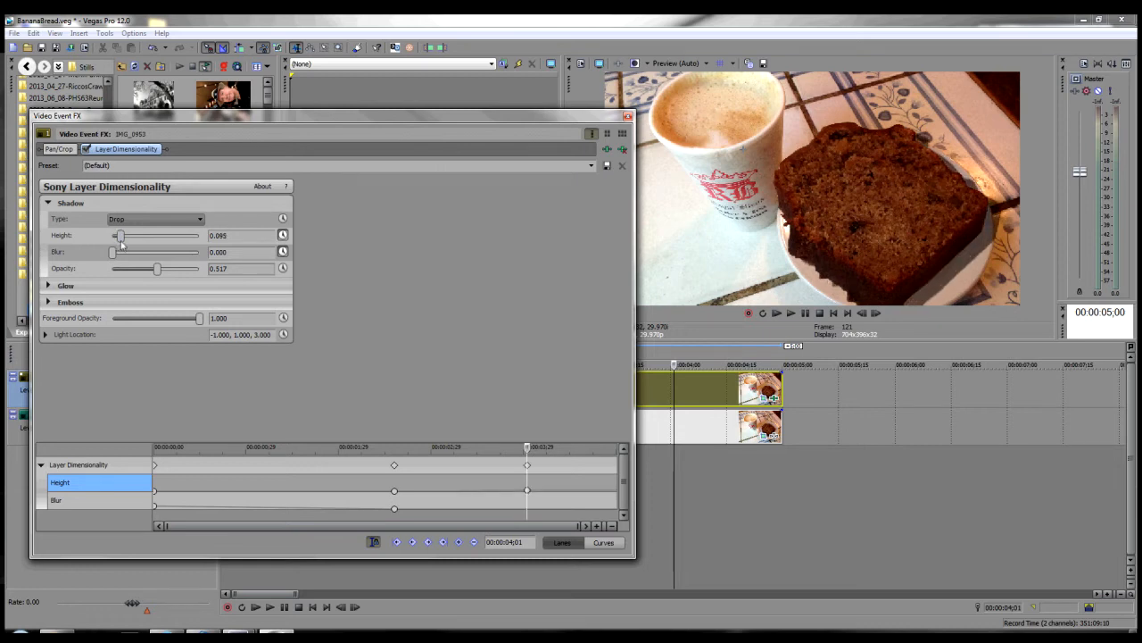
pyautogui.moveTo(113, 252); pyautogui.dragTo(135, 251)
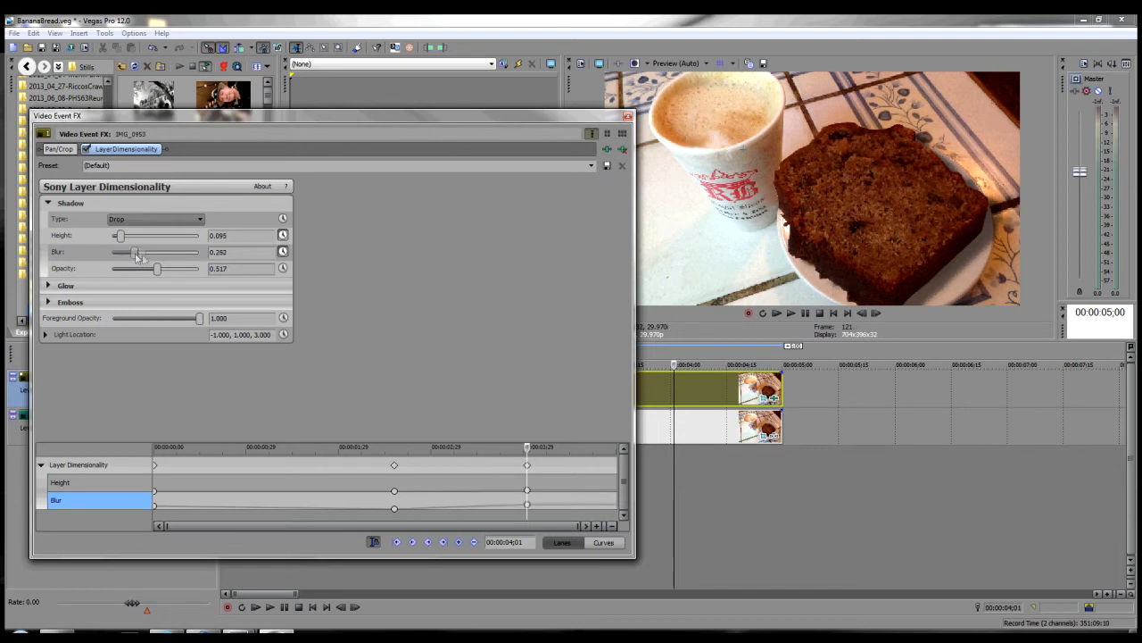
pyautogui.moveTo(134, 252); pyautogui.dragTo(150, 252)
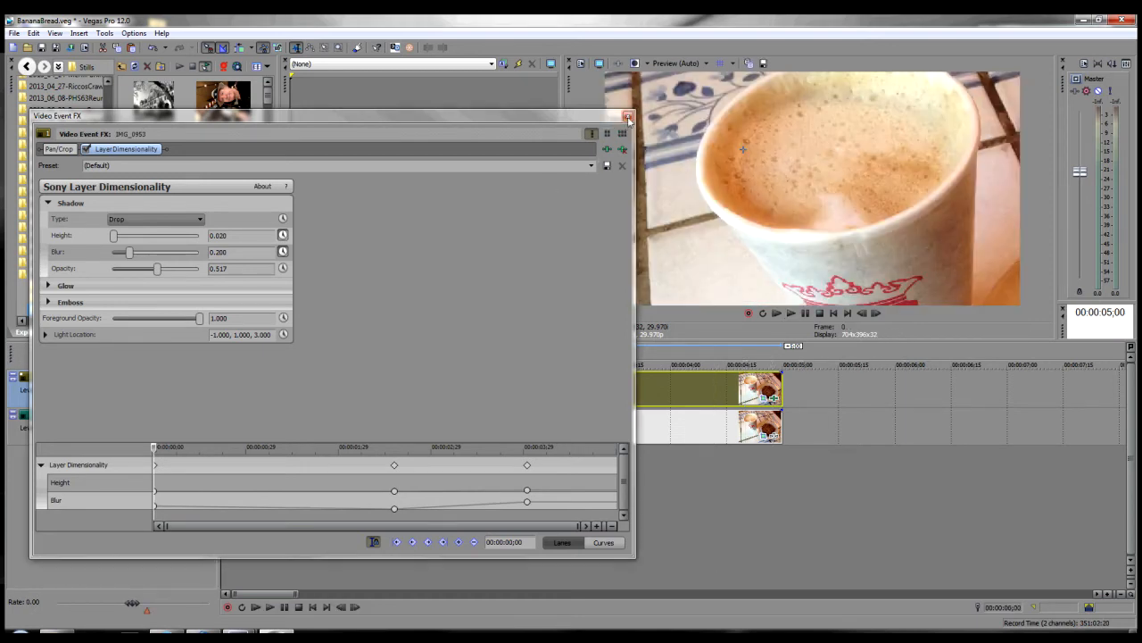
# Close Video Event FX and play the bread pop-out animation with its drop shadow
pyautogui.click(628, 116)
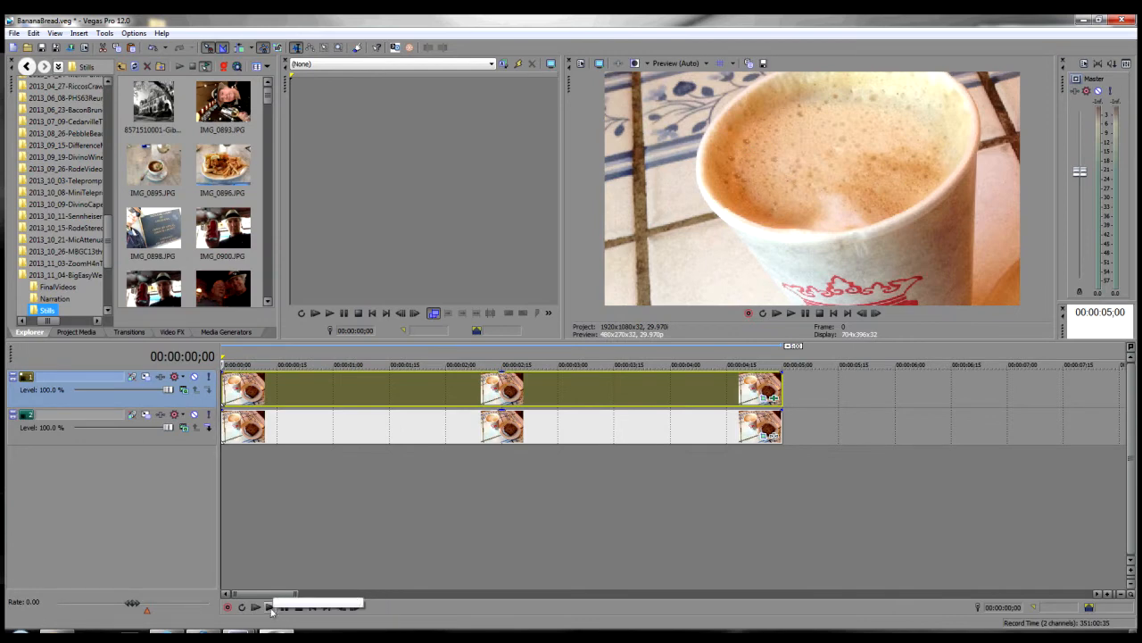
pyautogui.click(270, 607)
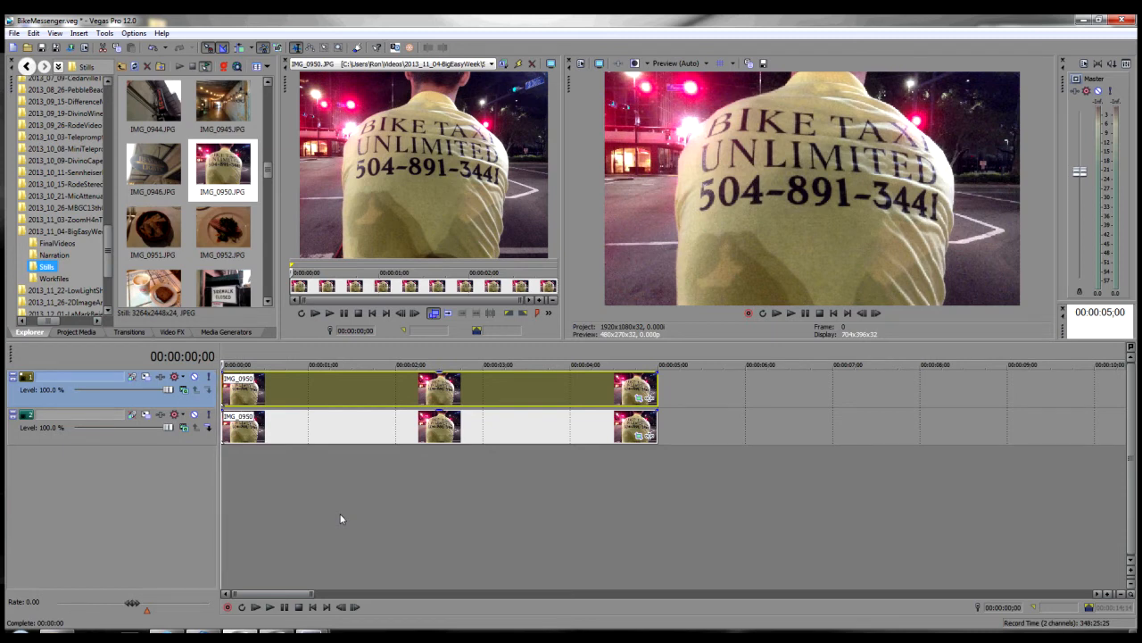
pyautogui.moveTo(373, 482)
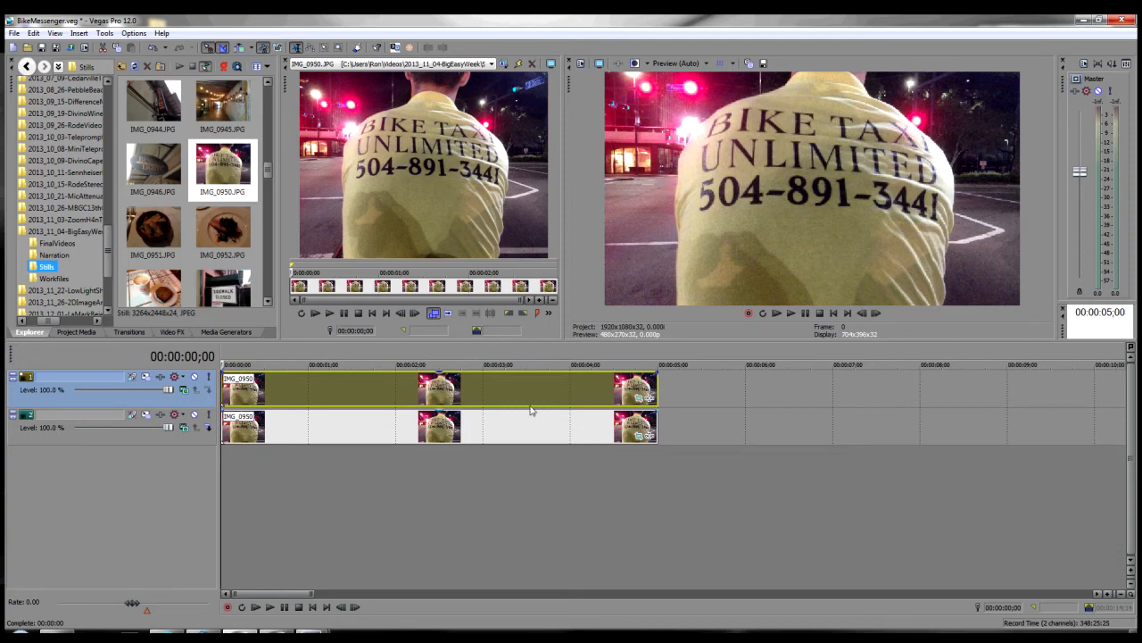
# Zoom the top rider event's Pan/Crop in at 0;00, widening to full view by 3;00
pyautogui.click(637, 387)
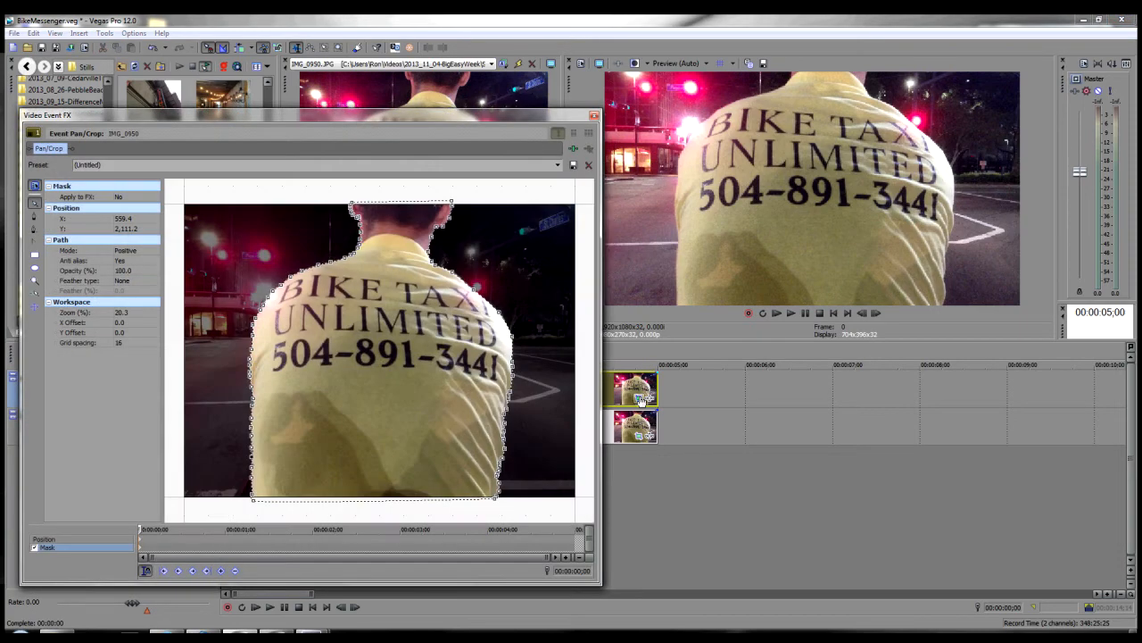
pyautogui.moveTo(361, 339)
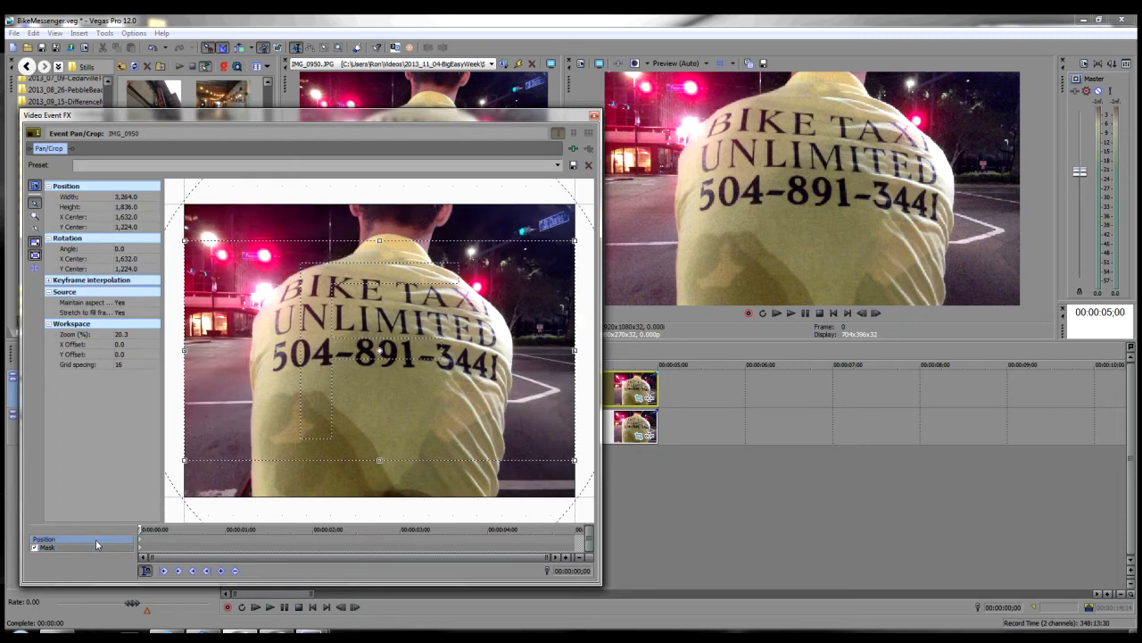
pyautogui.moveTo(183, 466)
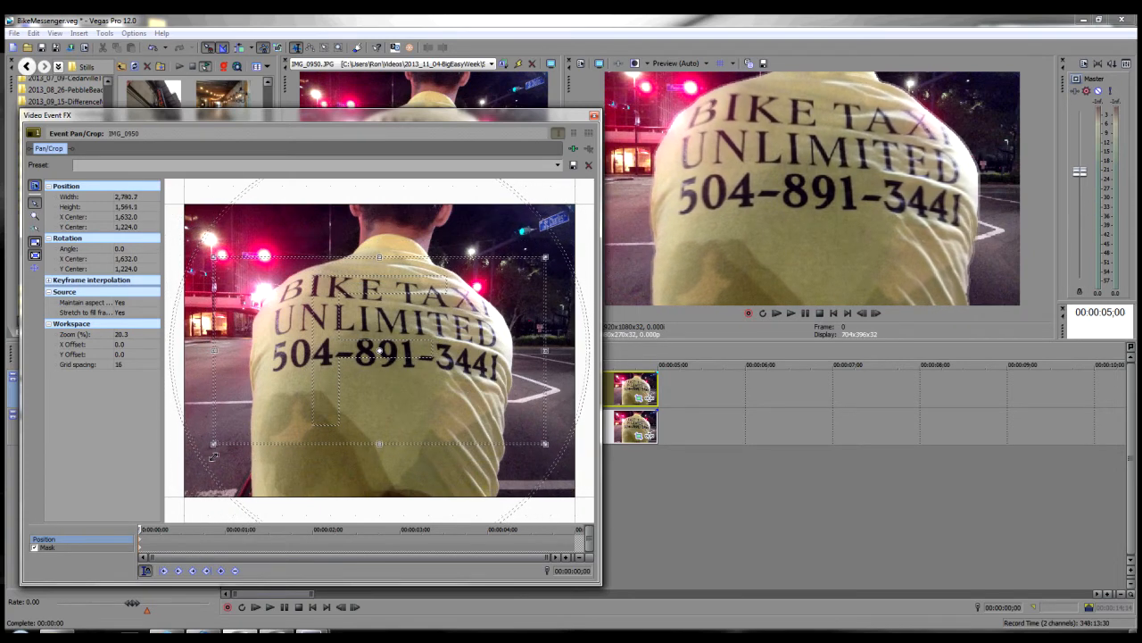
pyautogui.moveTo(215, 455); pyautogui.dragTo(217, 461)
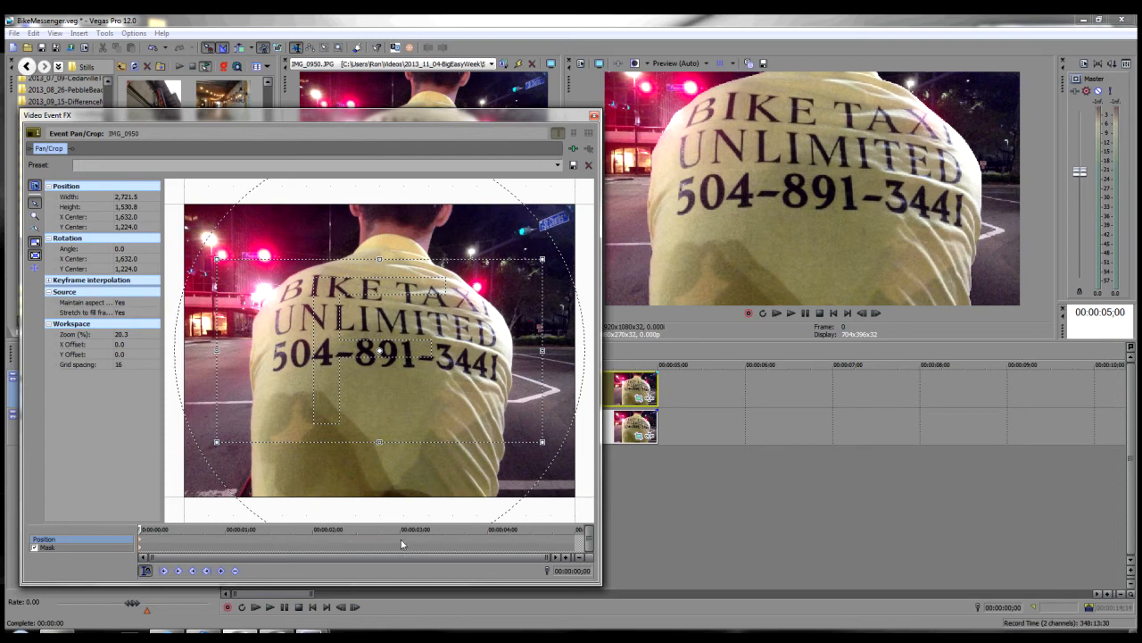
pyautogui.click(400, 529)
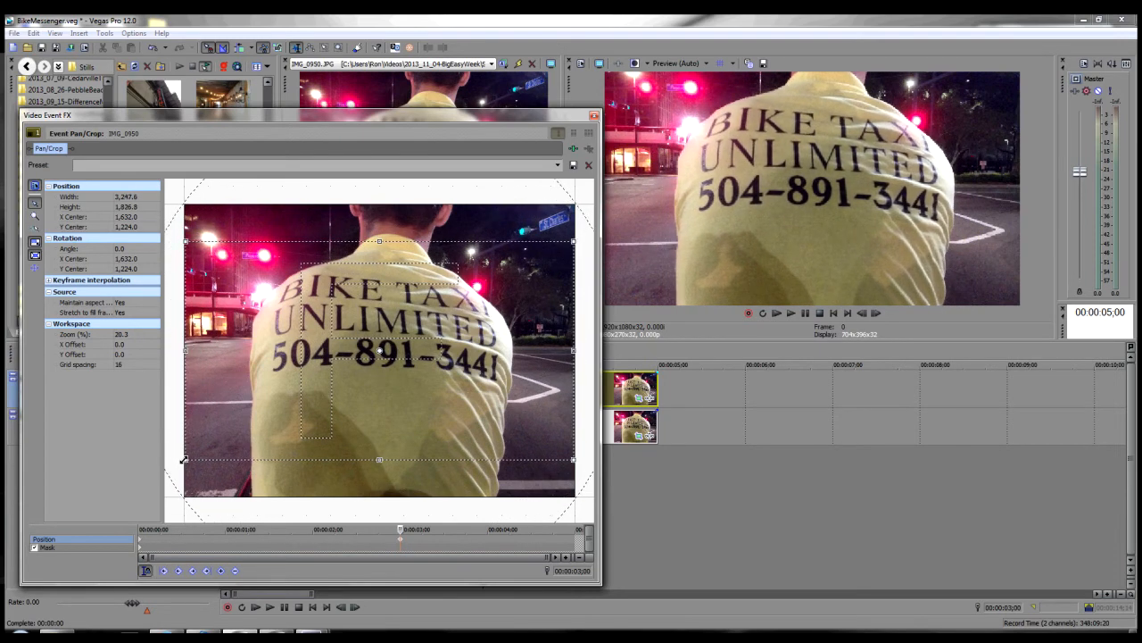
pyautogui.click(594, 115)
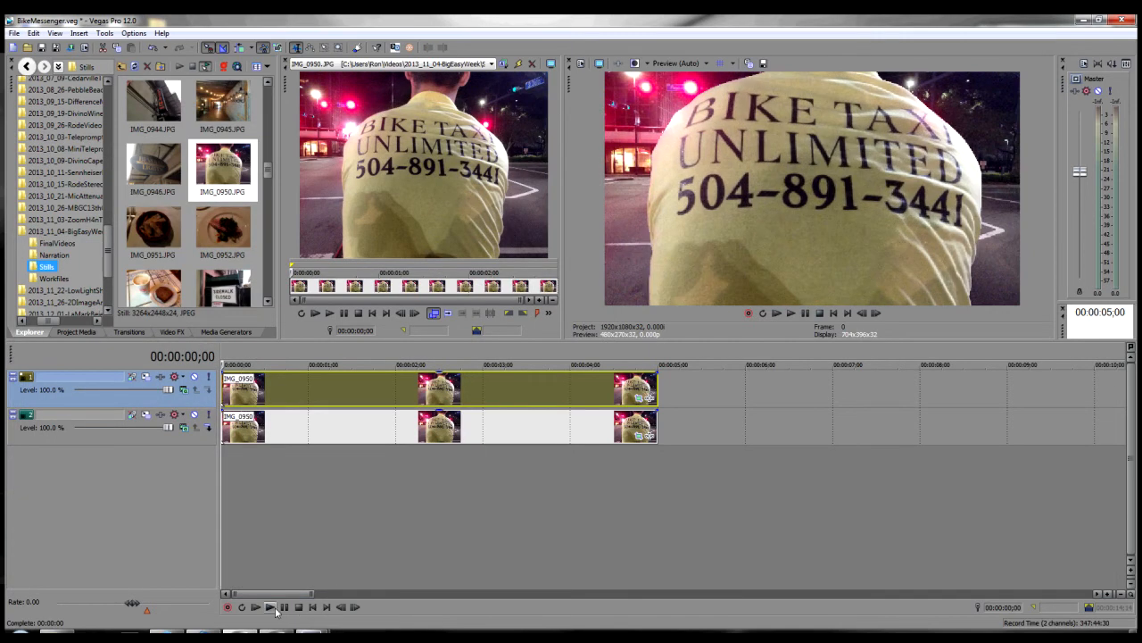
pyautogui.click(255, 607)
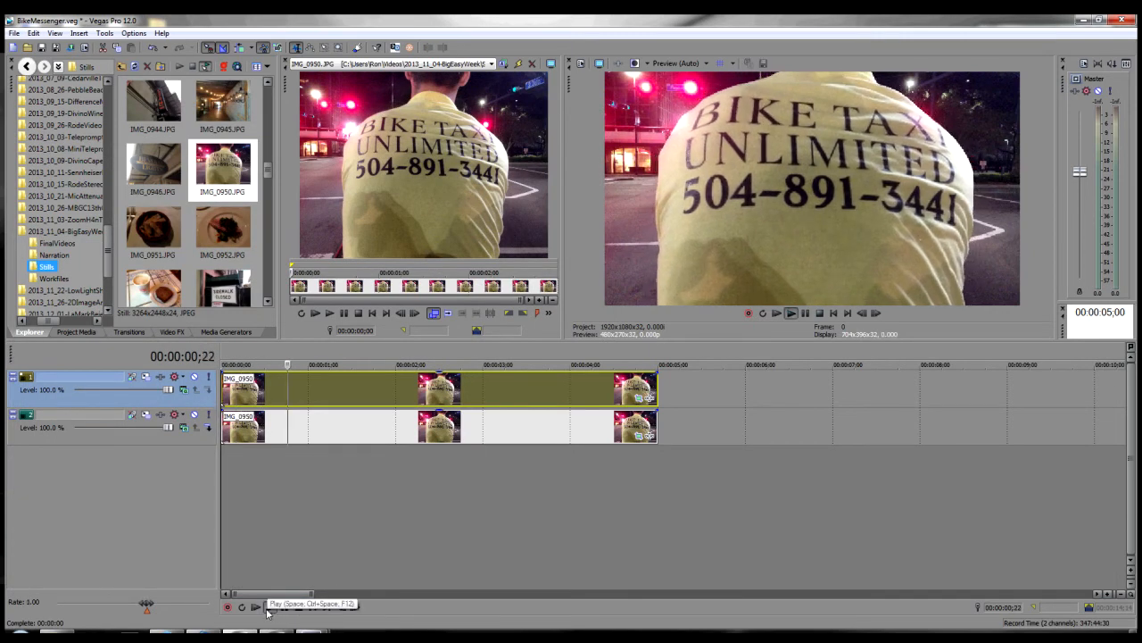
pyautogui.click(314, 313)
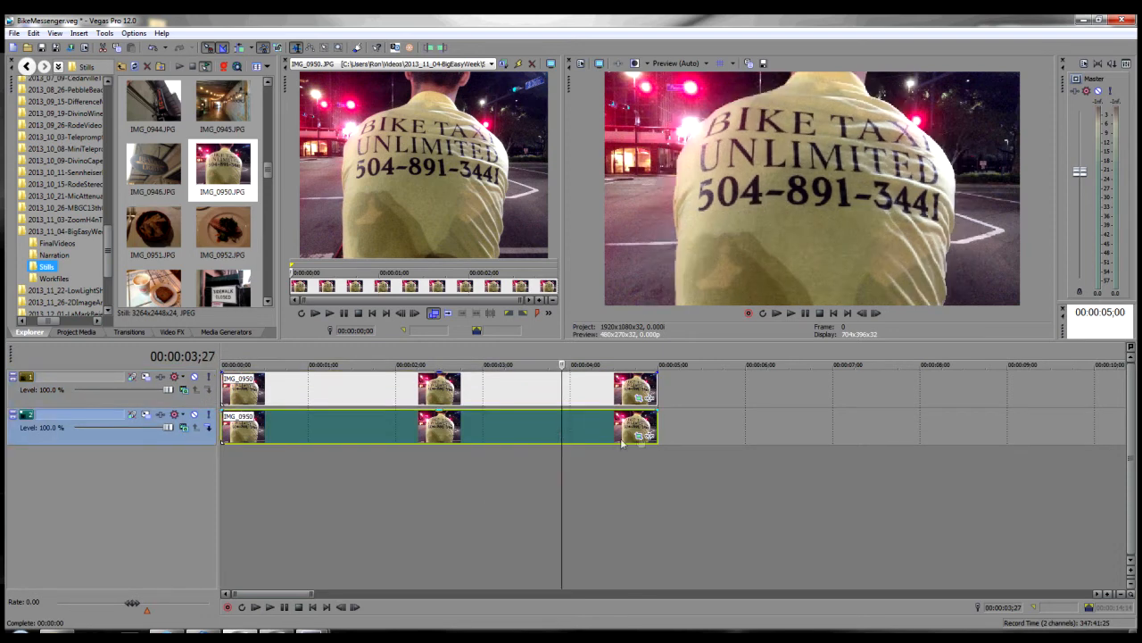
pyautogui.moveTo(640, 437)
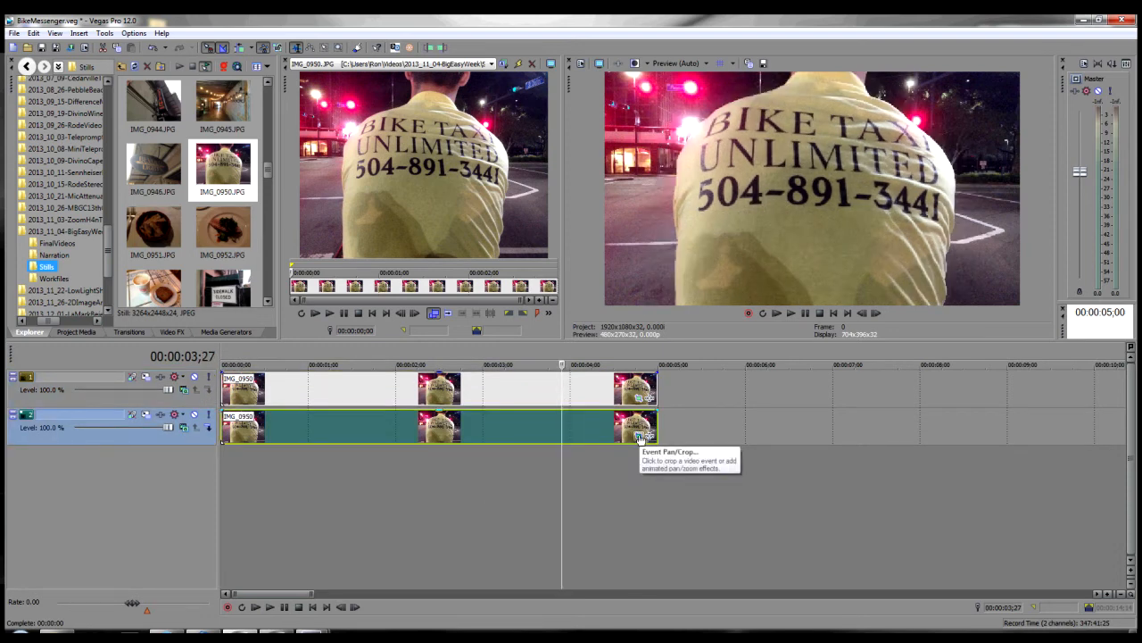
# Open Event Pan/Crop on the track 2 background event
pyautogui.click(641, 436)
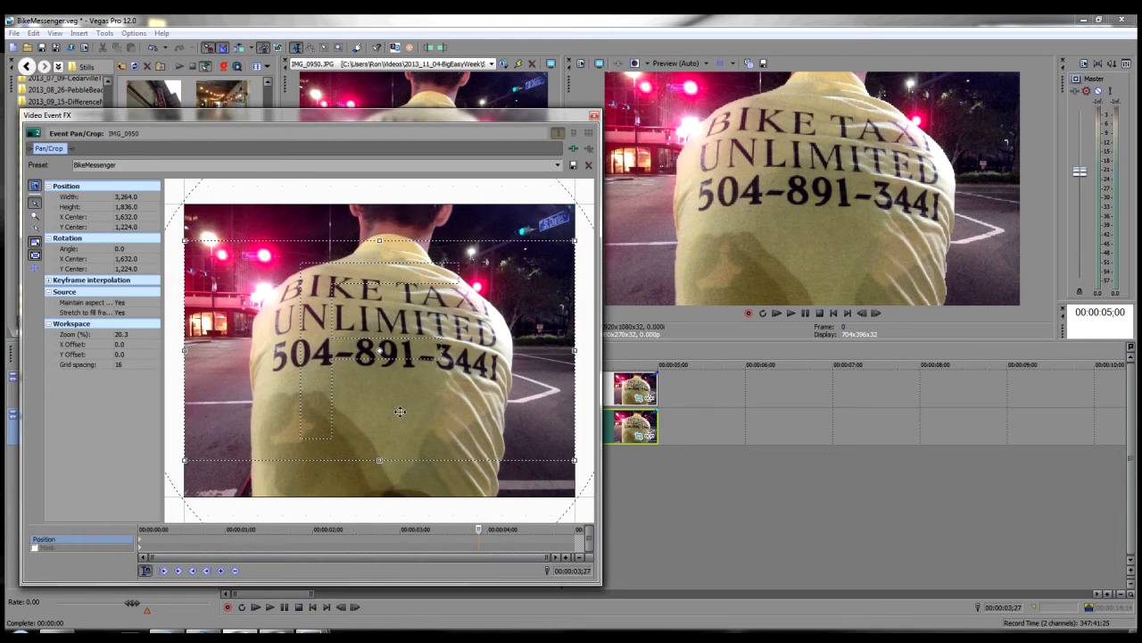
pyautogui.moveTo(163, 570)
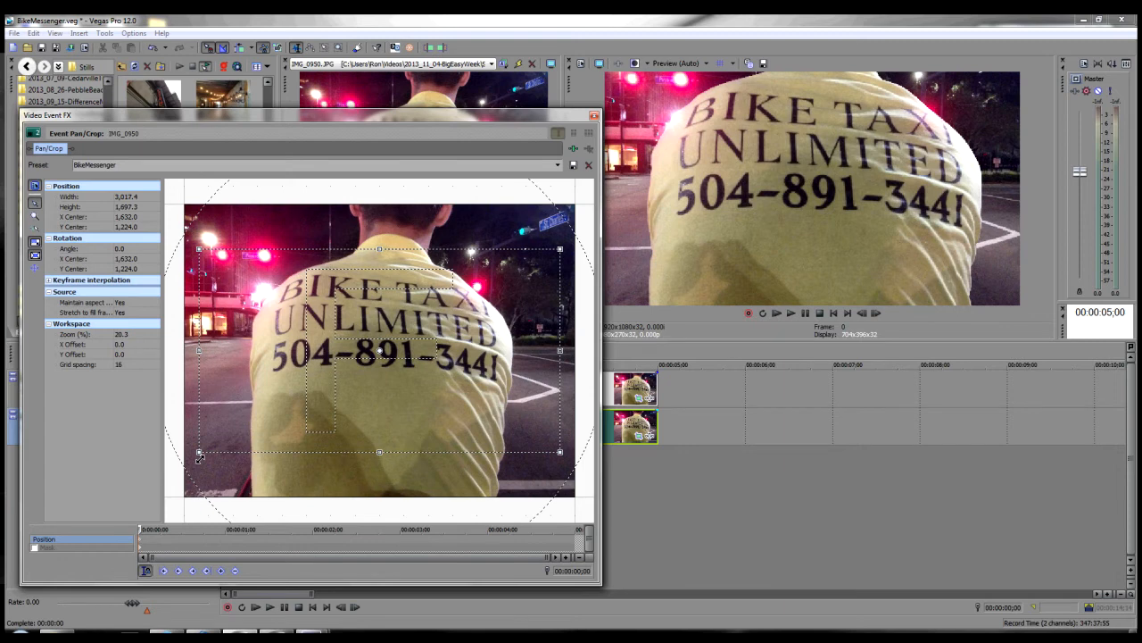
pyautogui.moveTo(402, 549)
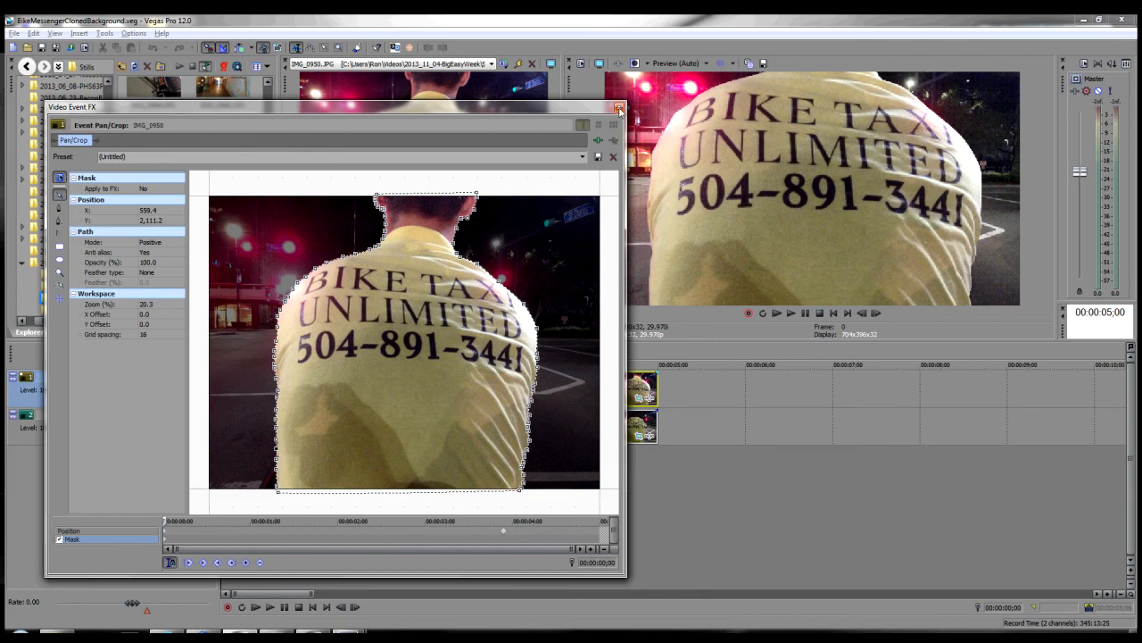
# Close Event Pan/Crop in BikeMessengerClonedBackground.veg and play the zoom-away animation
pyautogui.click(618, 107)
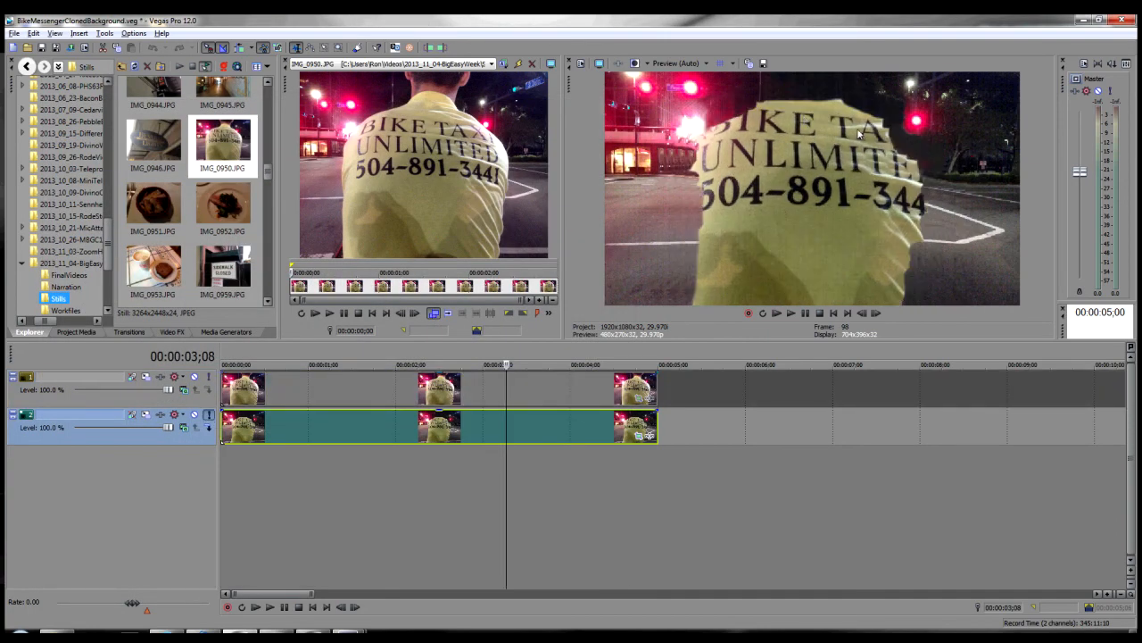
pyautogui.moveTo(236, 405)
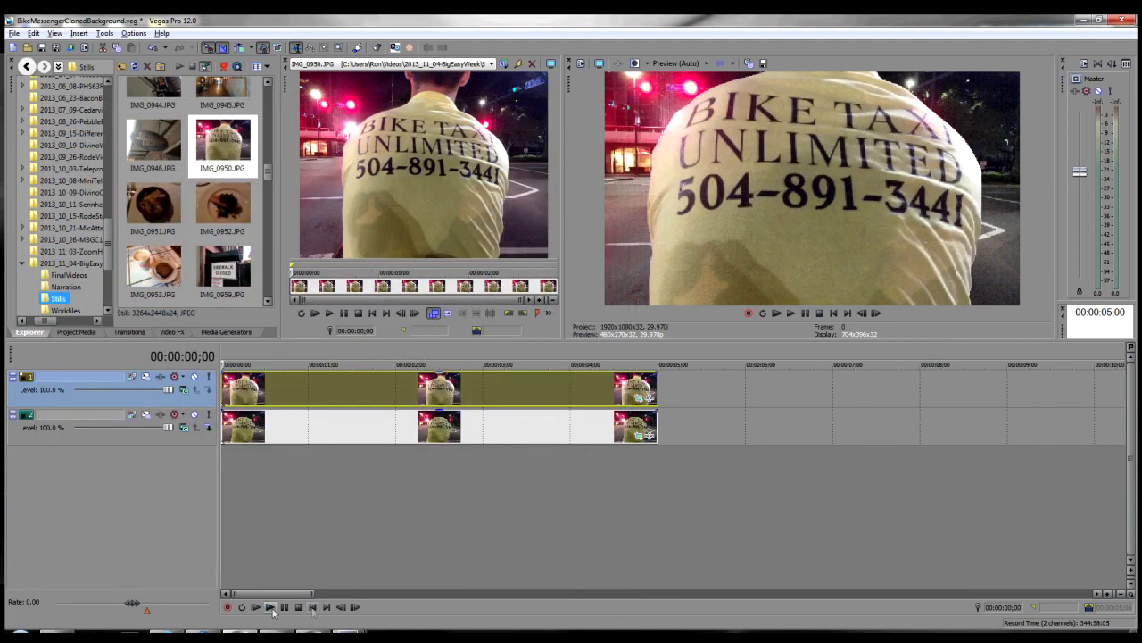
pyautogui.click(256, 607)
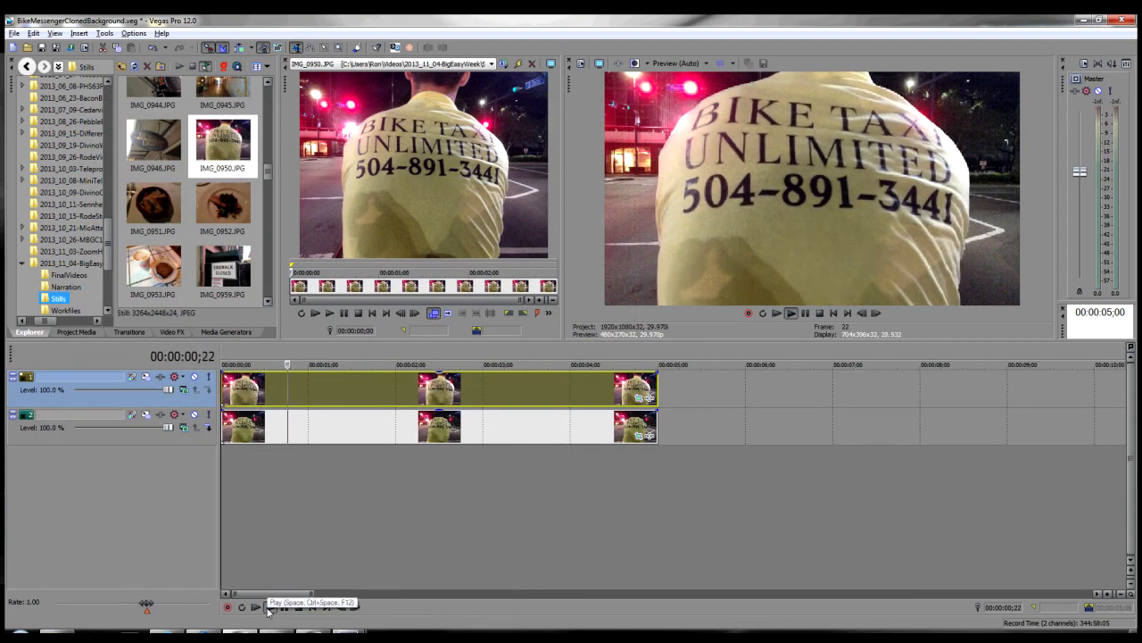